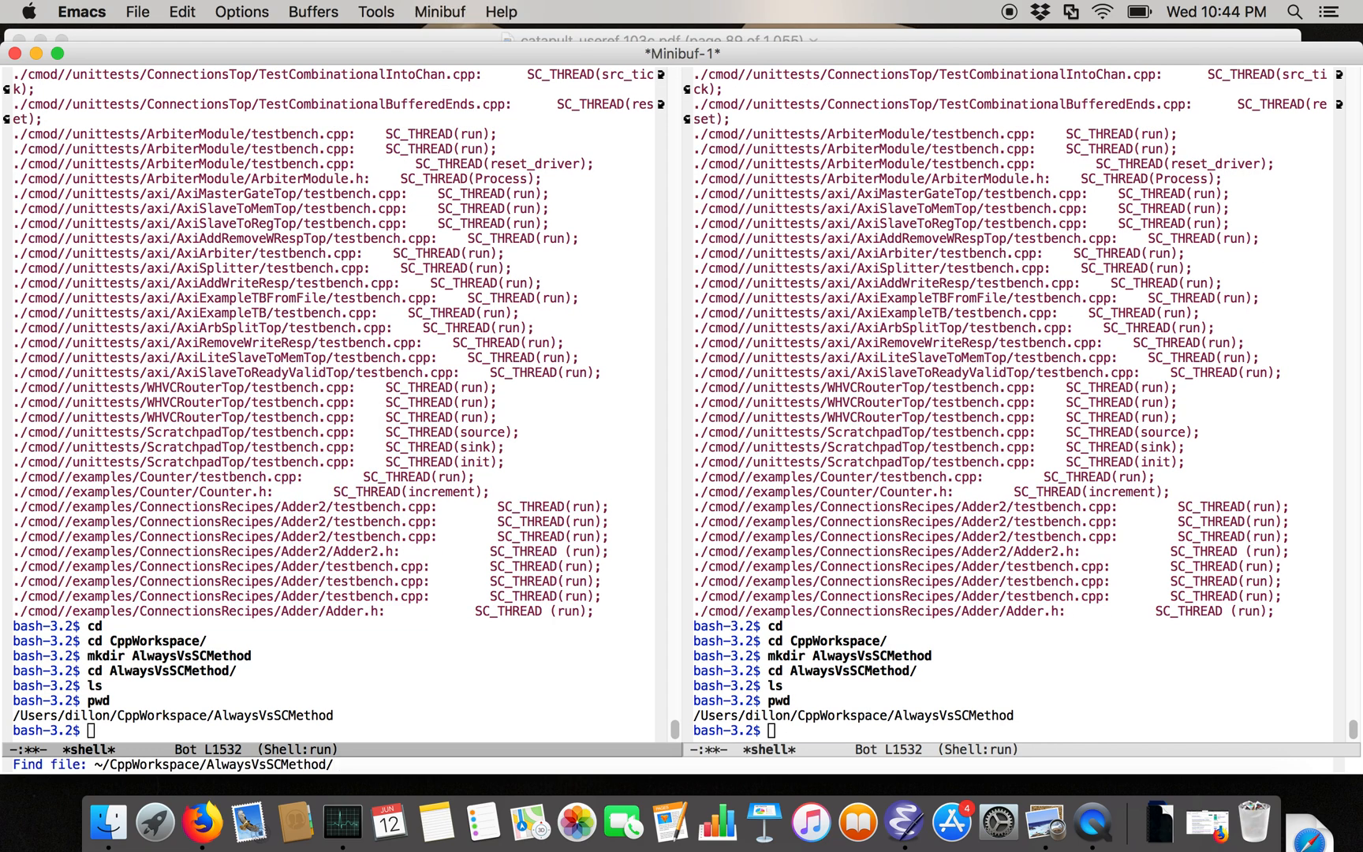
Create inc_one.v with module inc_one, 32-bit input/output ports and reg [31:0] out_reg
type("inc_one.v")
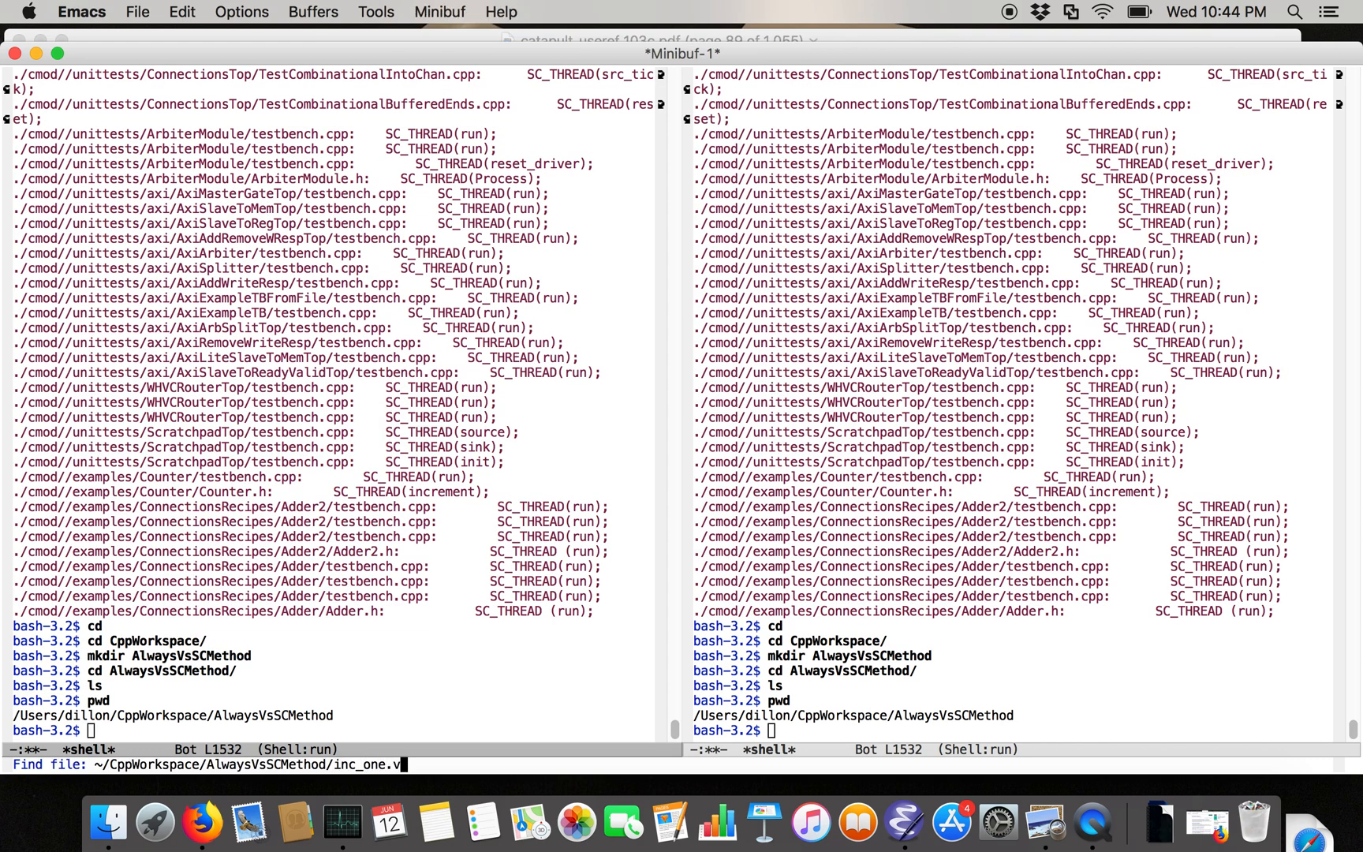
key("Return")
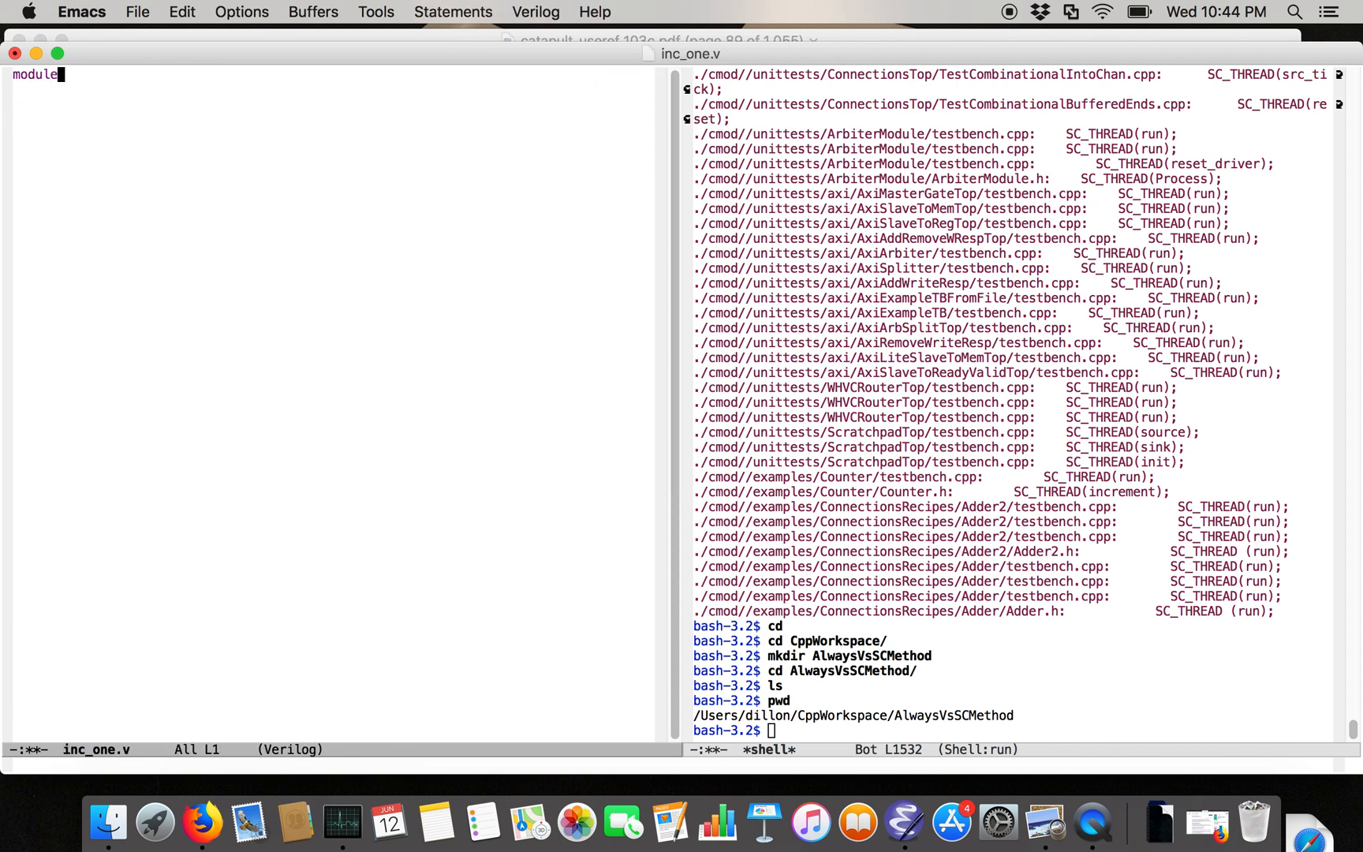
type("inc_one()")
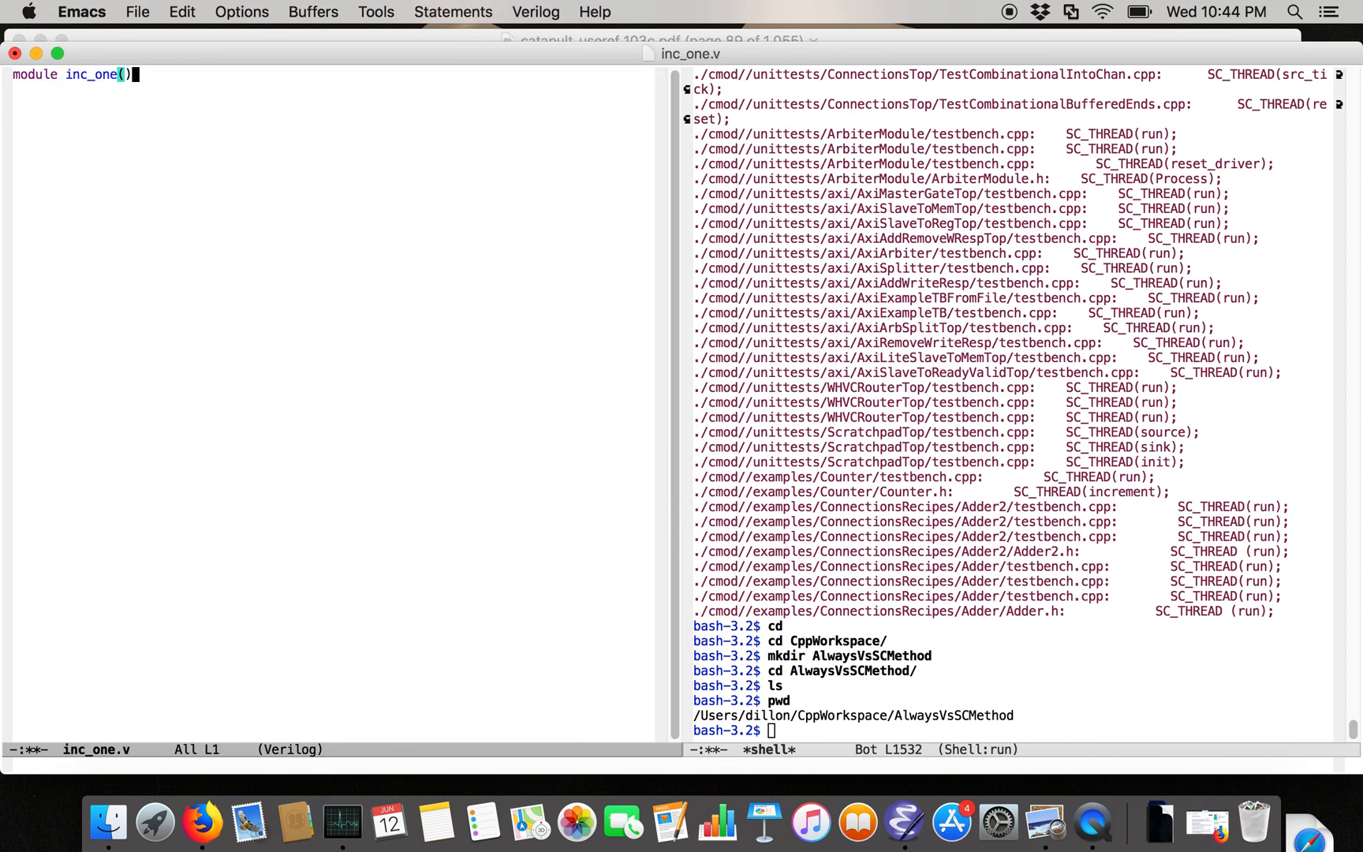
type("input [")
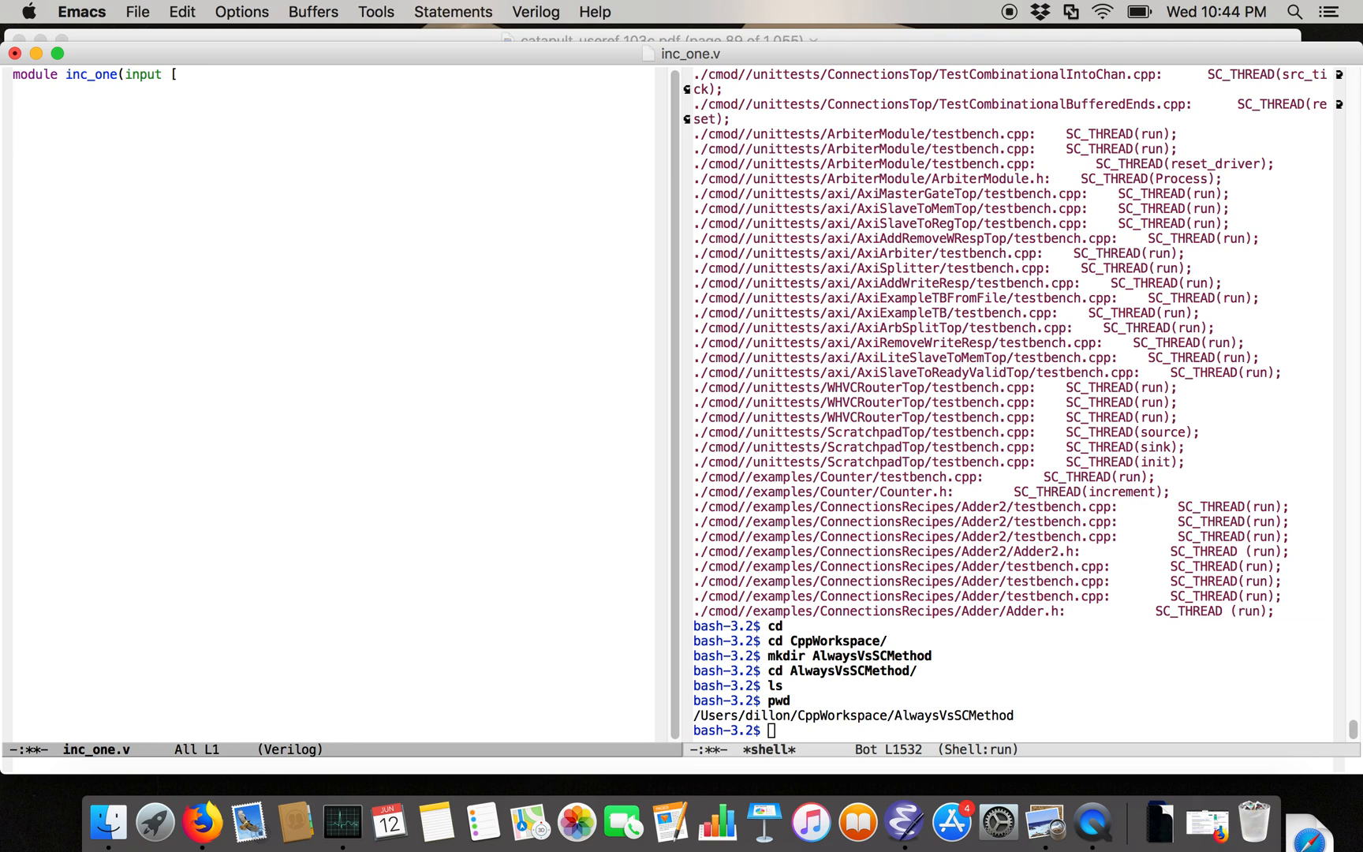
type("31:0] in);")
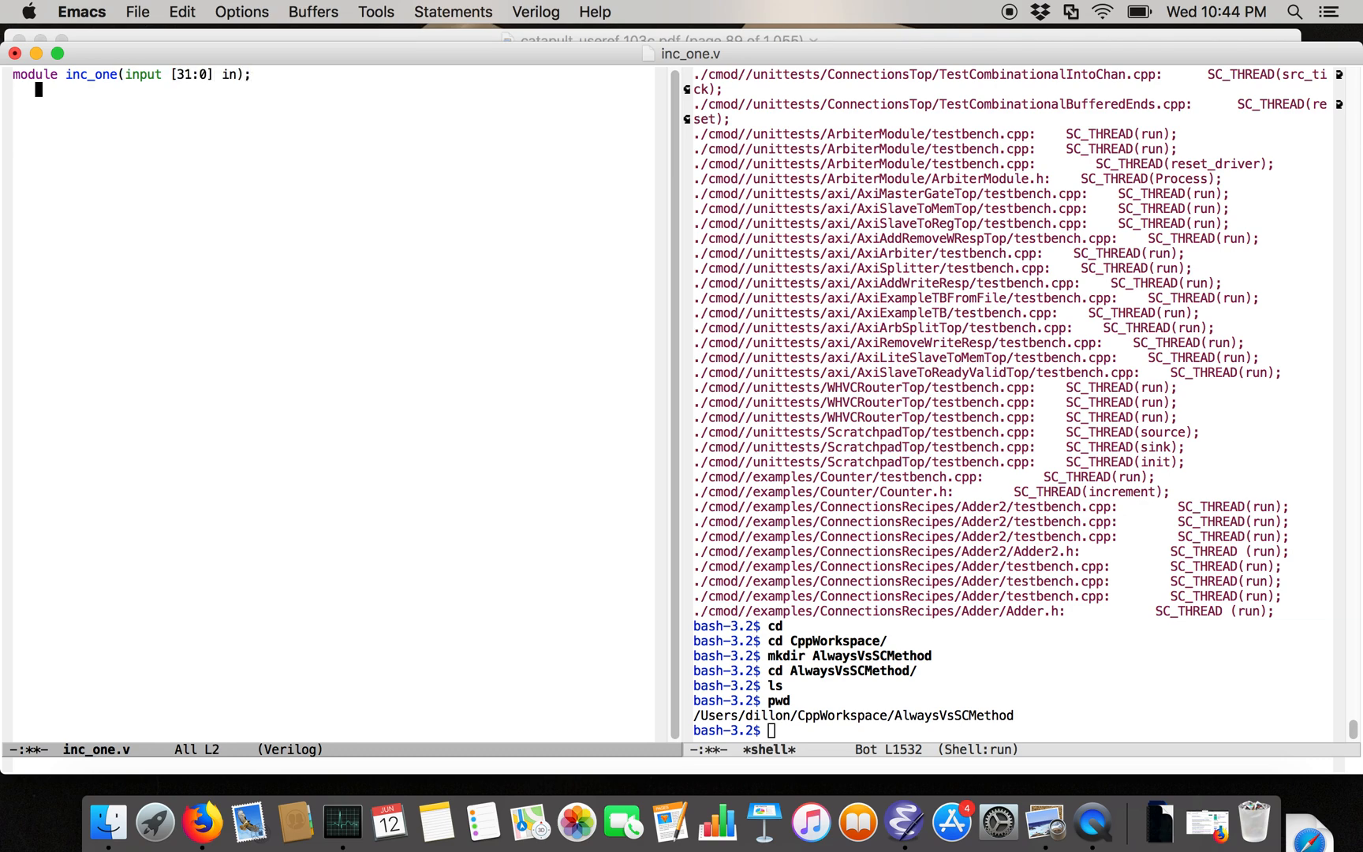
type(",")
type("output [31:0] out);")
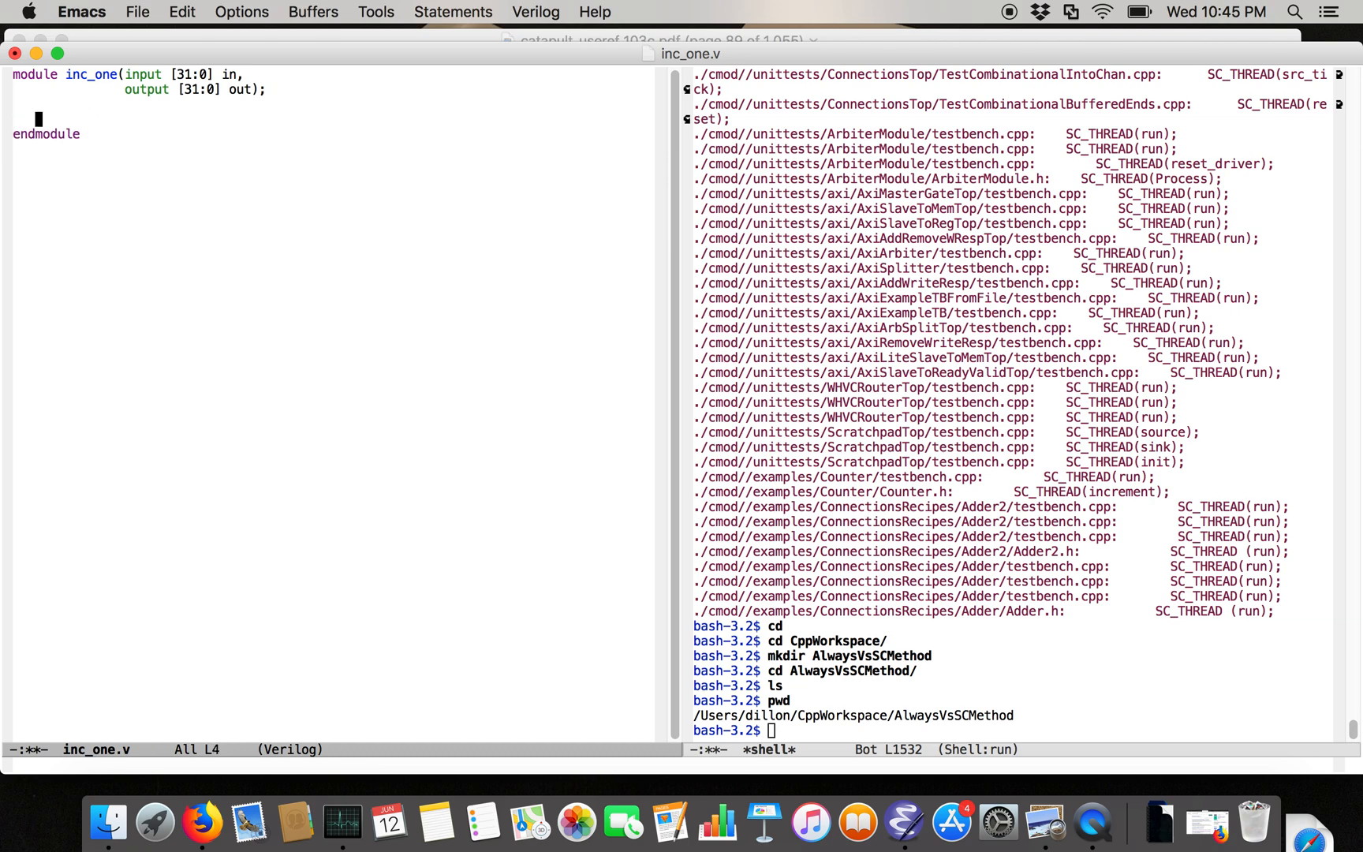
type("reg")
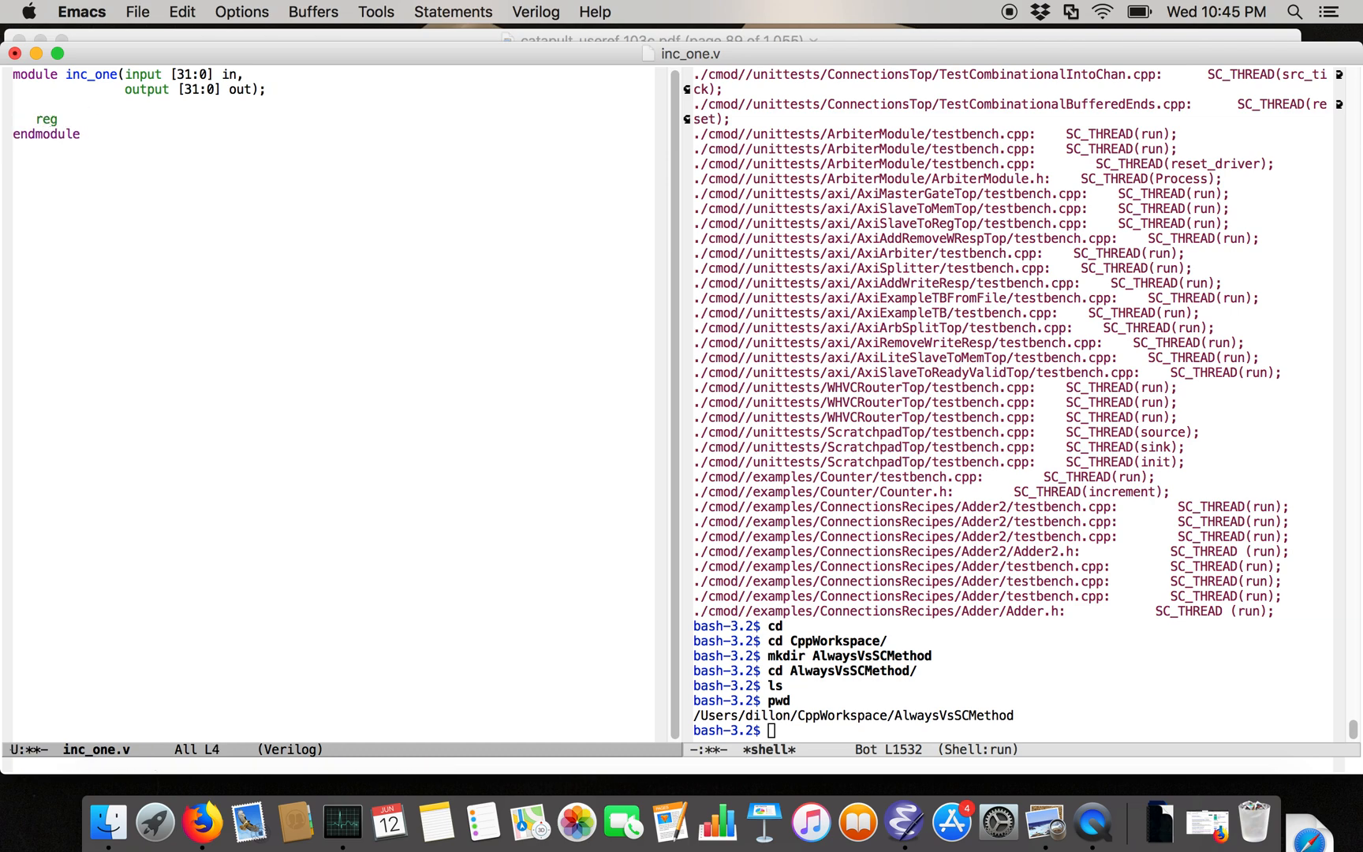
type("[31:0]")
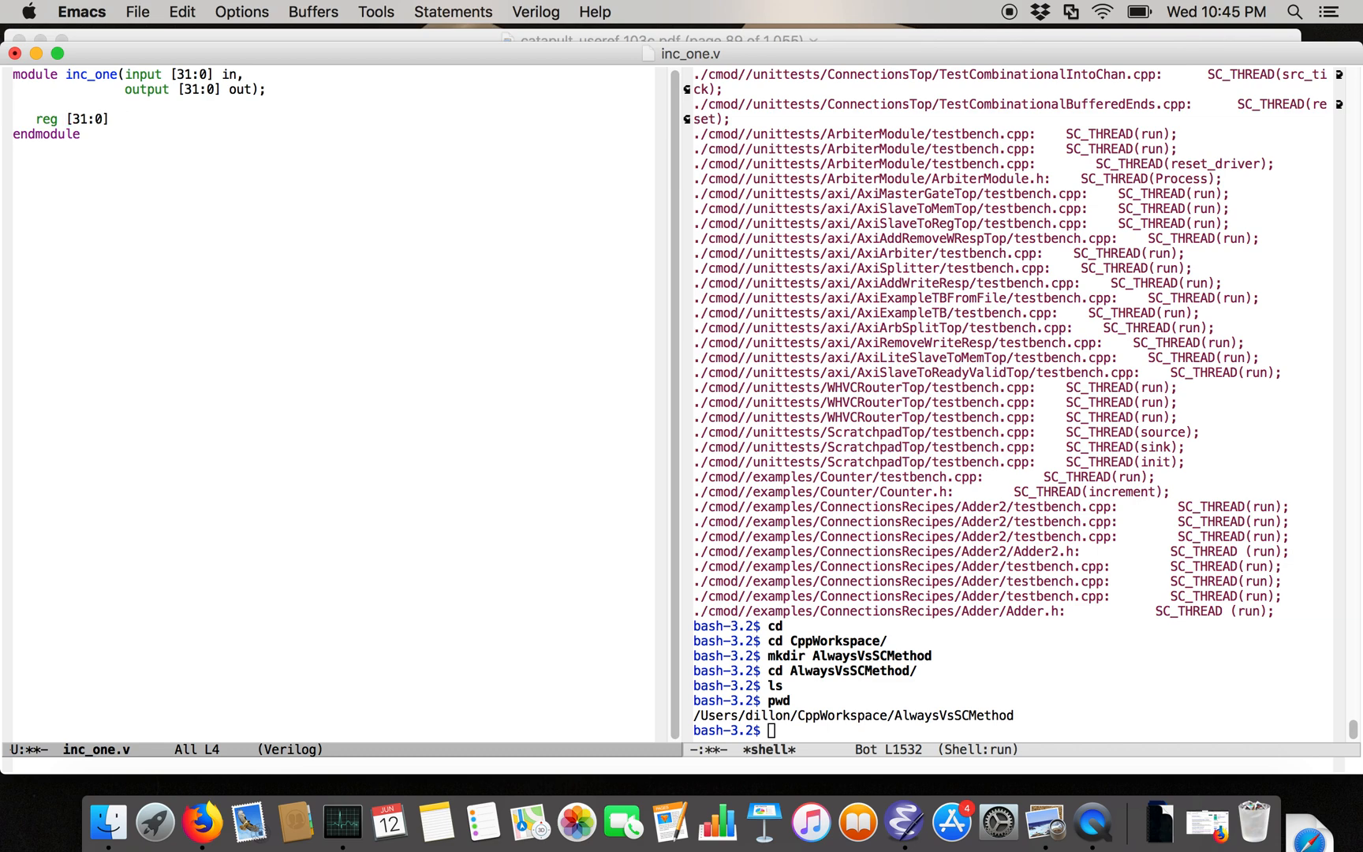
type("out_reg;")
type("alw")
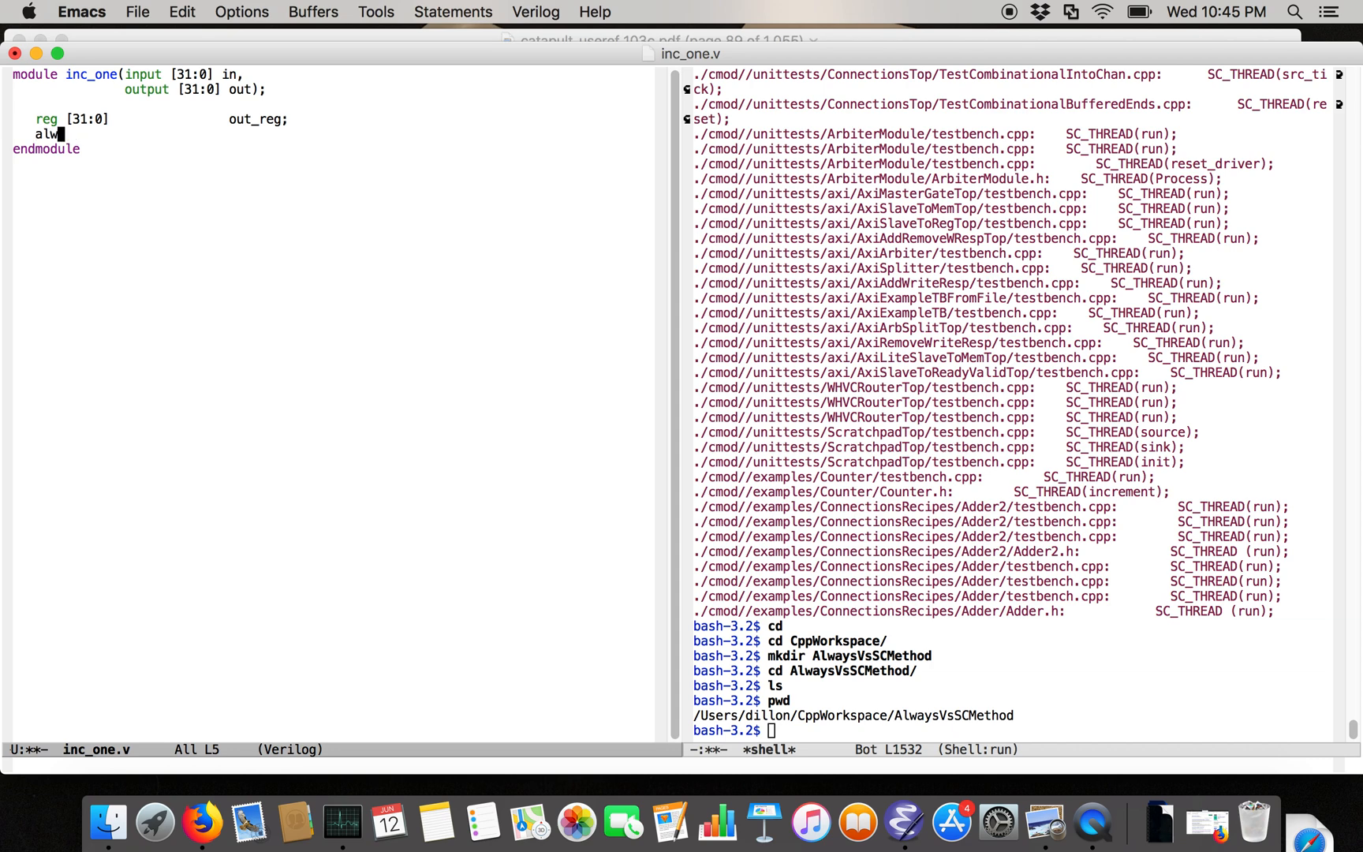
Add the always @(*) block setting out_reg = in + 1 and assign out = out_reg
type("ays @(")
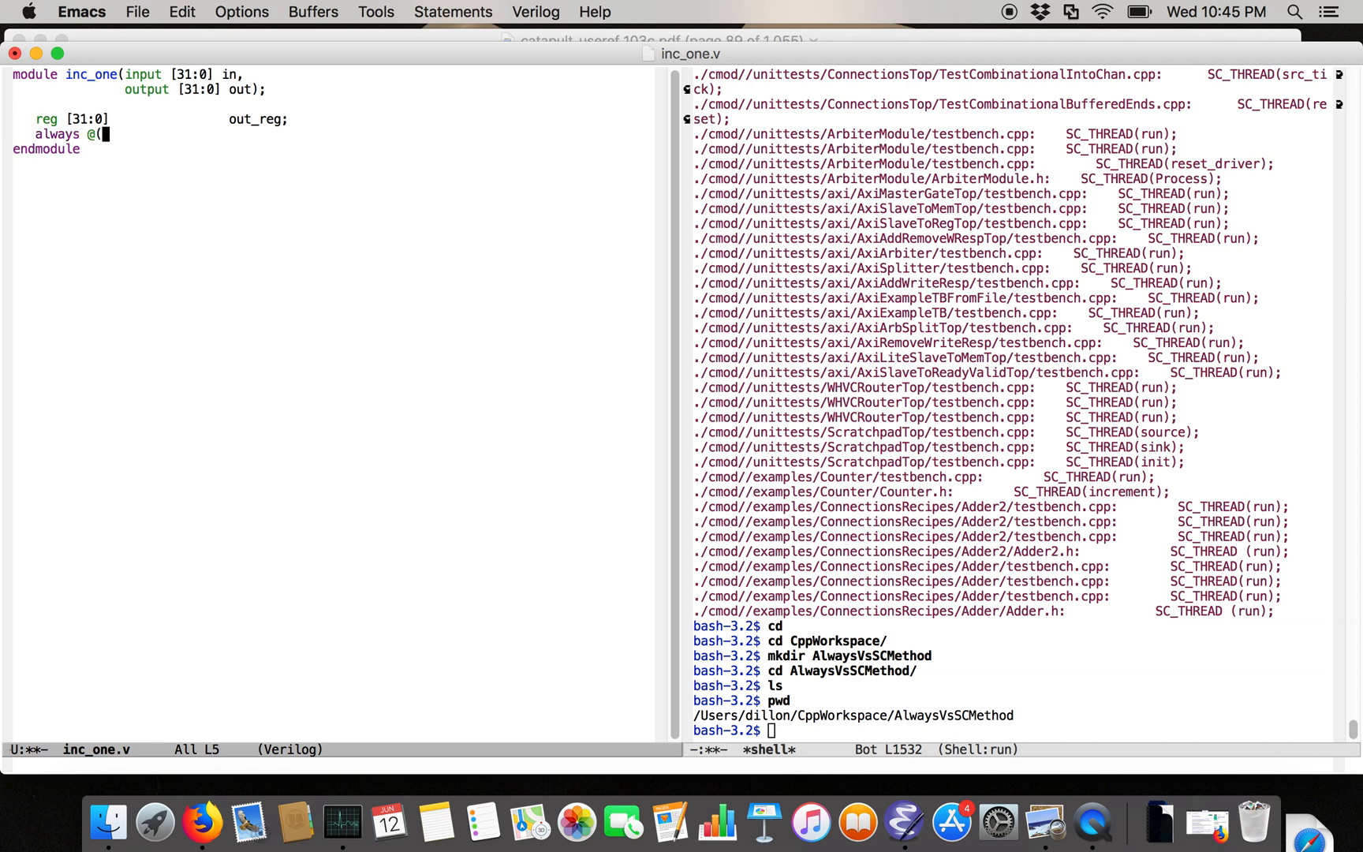
type("*) begin")
type("out_")
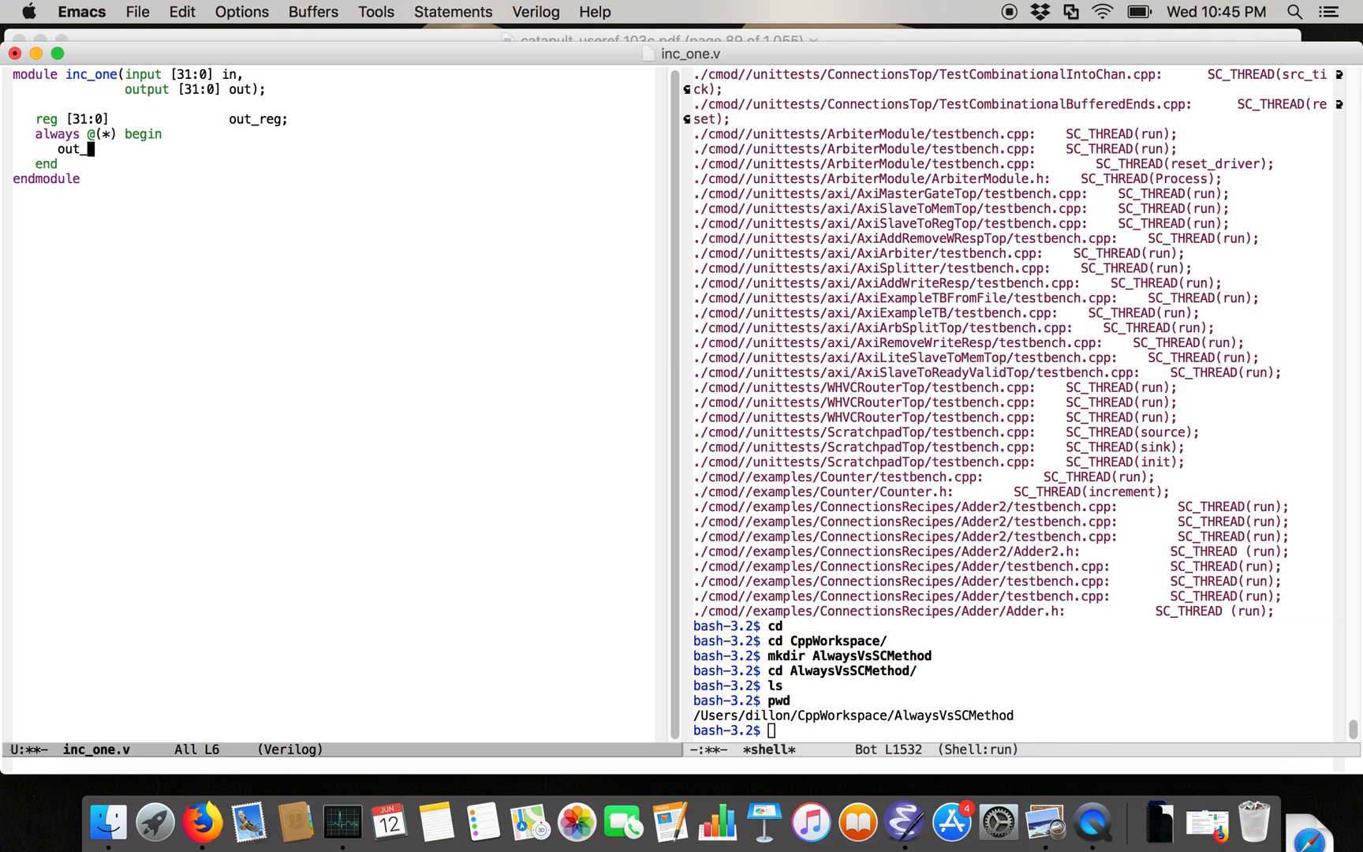
type("reg =")
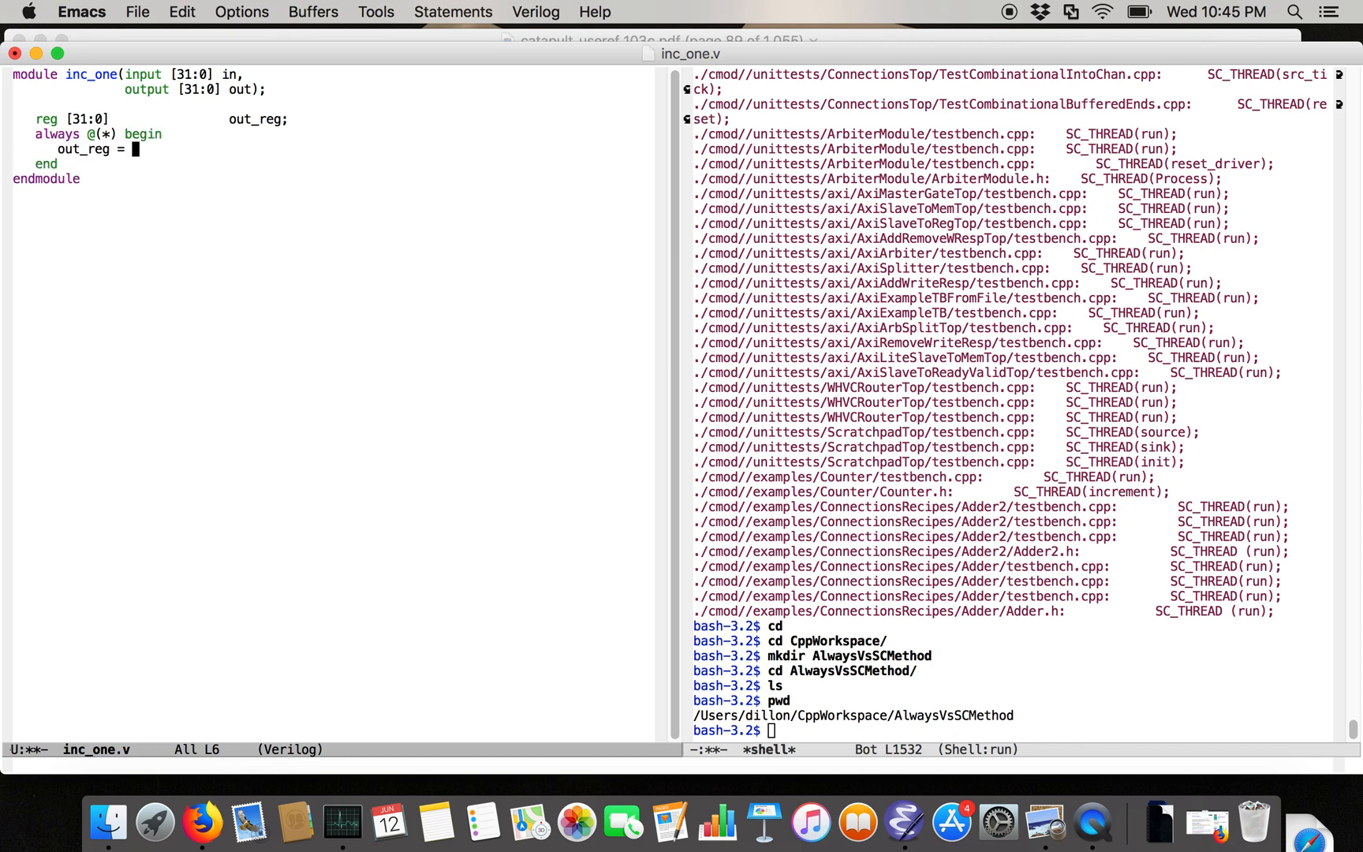
type("in + 1;")
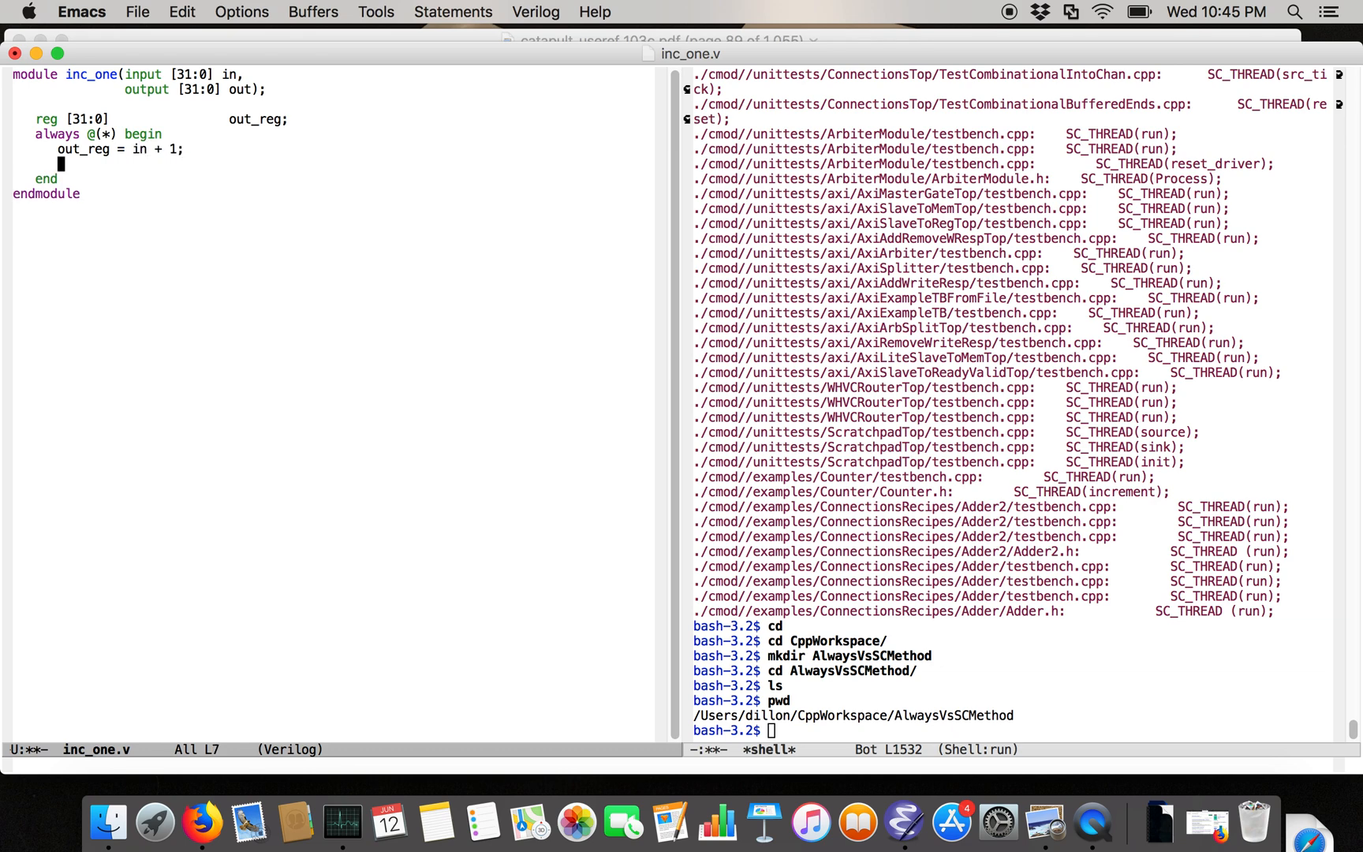
type("assign")
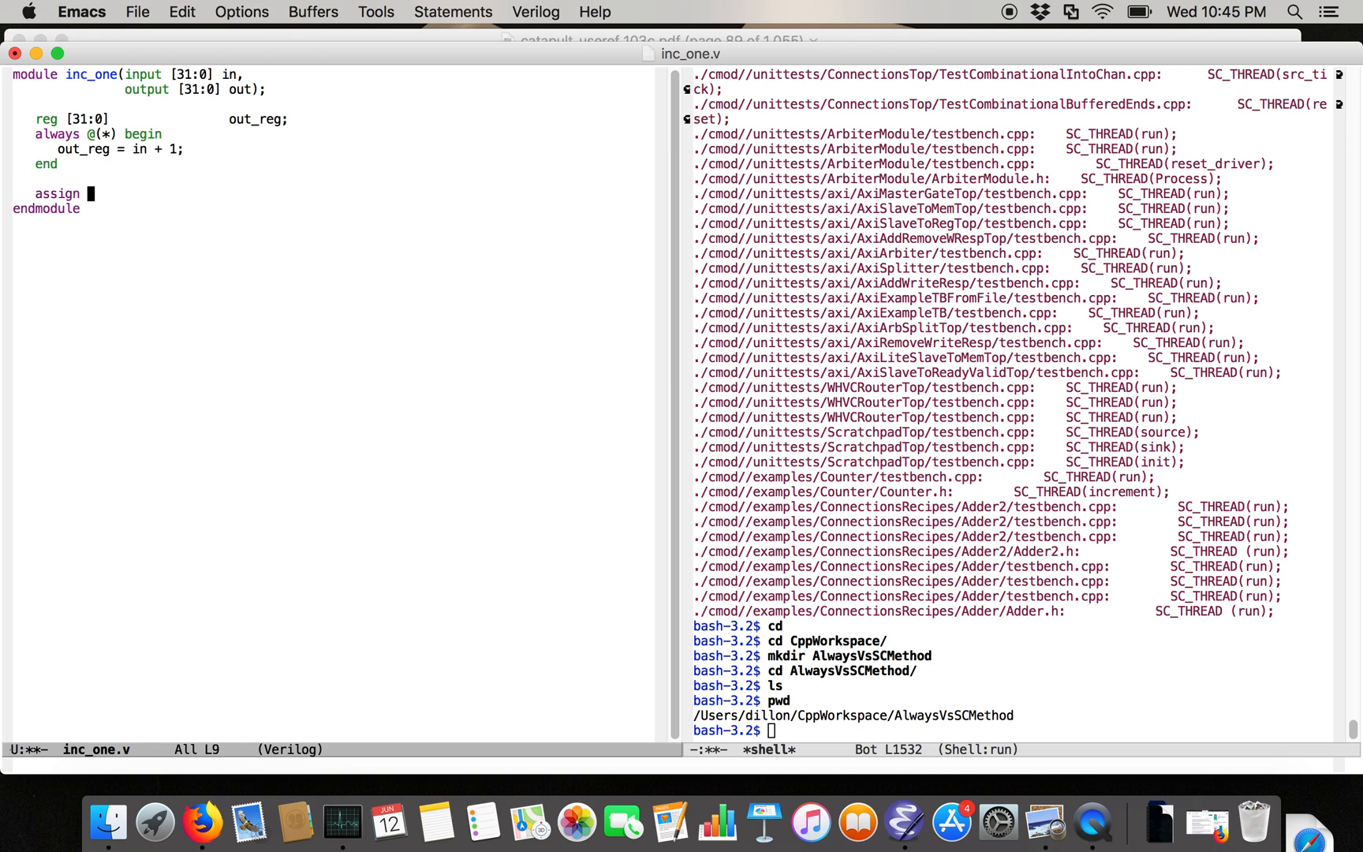
type("out = out_reg;")
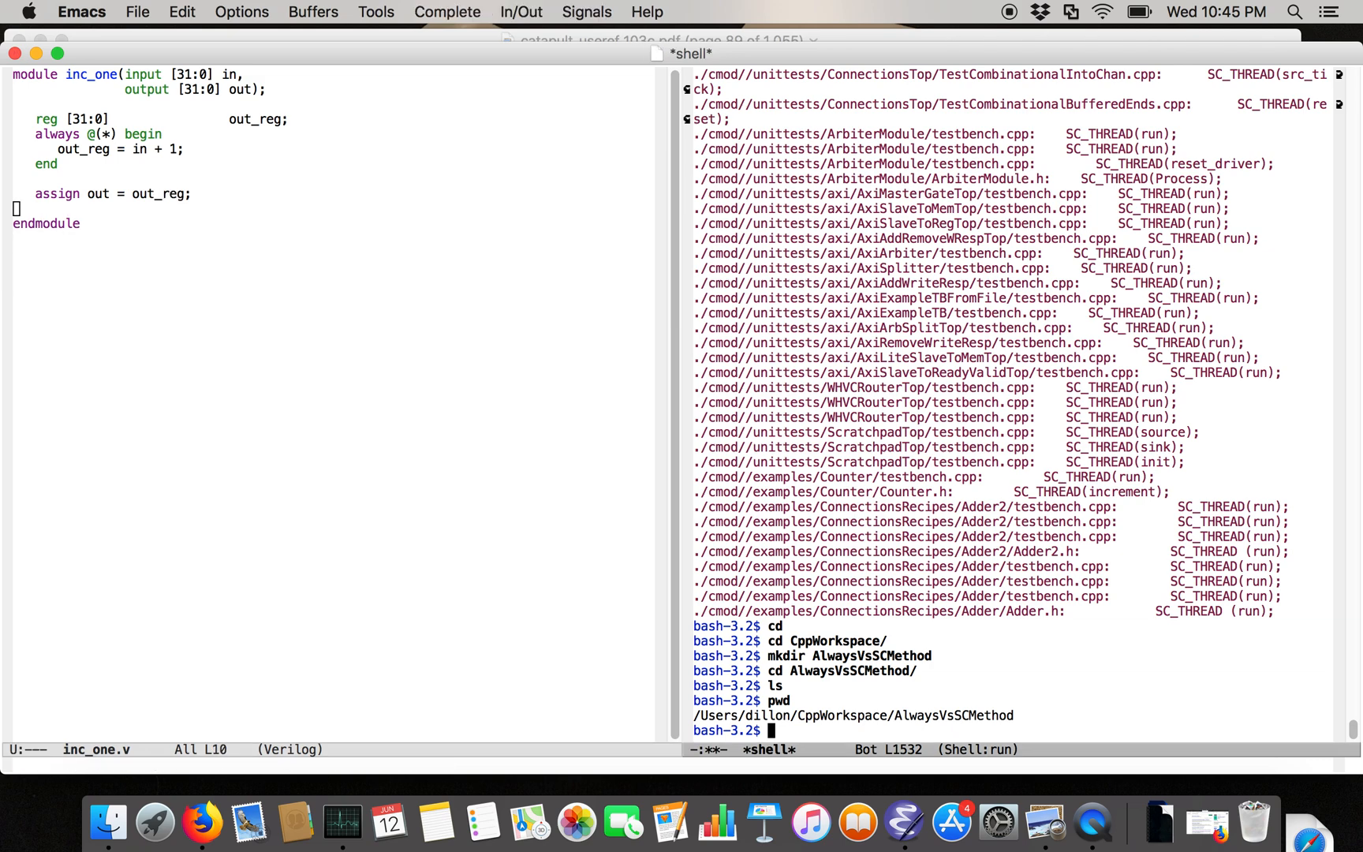
key("C-x 2")
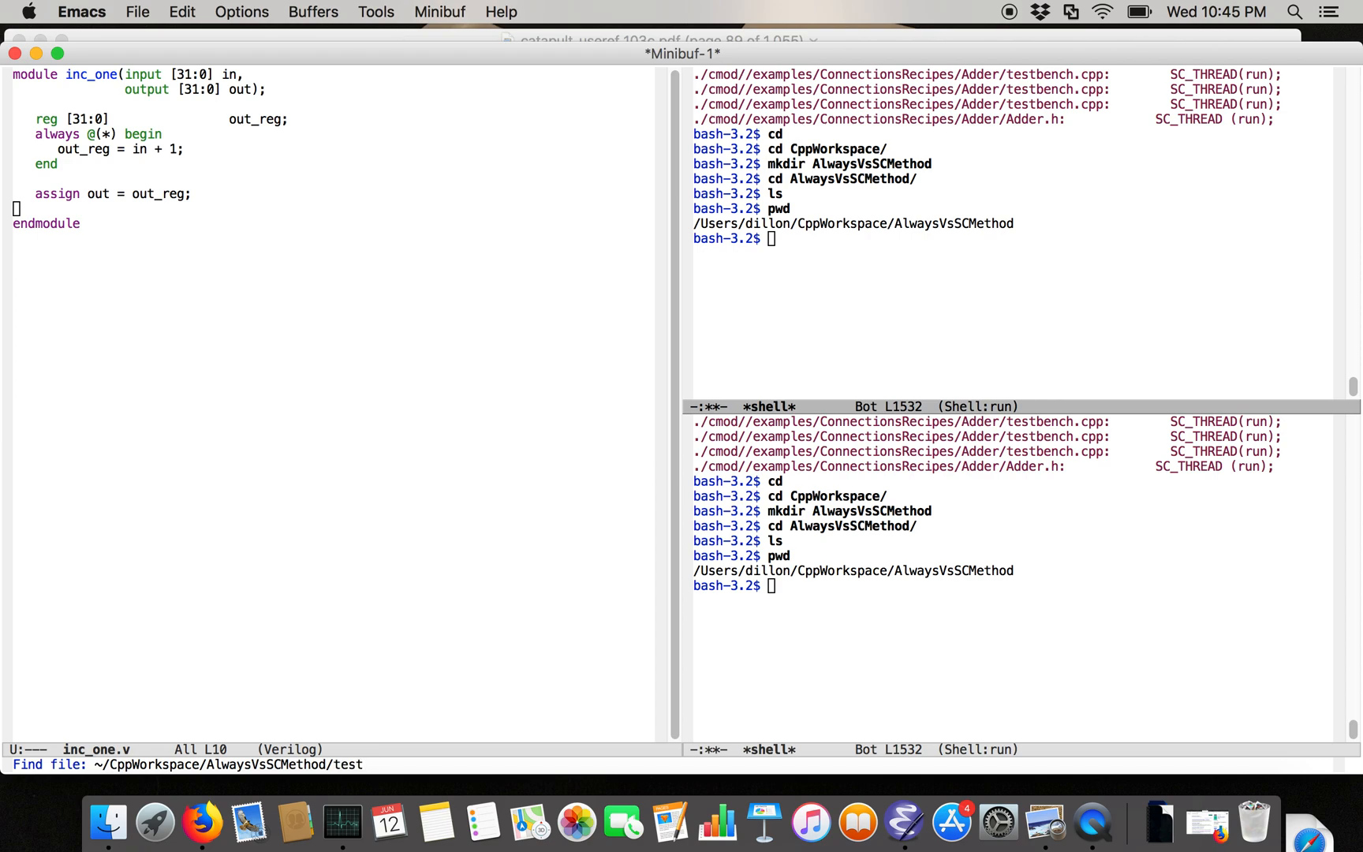
Create inc_one_tb.v with an initial begin/end block and an inc_one dut instance binding .in
type("inc_one_t")
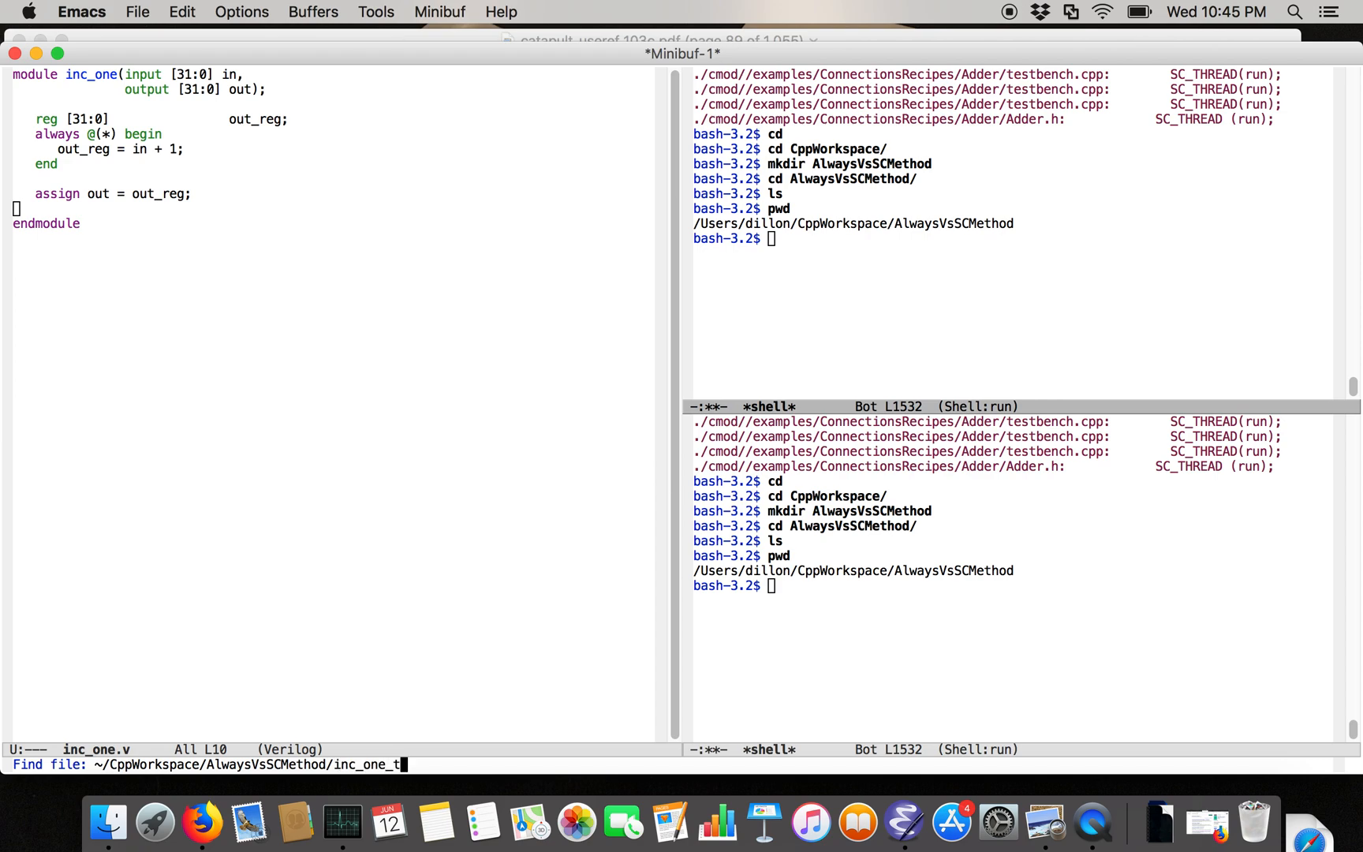
key("Return")
type("endmodul")
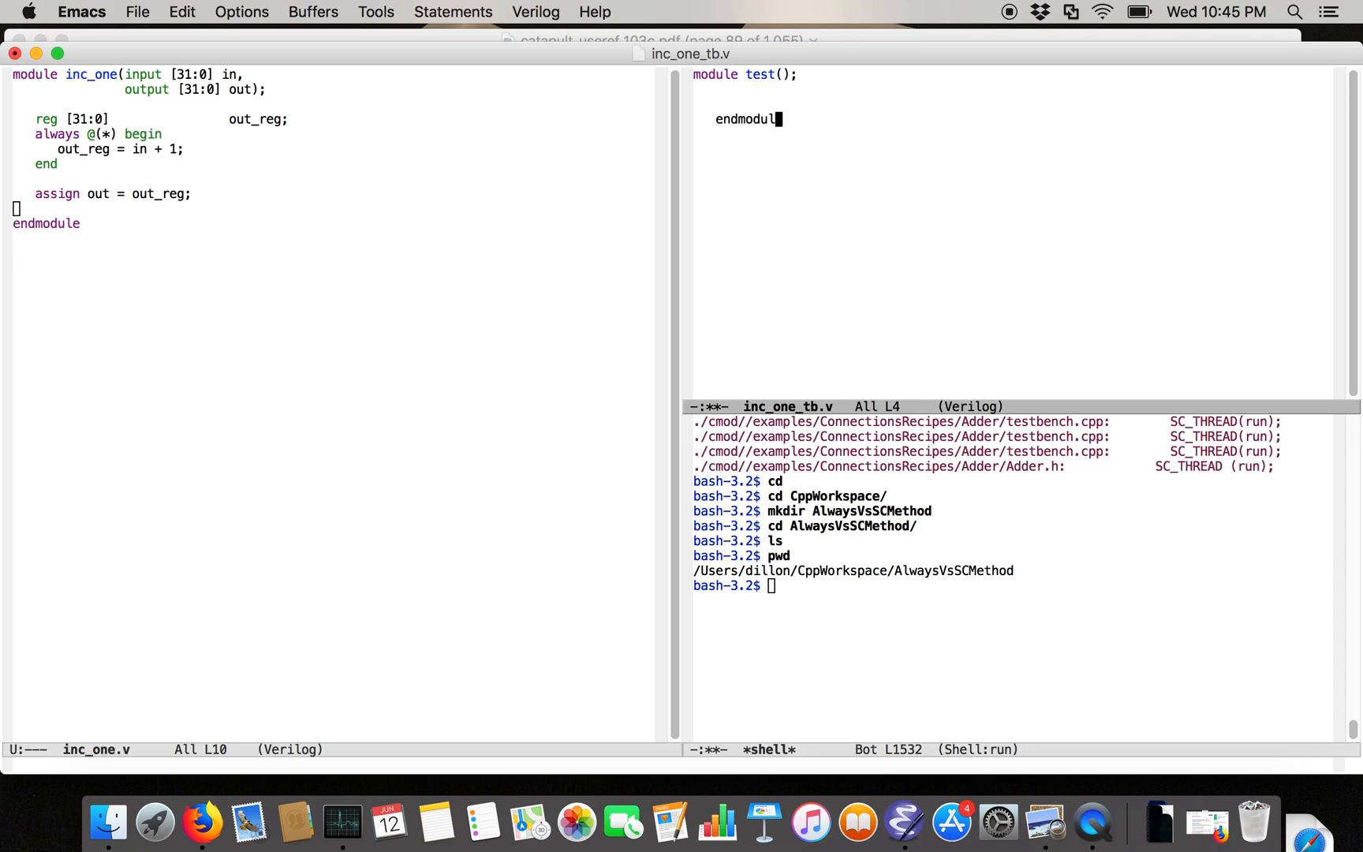
type("initial b")
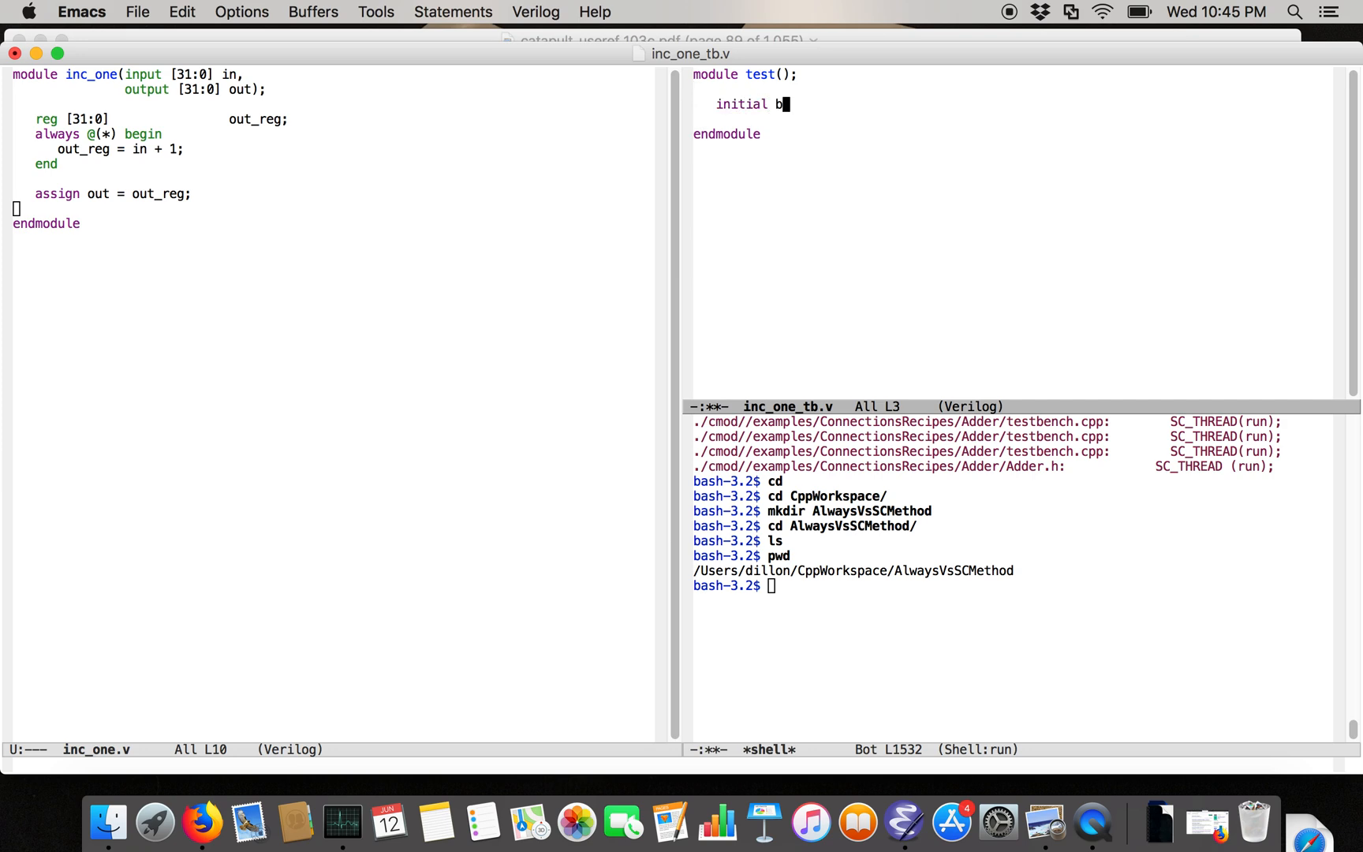
type("egin")
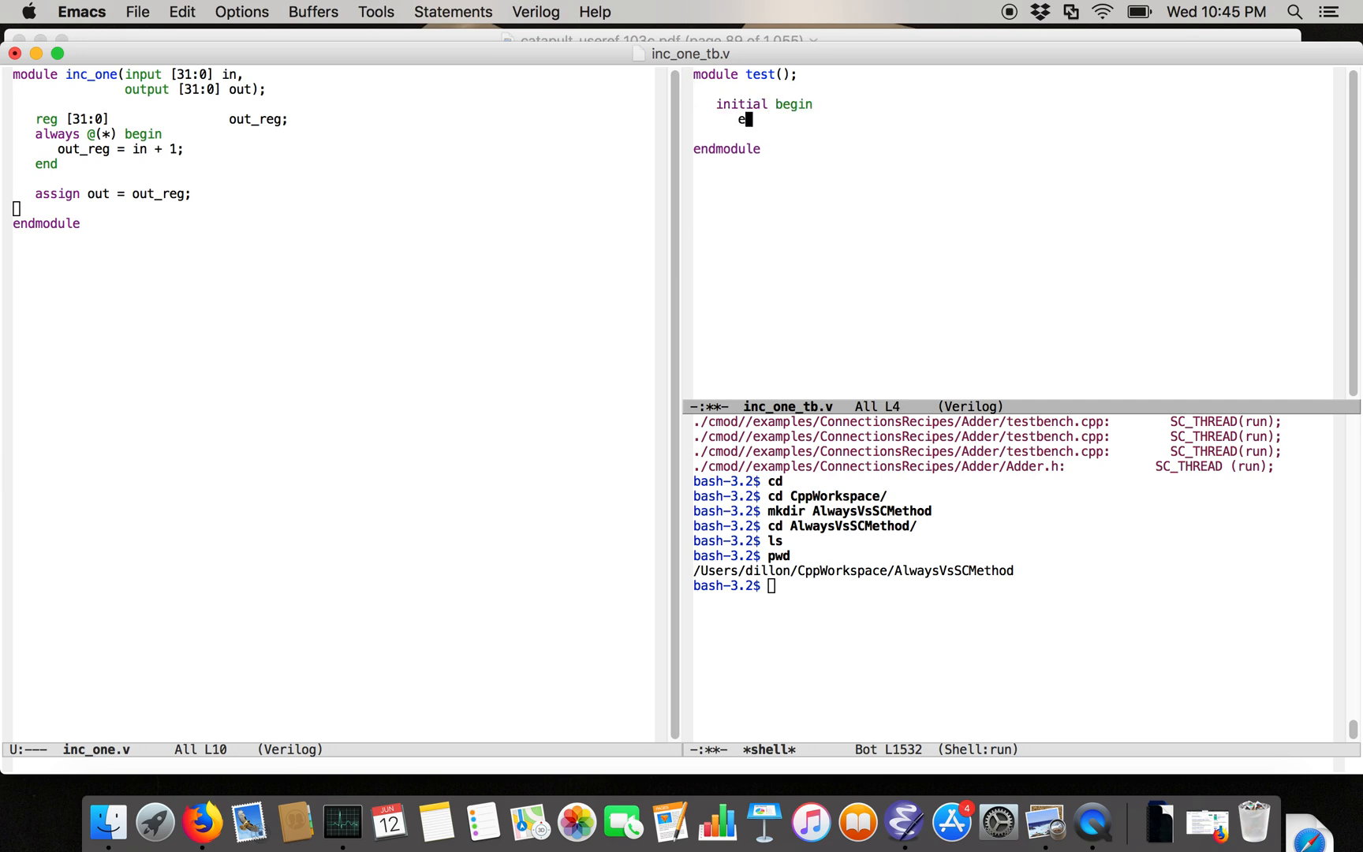
type("nd")
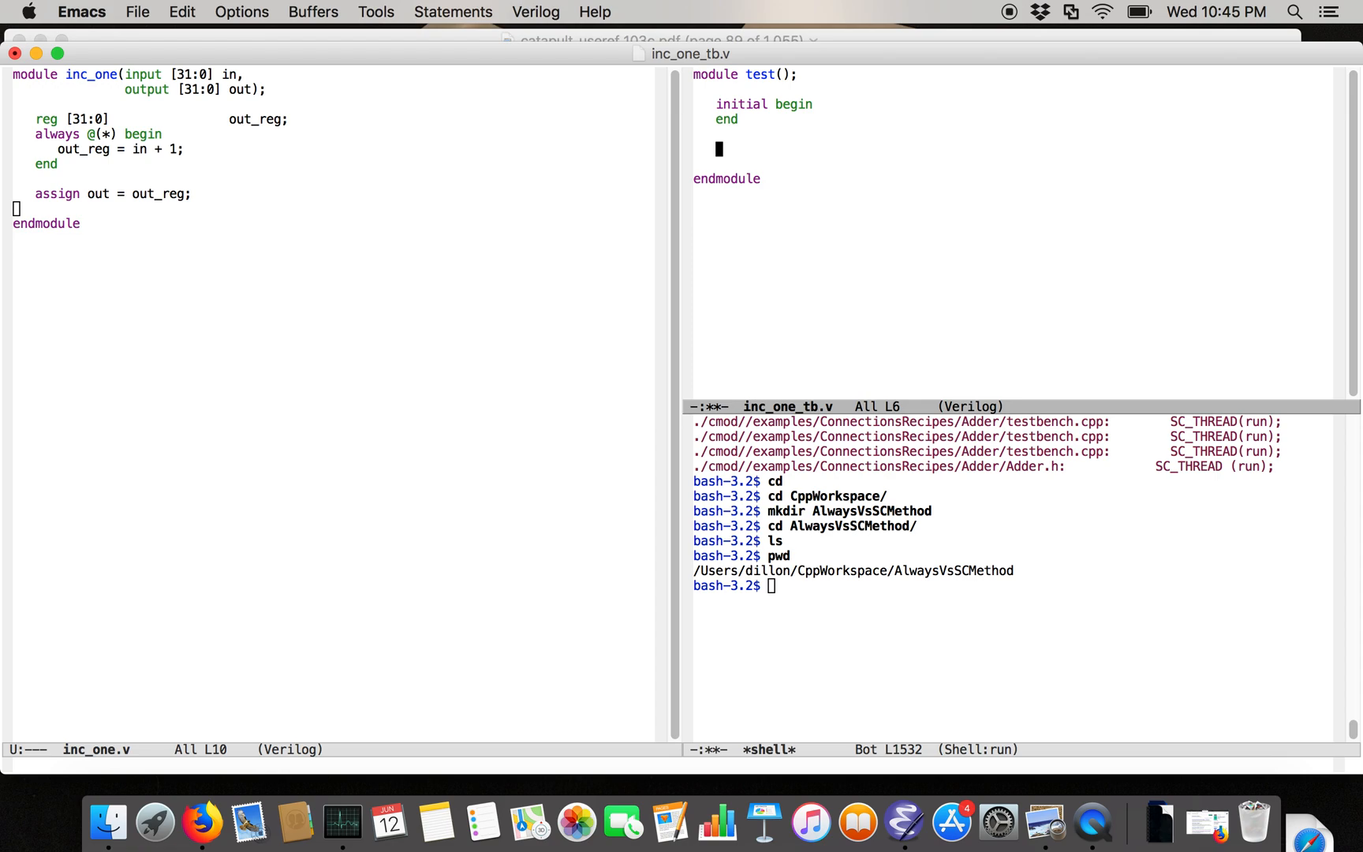
type("inc_on")
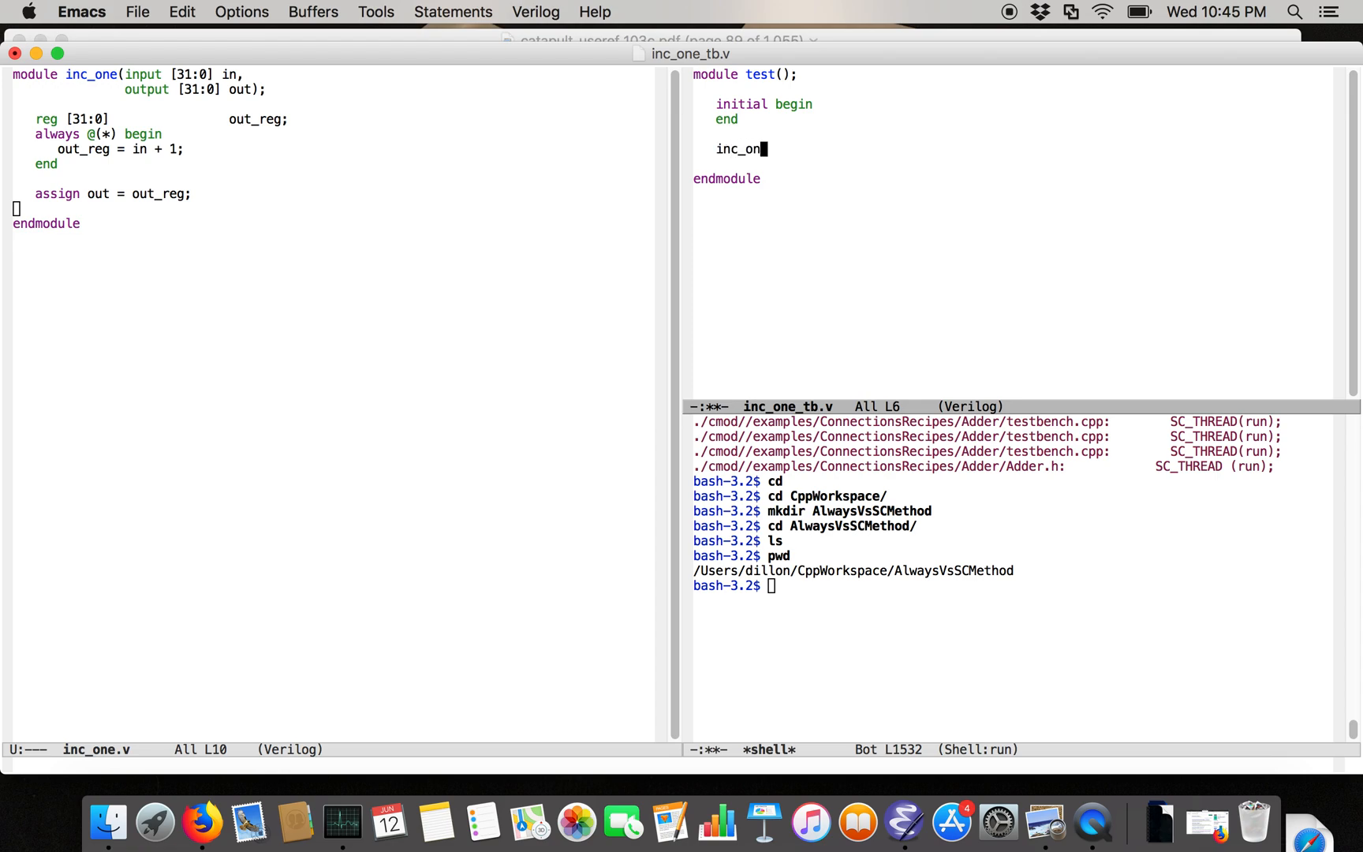
type("e dut();")
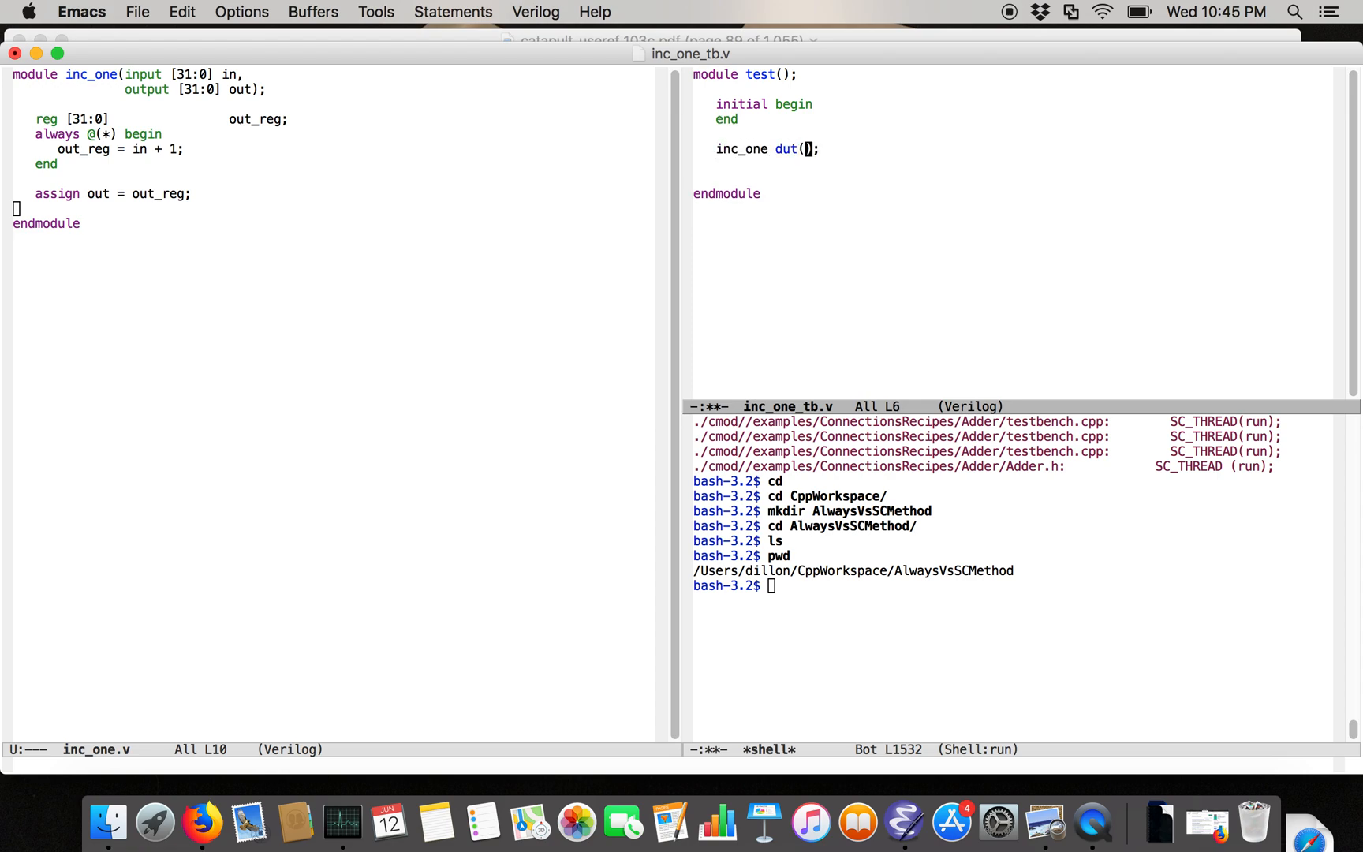
type(".in(inr")
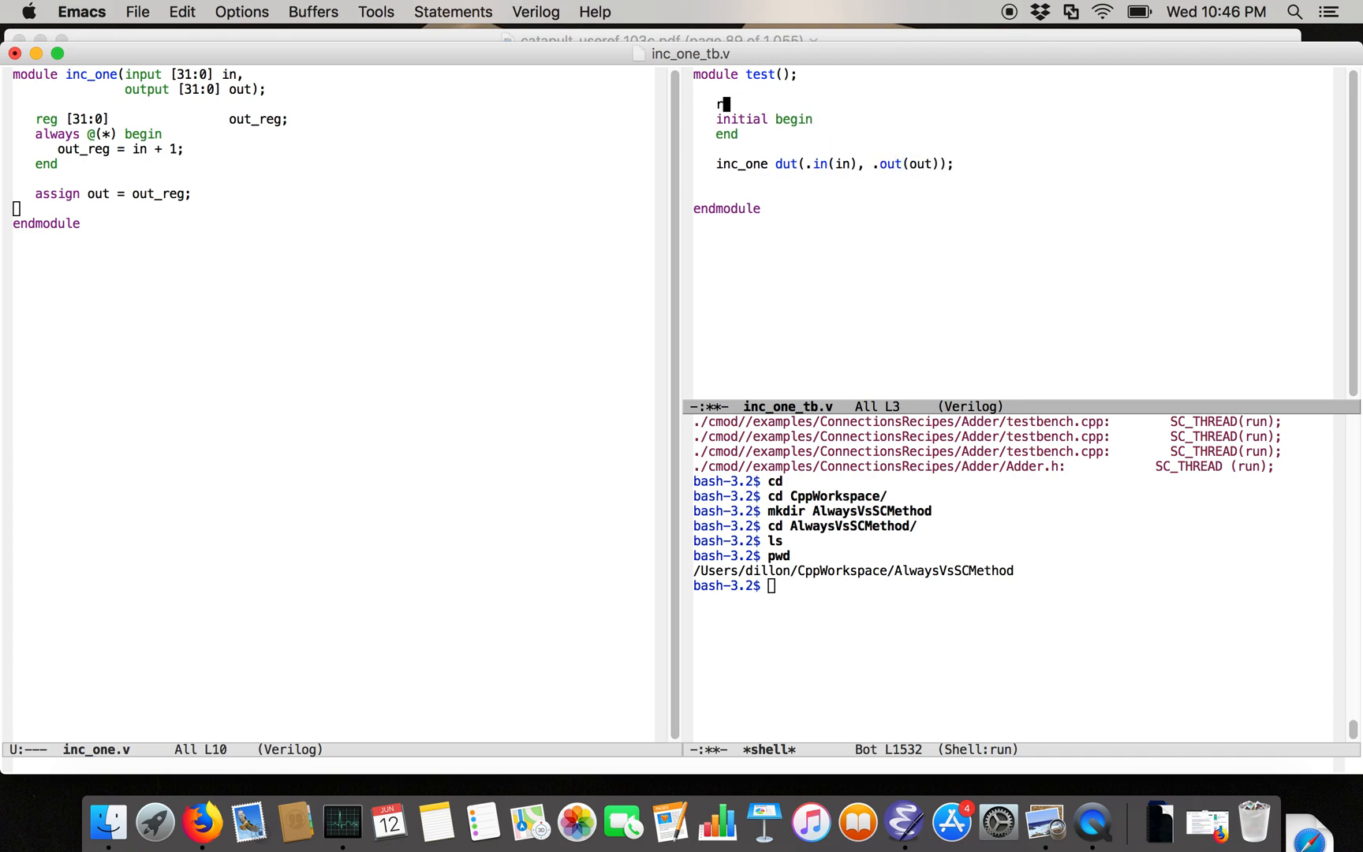
Declare reg [31:0] in and the out wire, set #1 in = 0 and $display "out = %d"
type("eg")
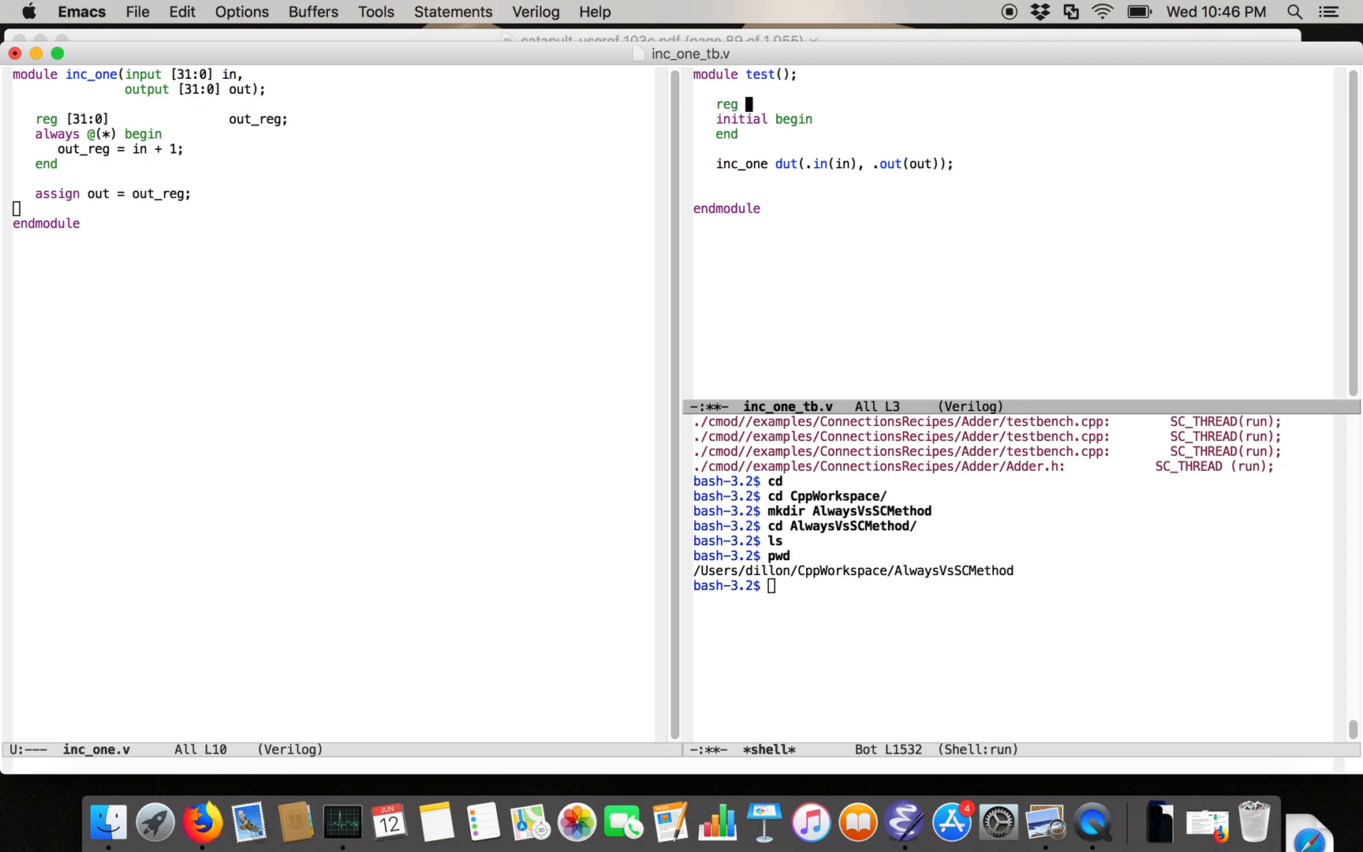
type("[31:0] in;")
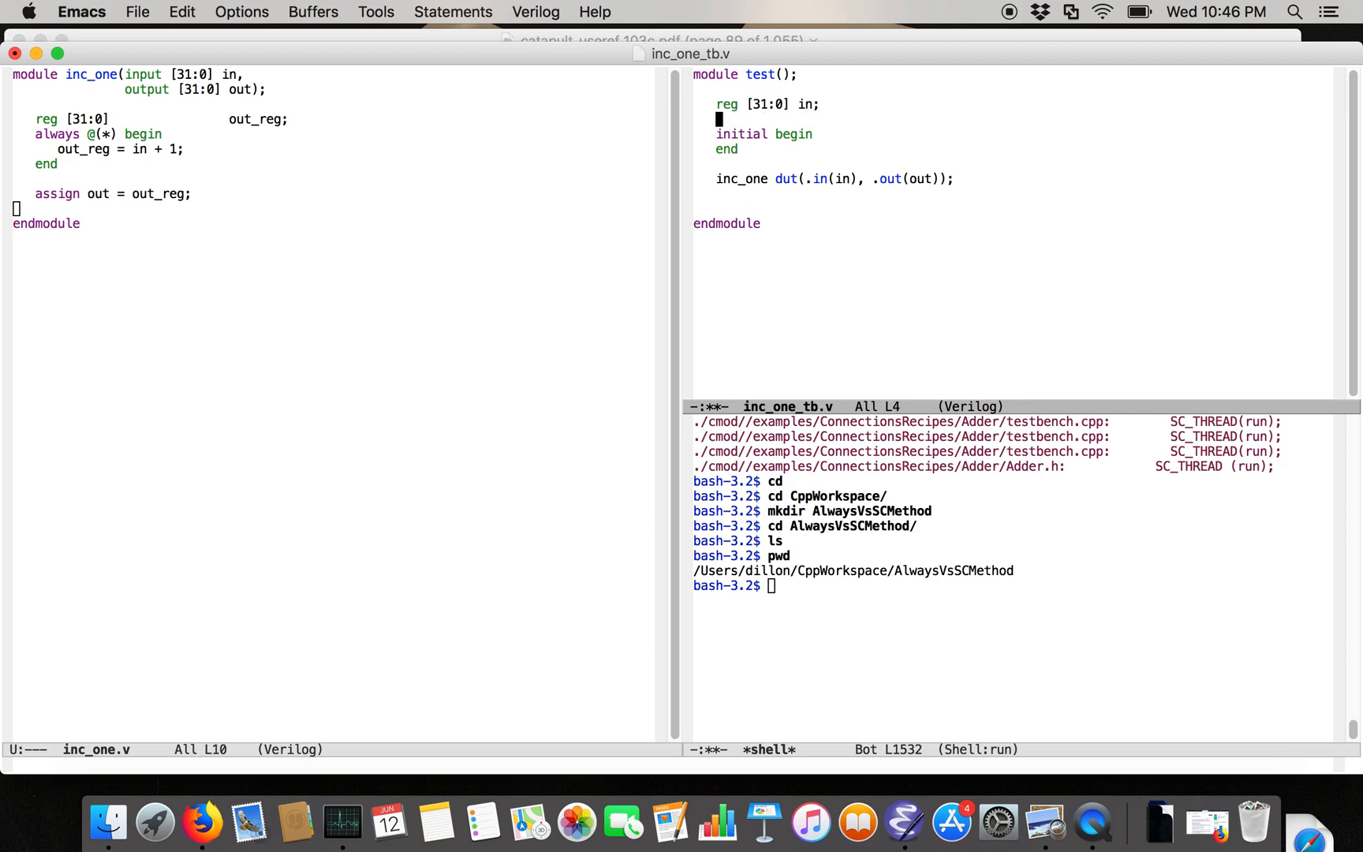
type("wire [31:0] out;")
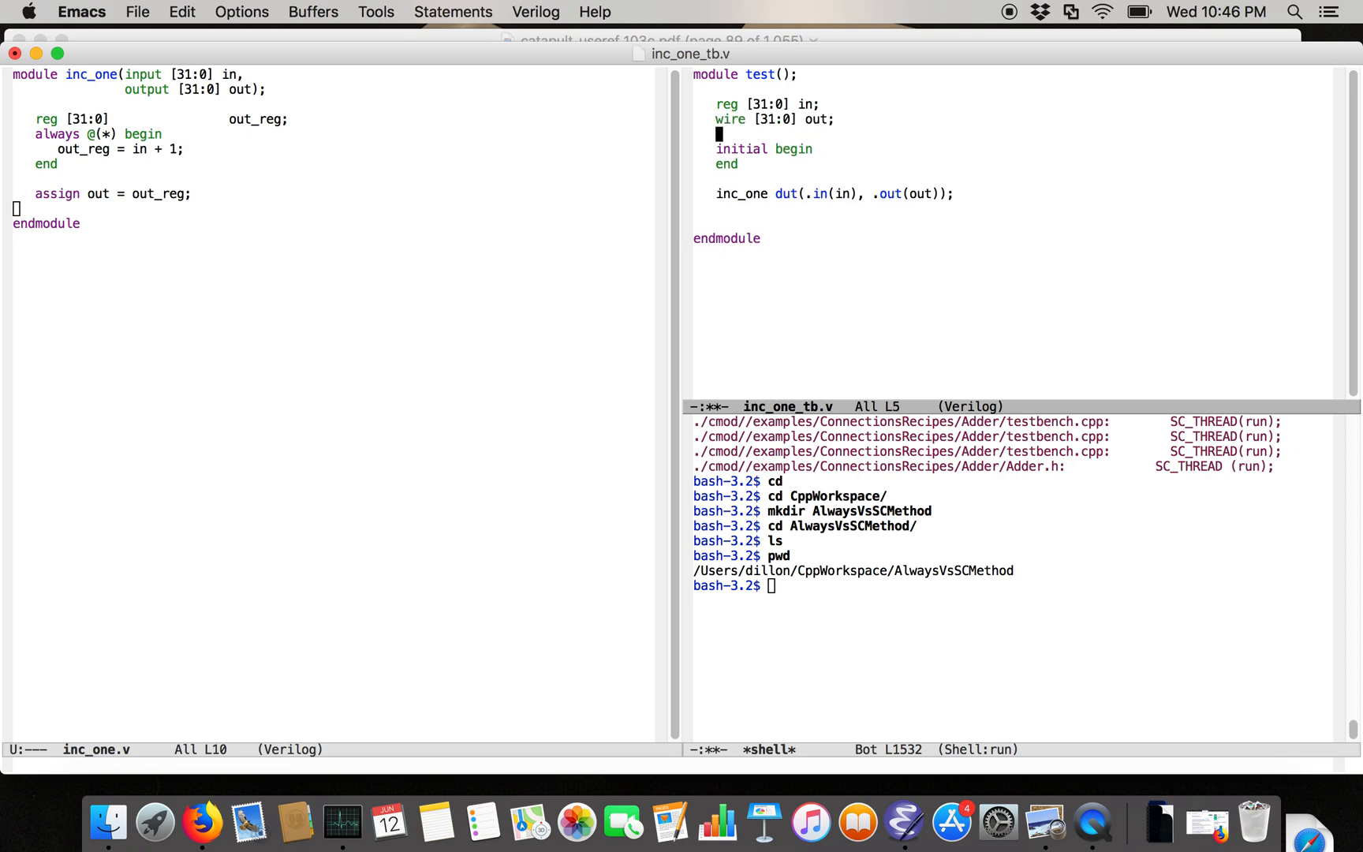
type("#")
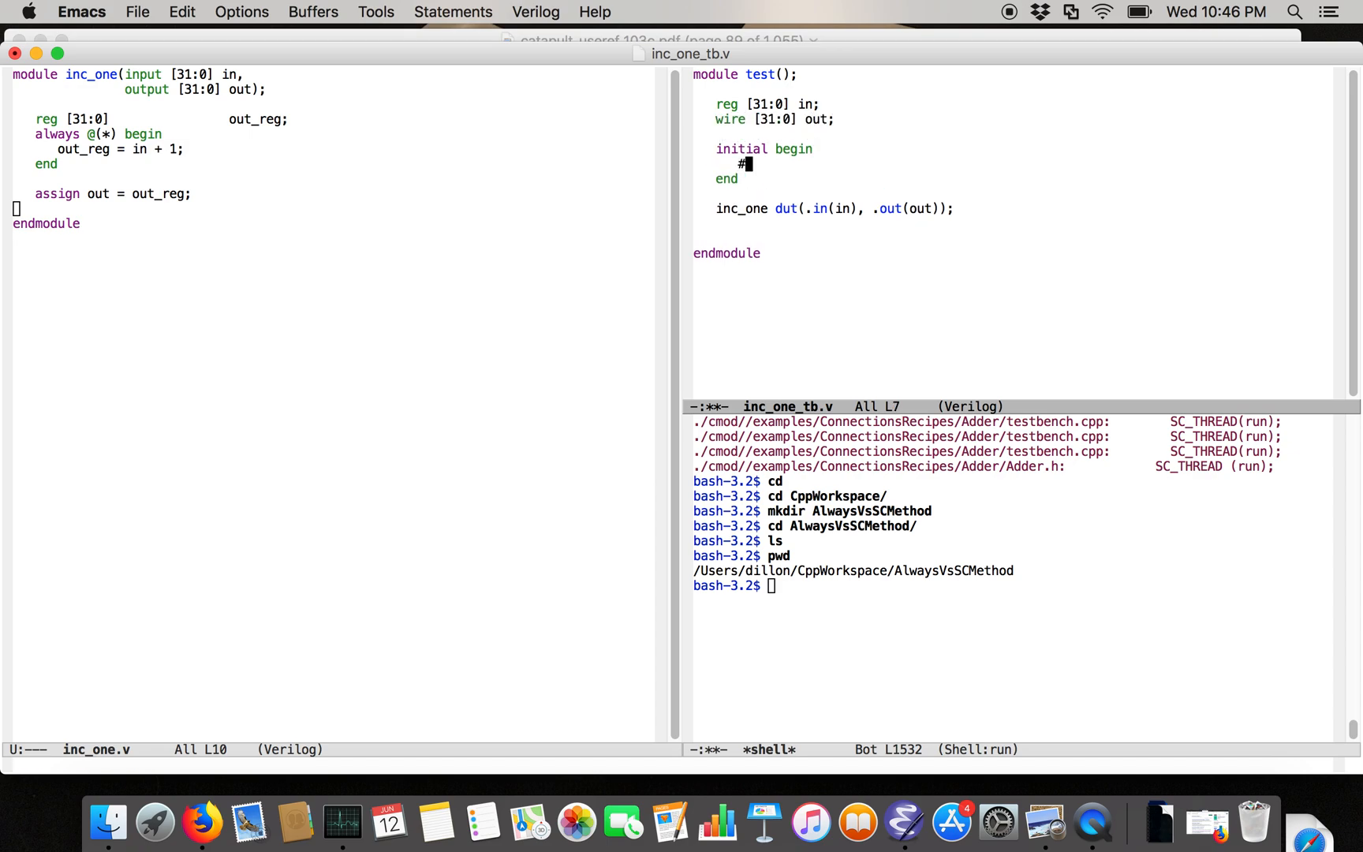
type("1 in = 0;")
type("#1 $display(")
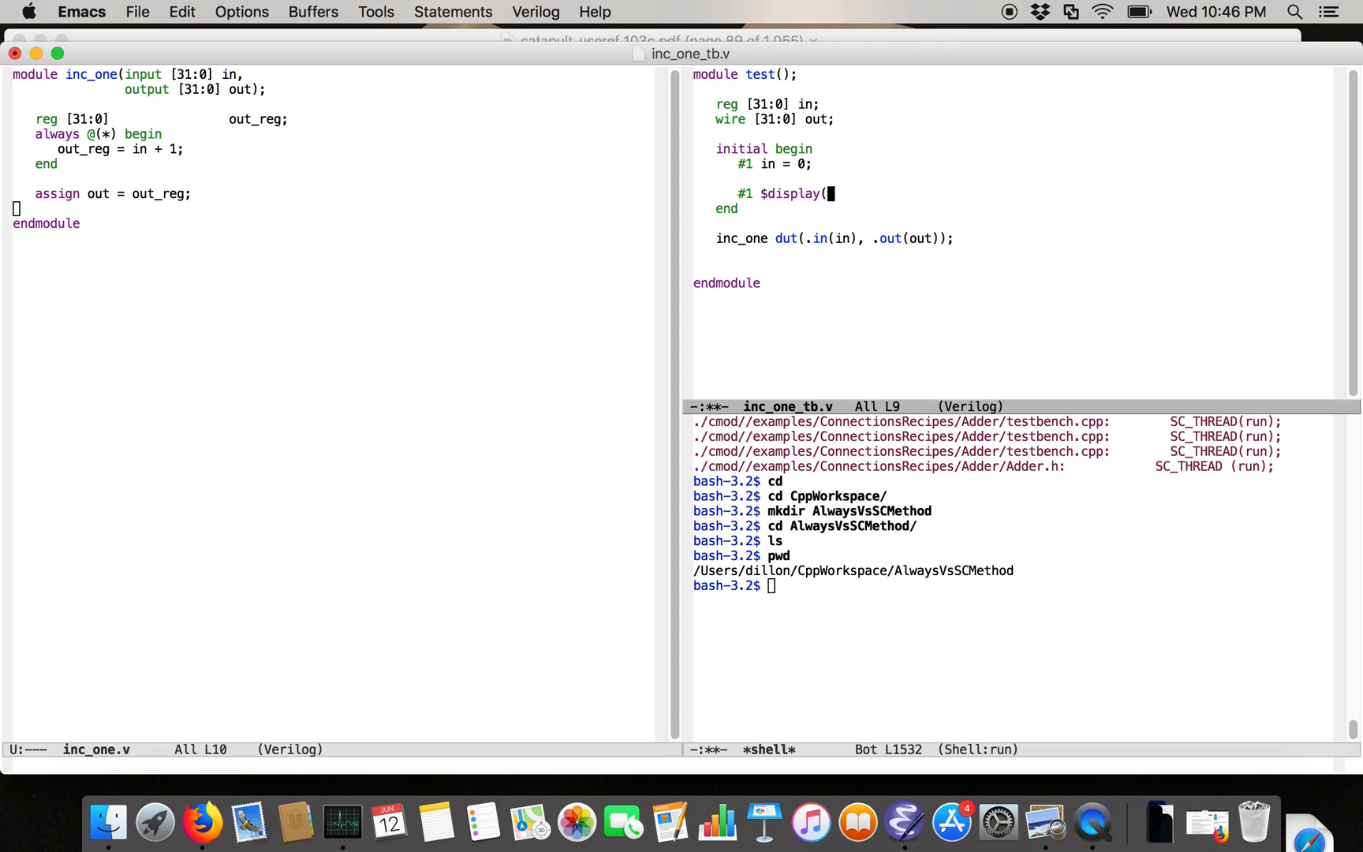
type("\"out = %d\");")
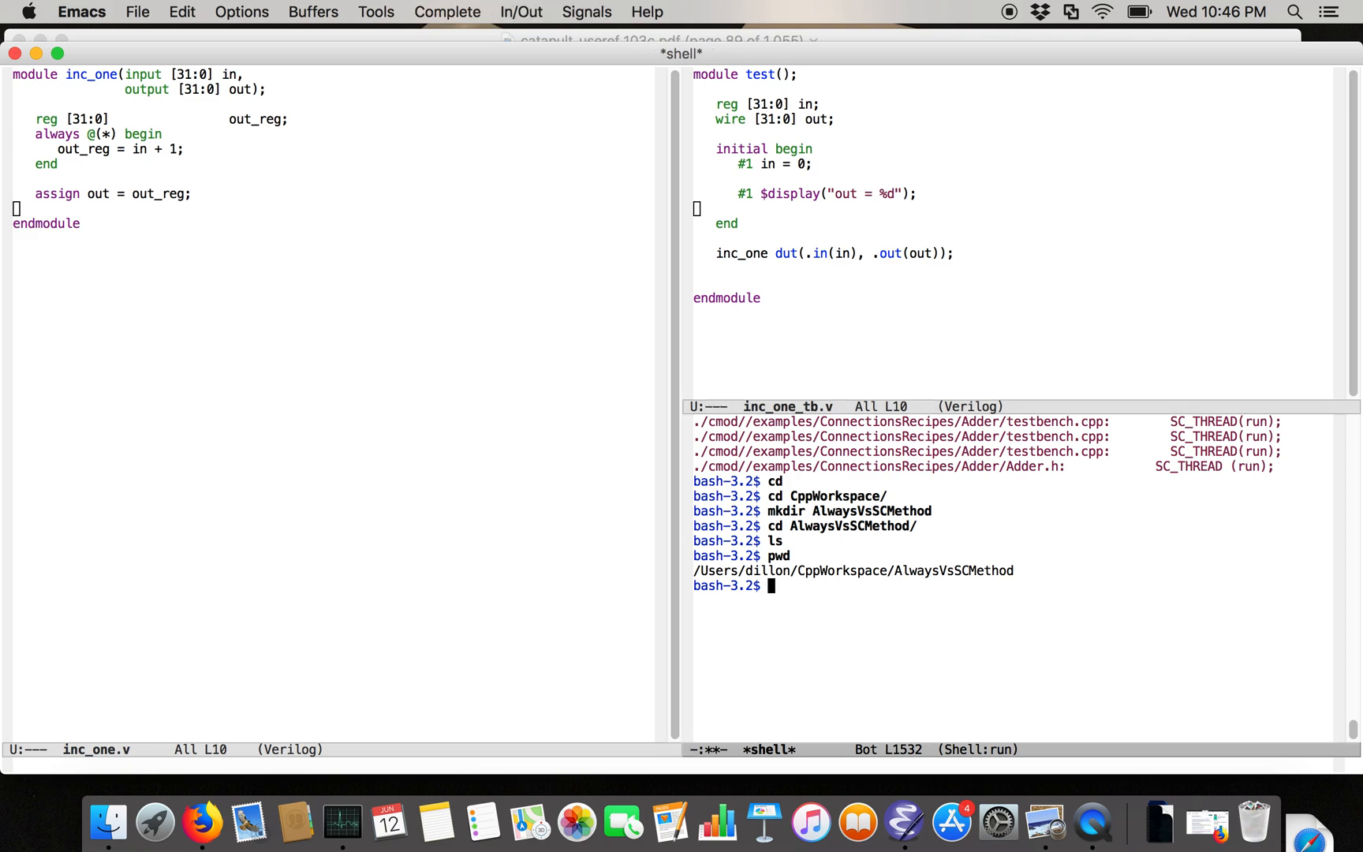
Compile with iverilog -o tb inc_one_tb.v inc_one.v, add ', out' to $display and rerun to get out = 1
type("iverilog -o inc")
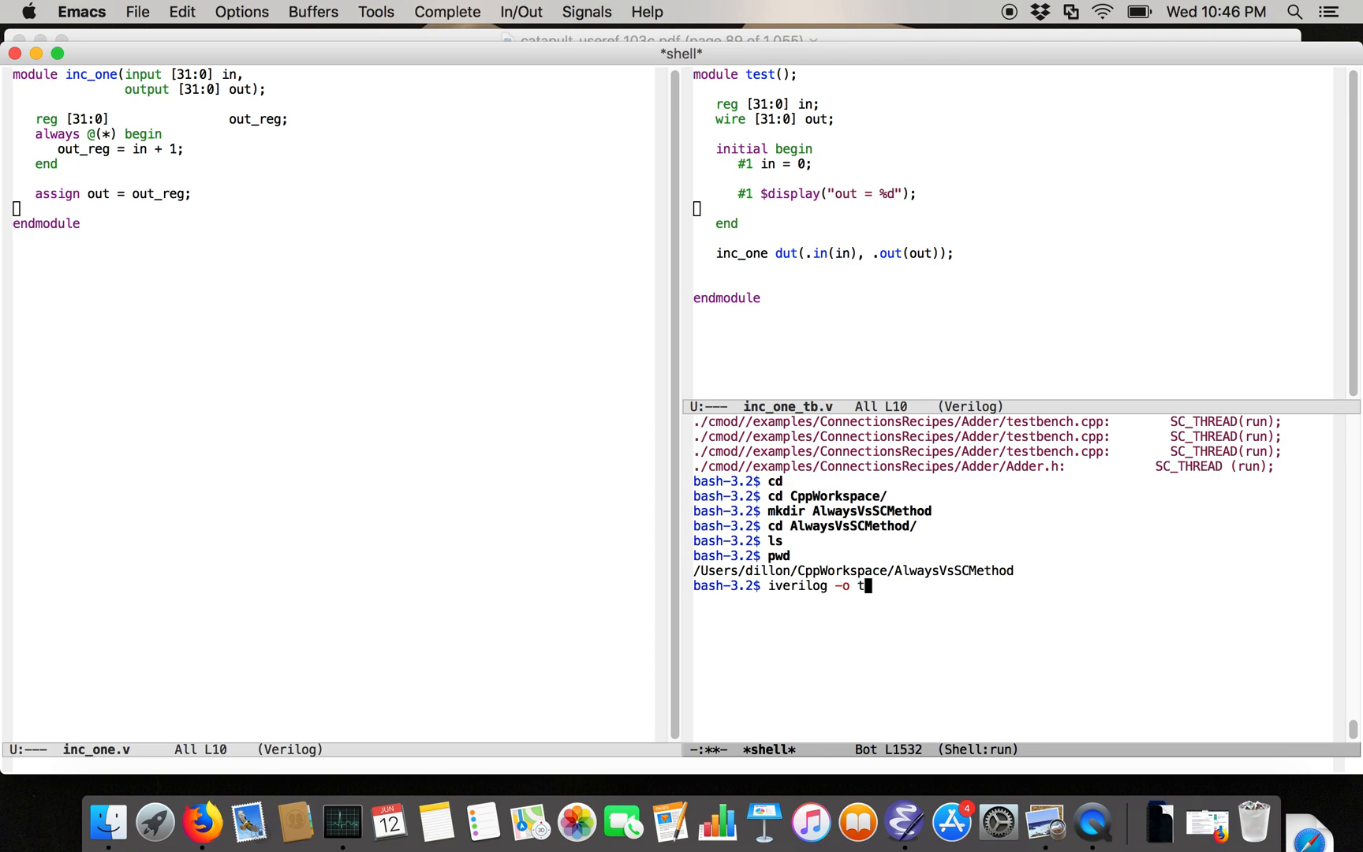
type("b inc_one")
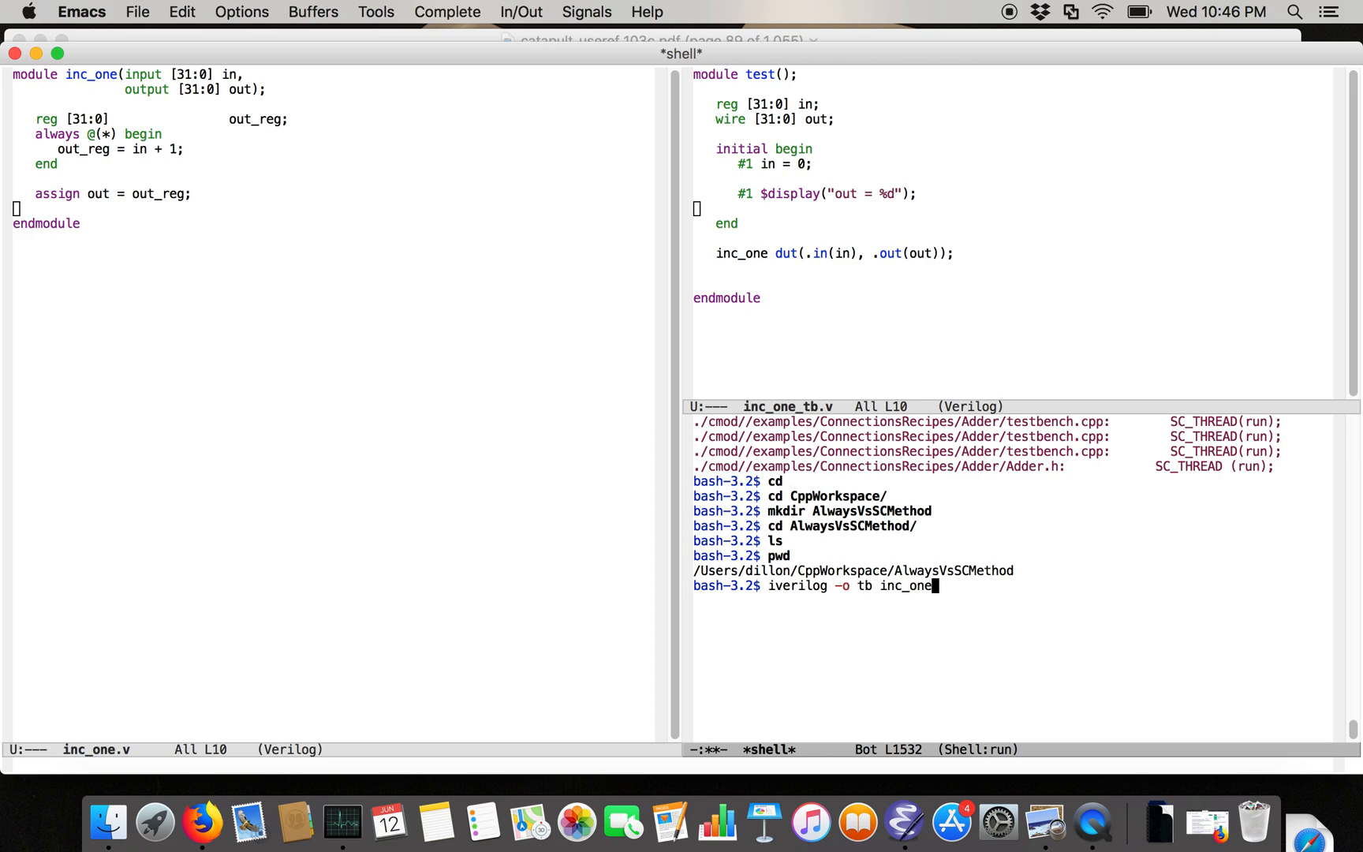
type("_tb.v inc_one")
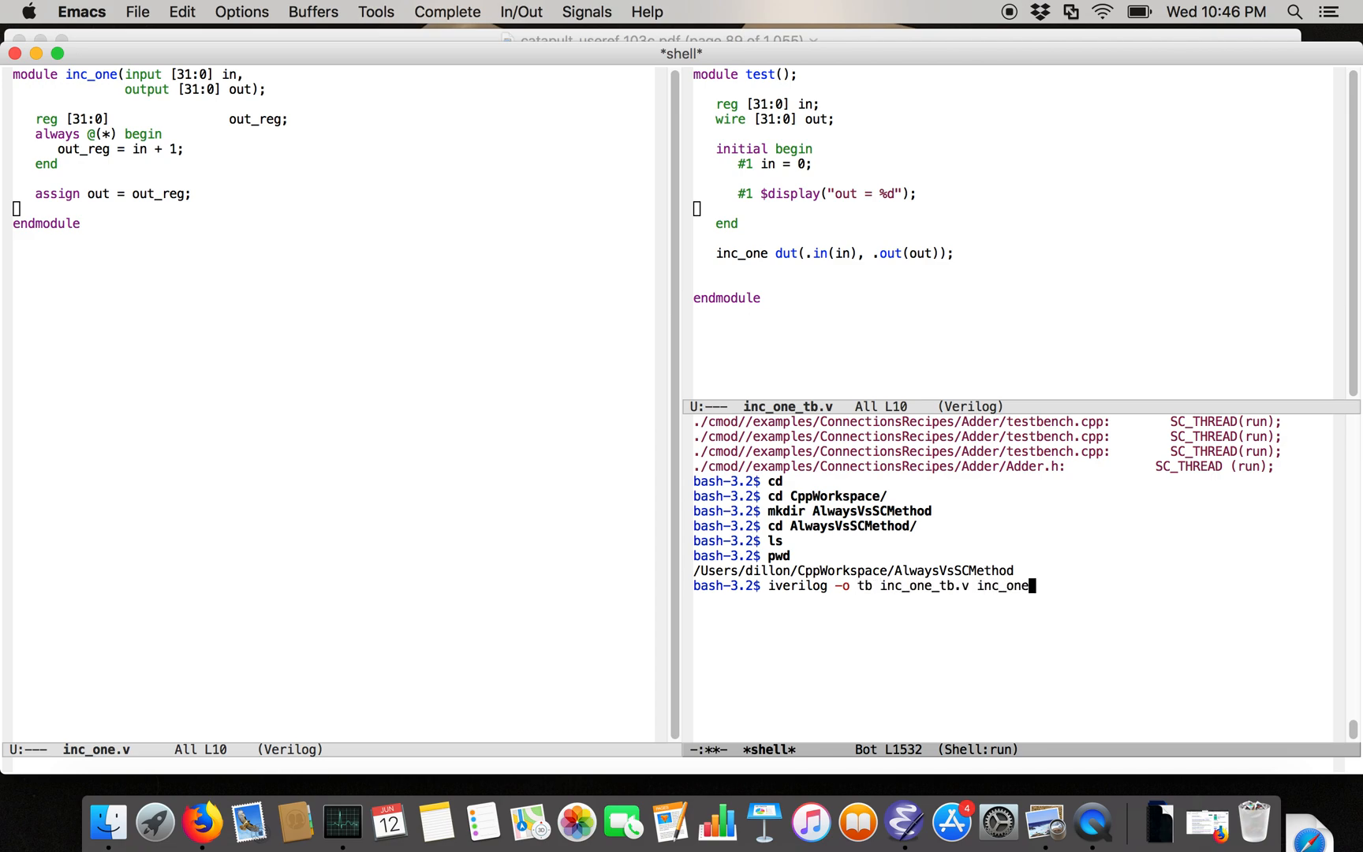
key("Return")
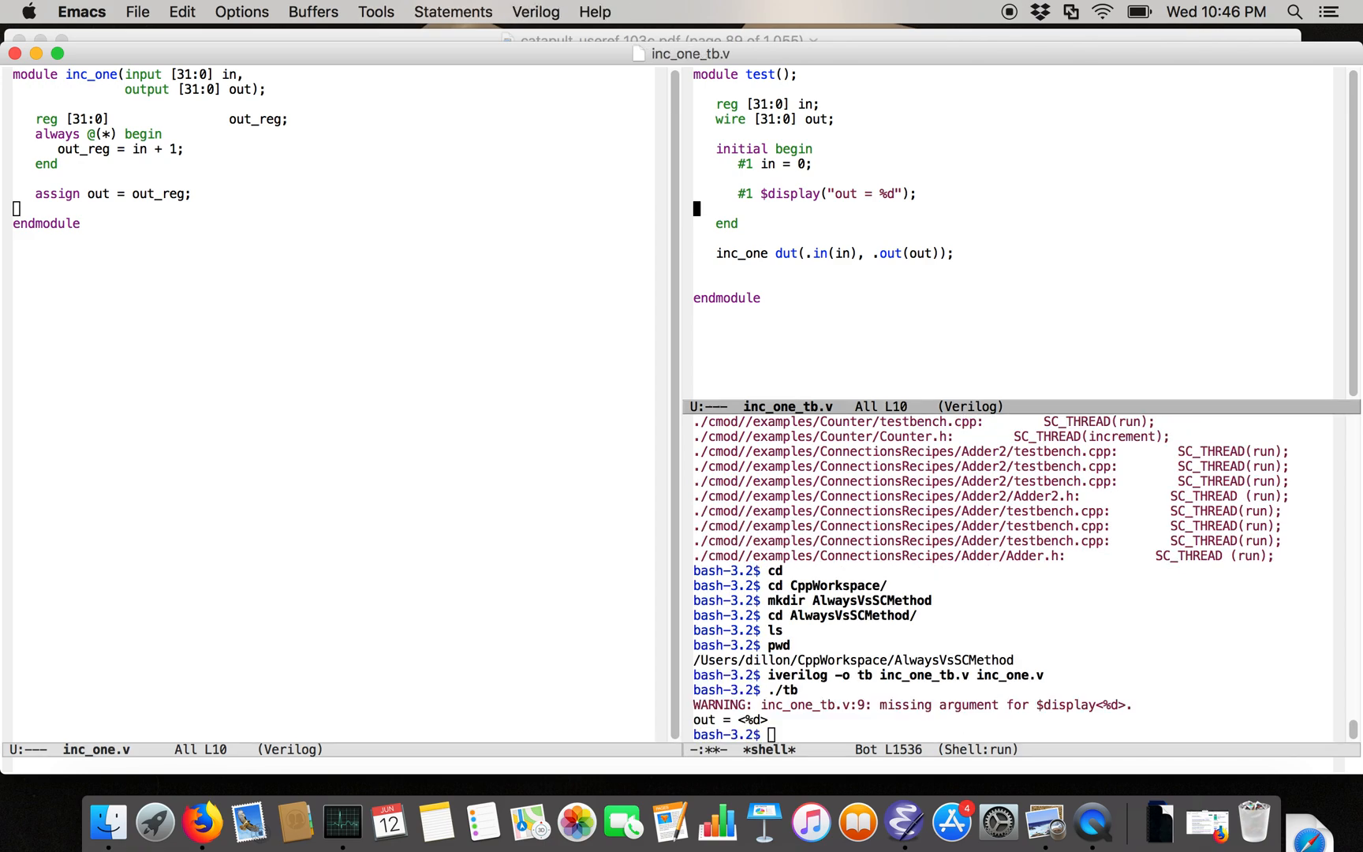
type(", out")
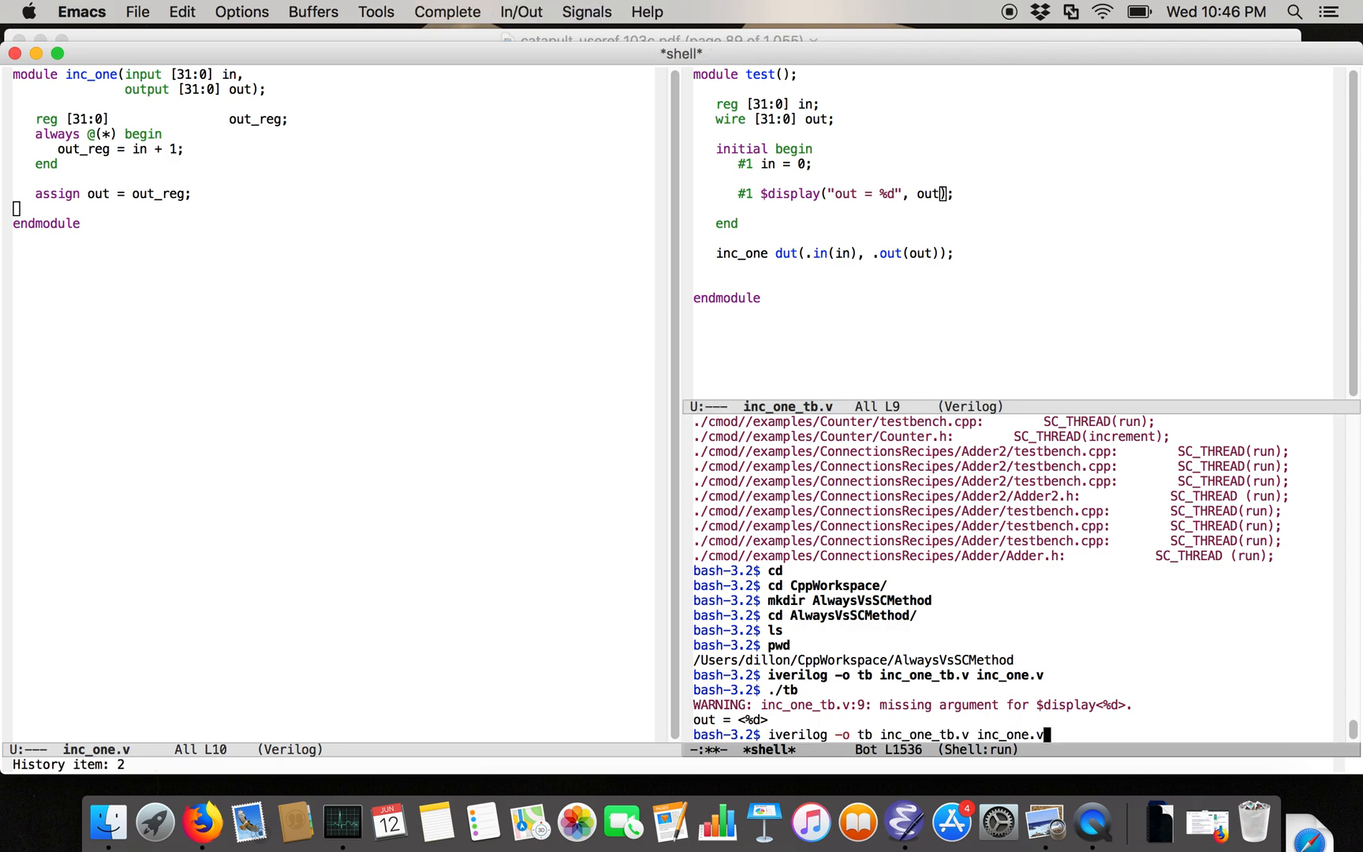
key("Return")
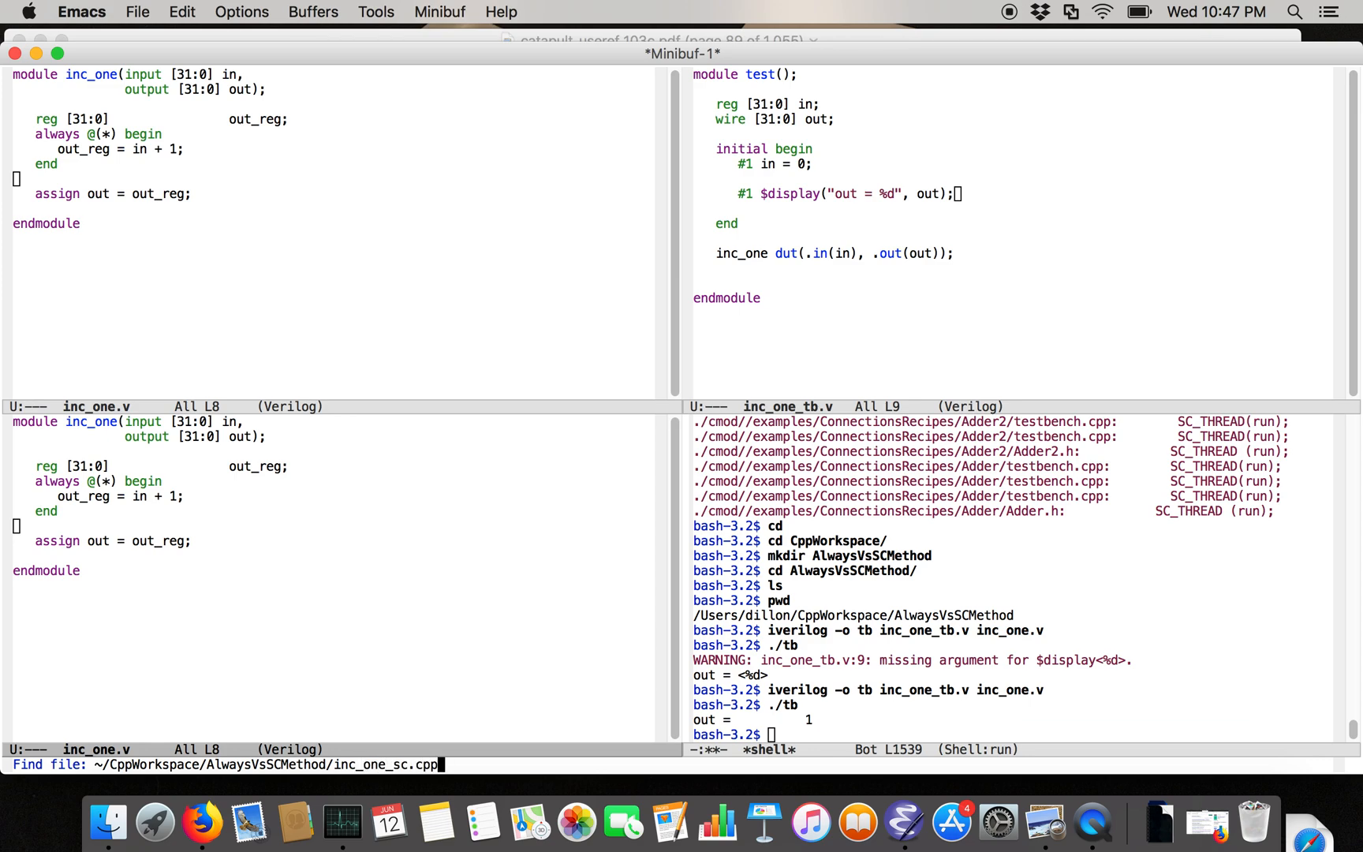
Create inc_one_sc.cpp including systemc.h with SC_MODULE(inc_one), its constructor and a void inc method
key("Return")
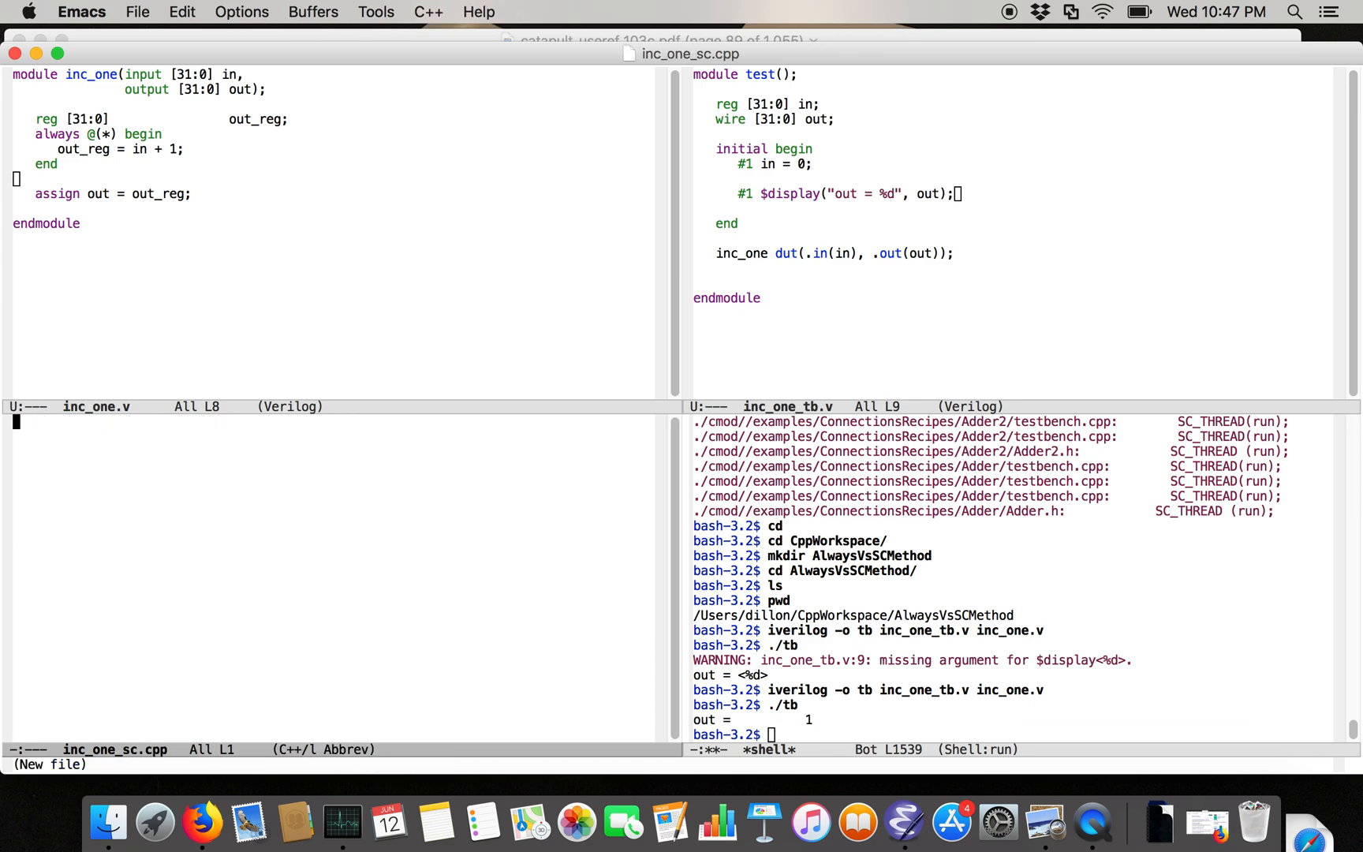
type("#include \"system")
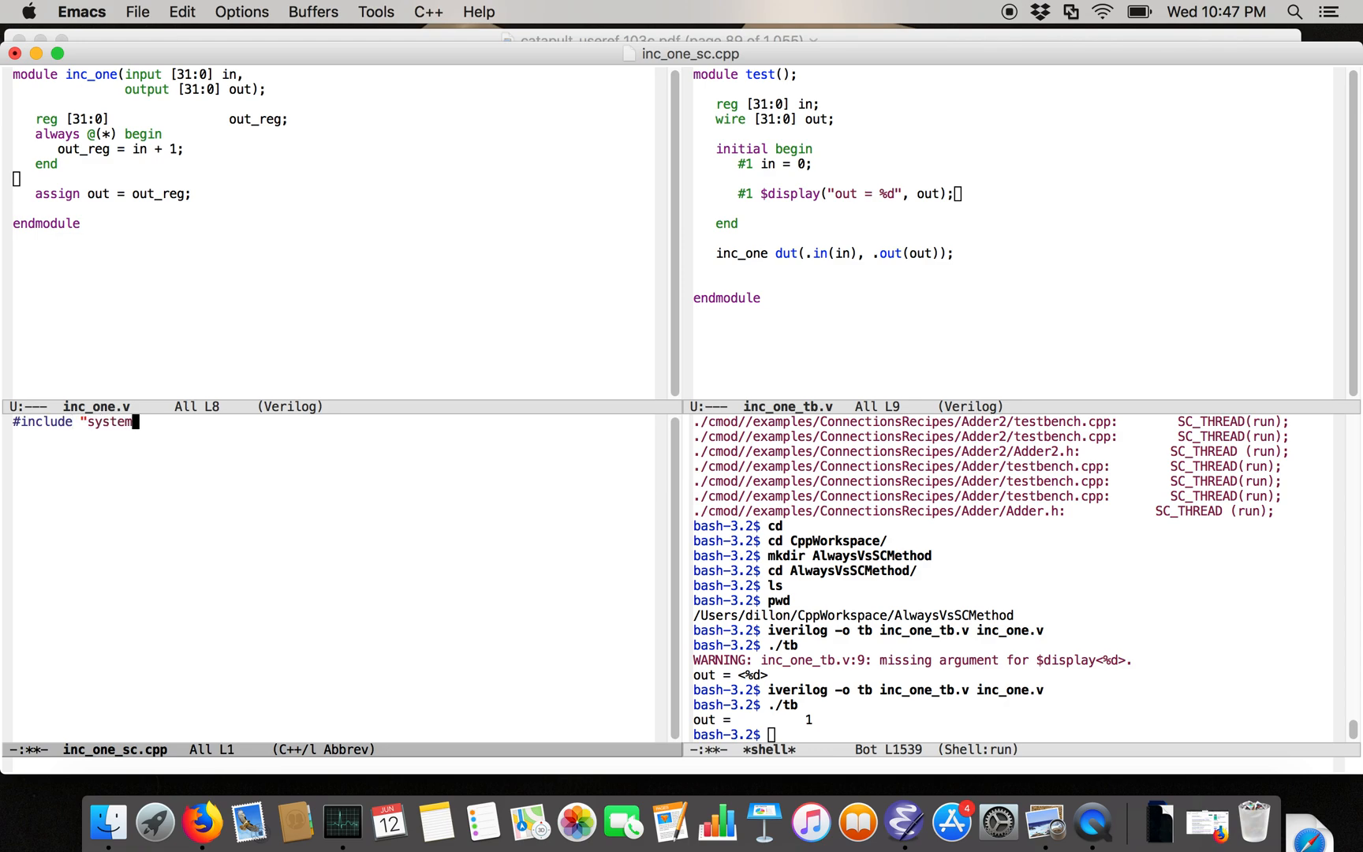
type("c.h\"")
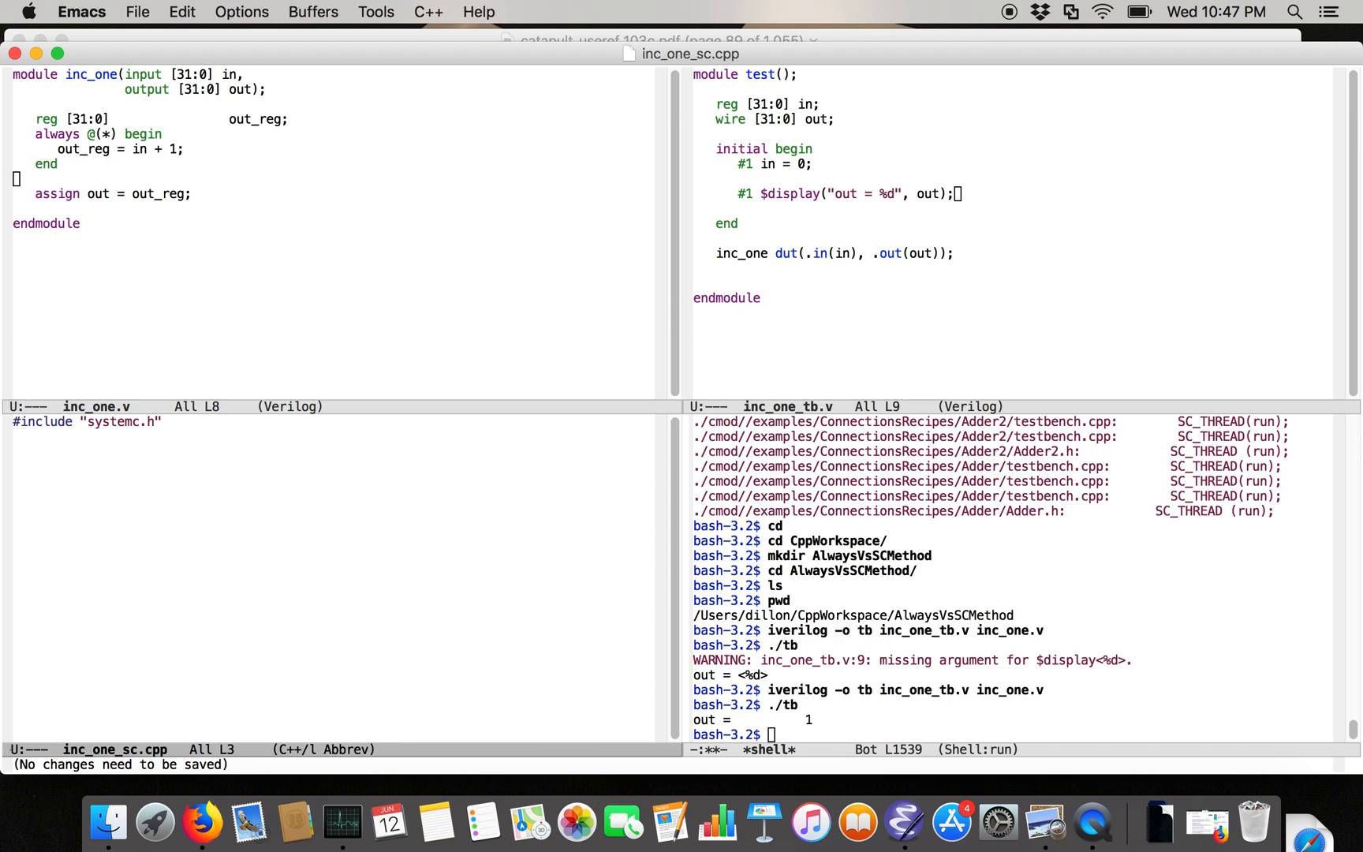
type("SC_MODULE() {")
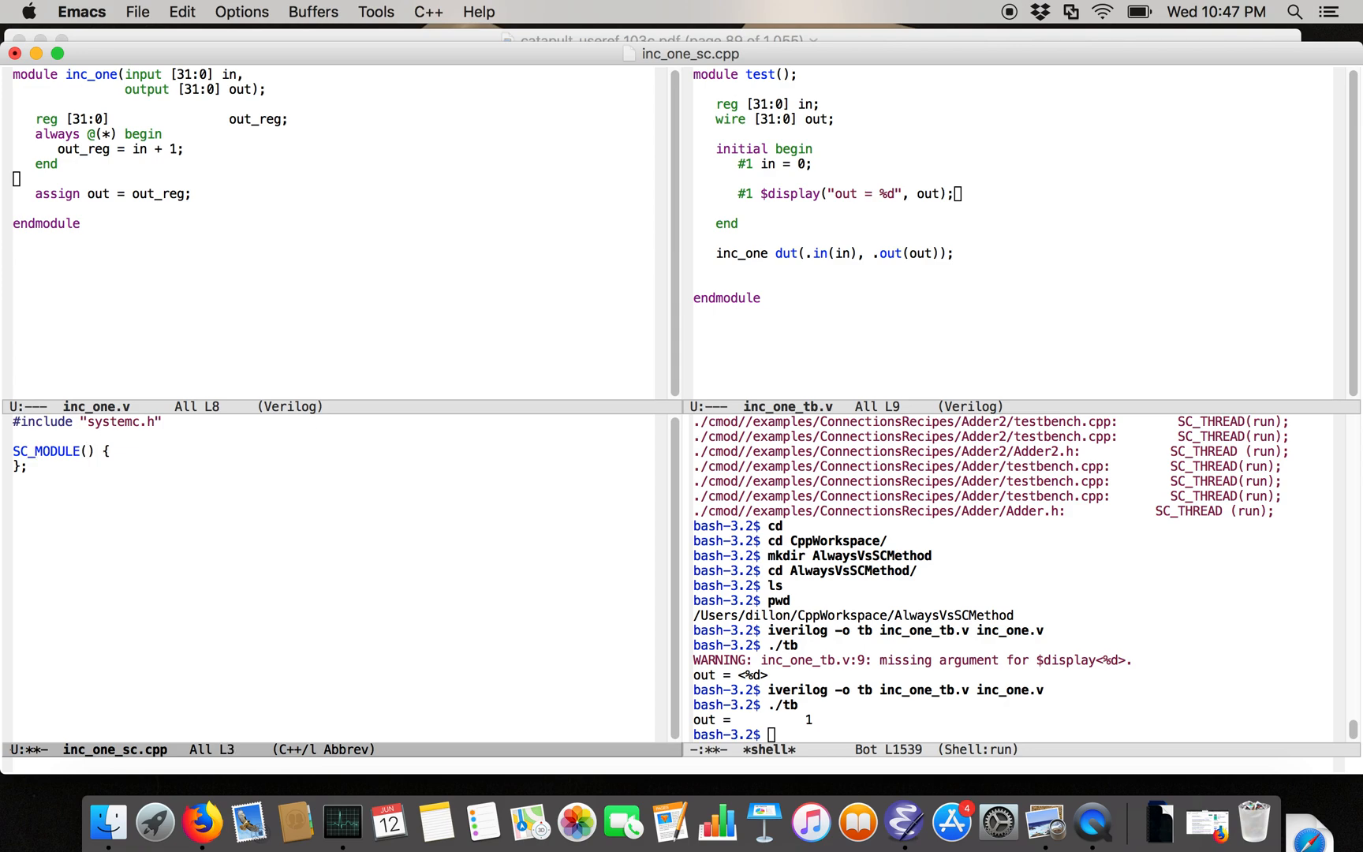
type("inc_one")
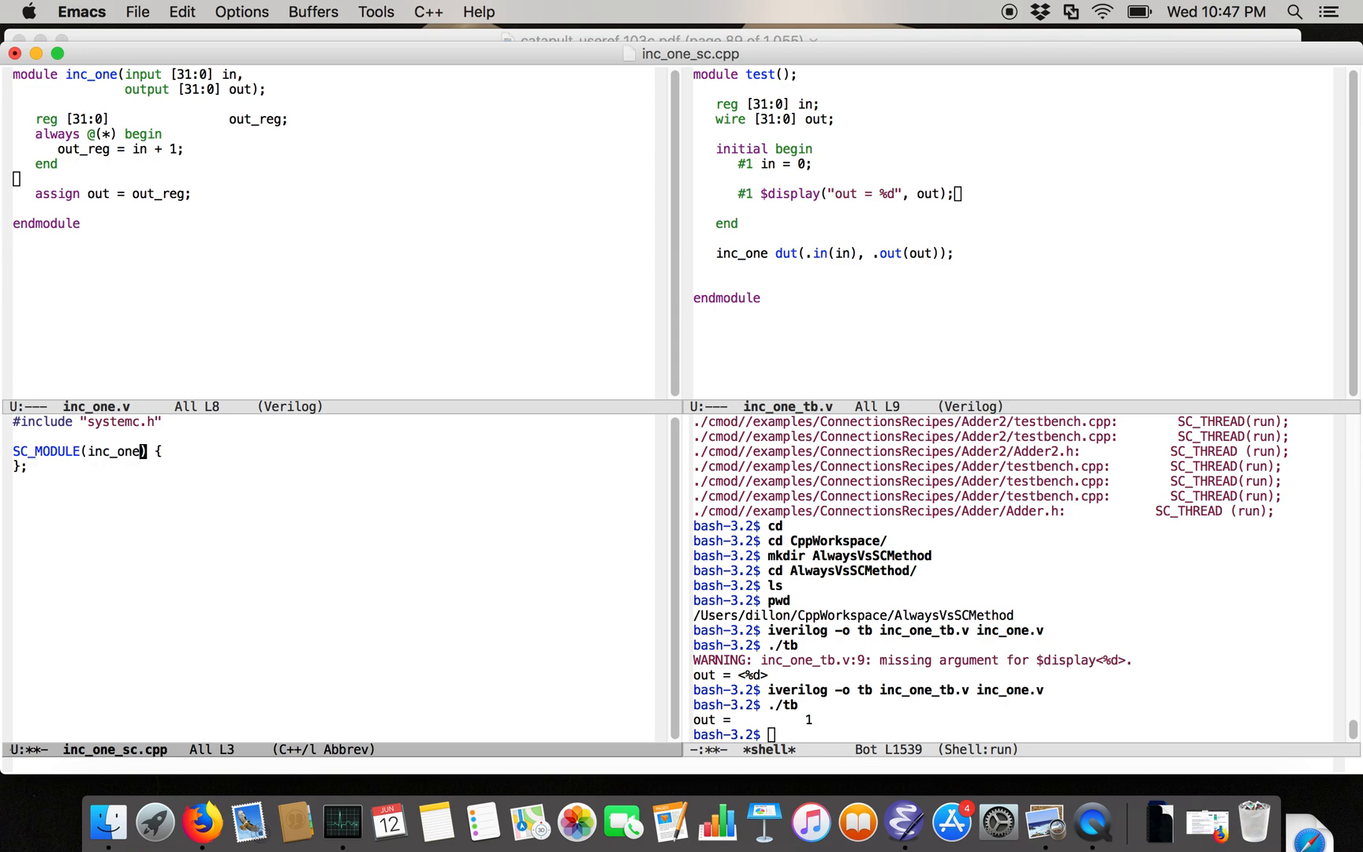
type("SC_CTOR(inc_one) {")
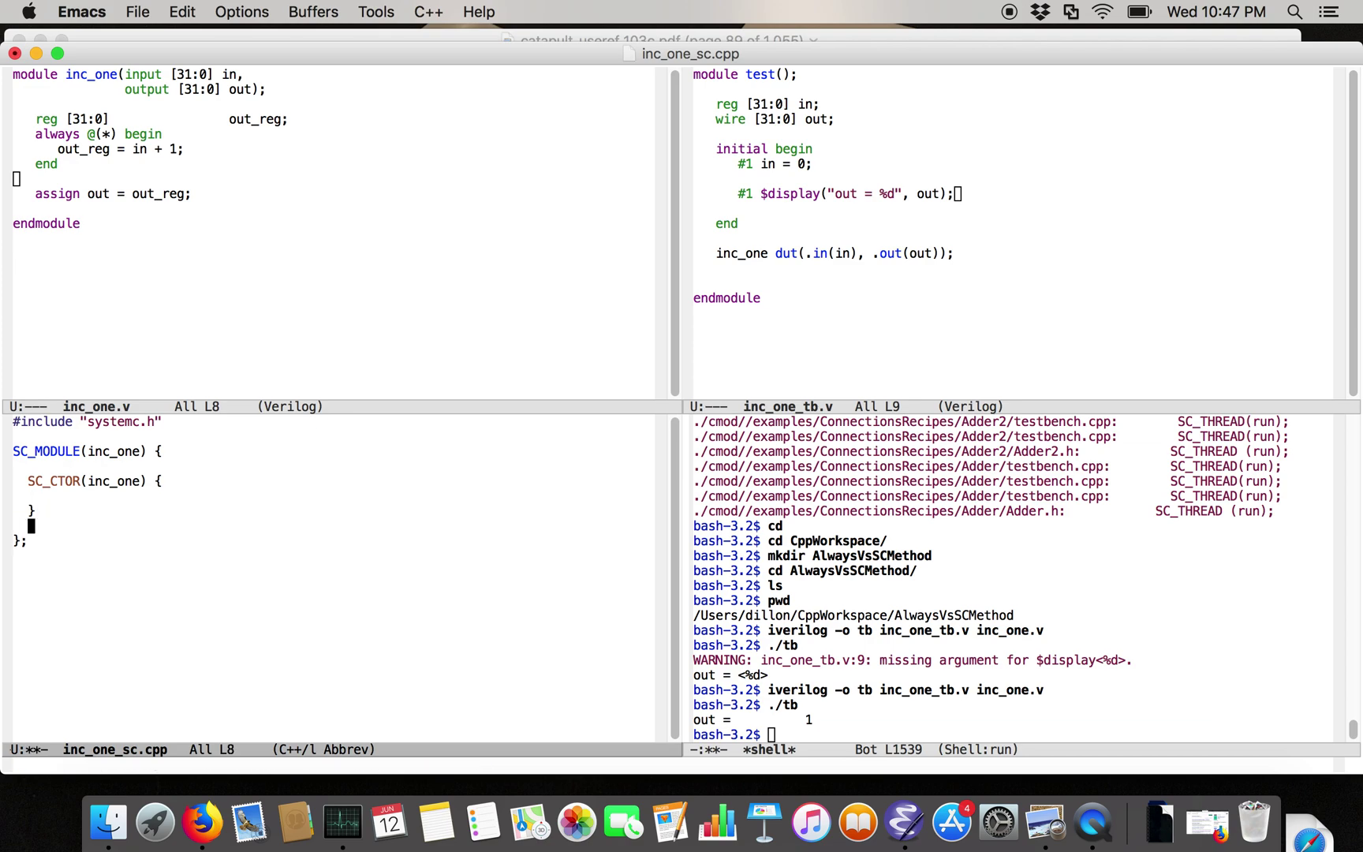
type("void inc() {")
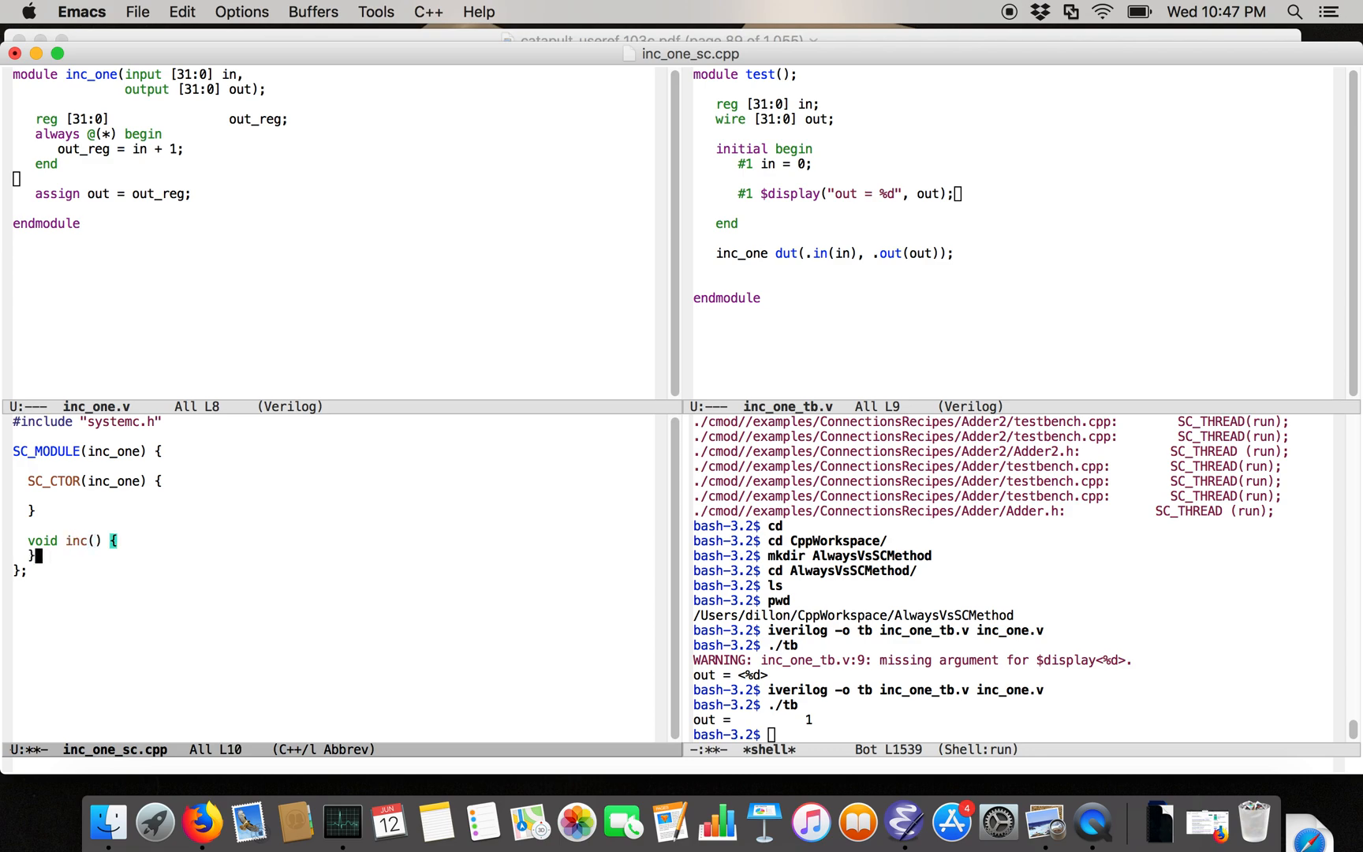
Declare sc_in/sc_out<sc_uint<32>> in and out ports and have inc write in.read() + 1 to out
type("sc_in")
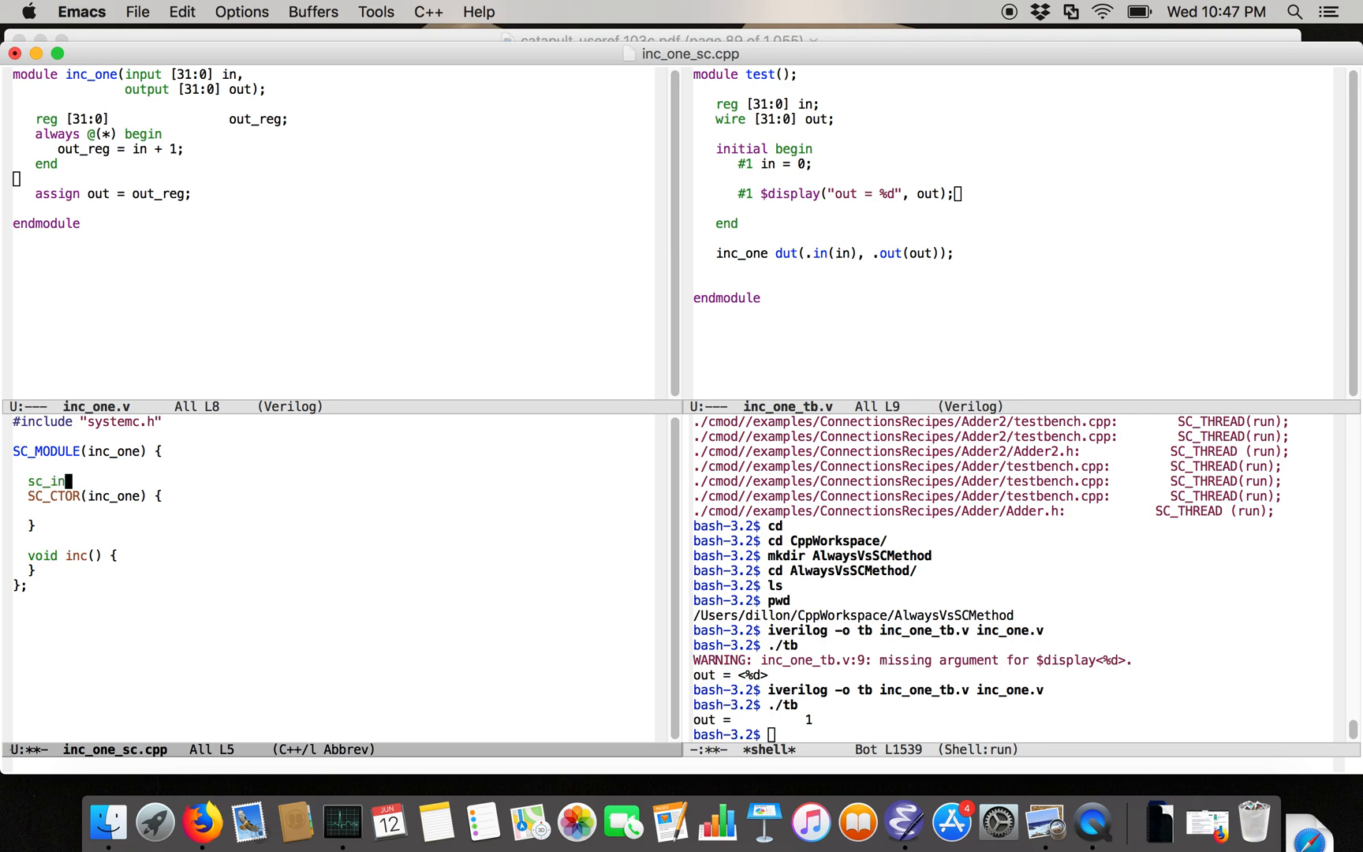
type("<")
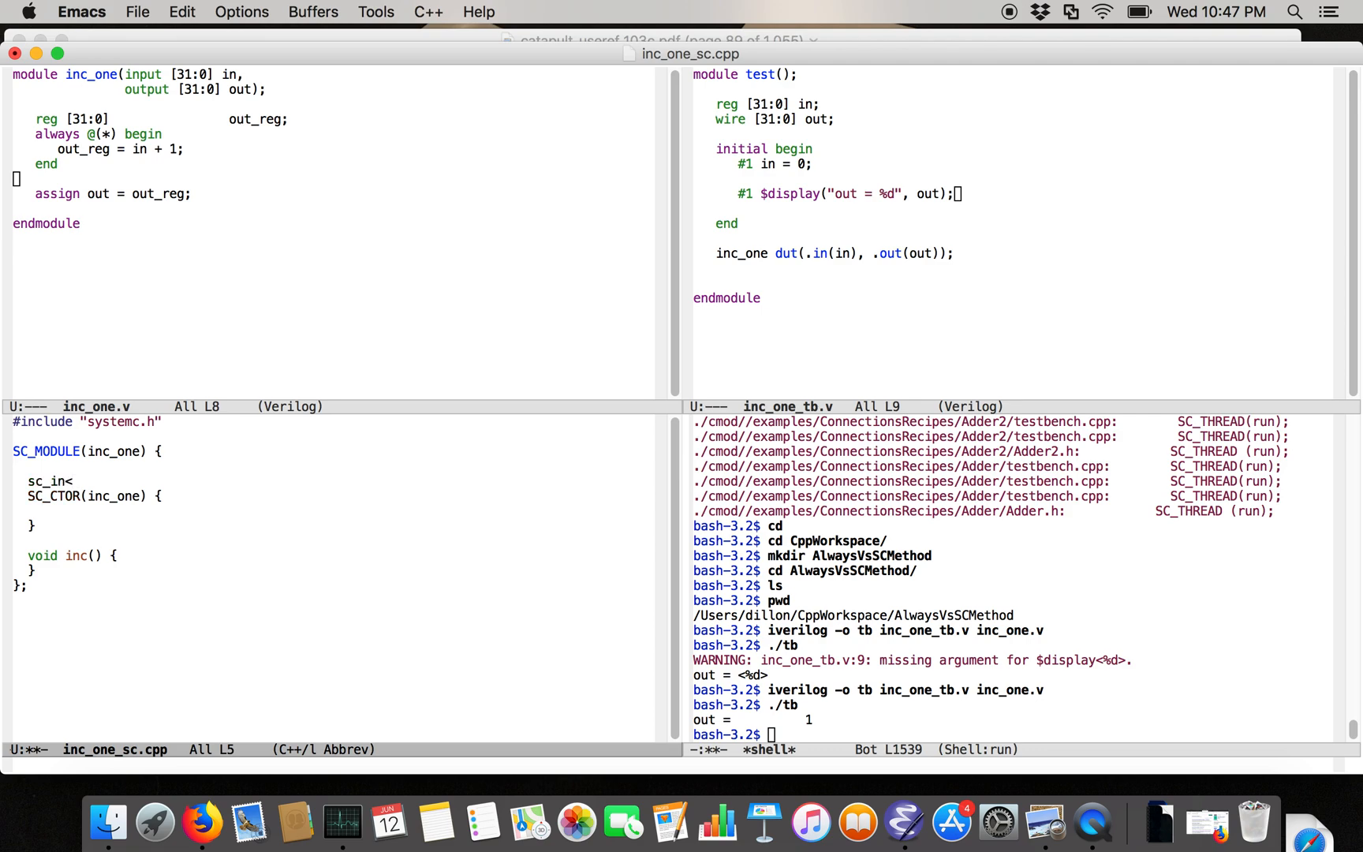
type("int")
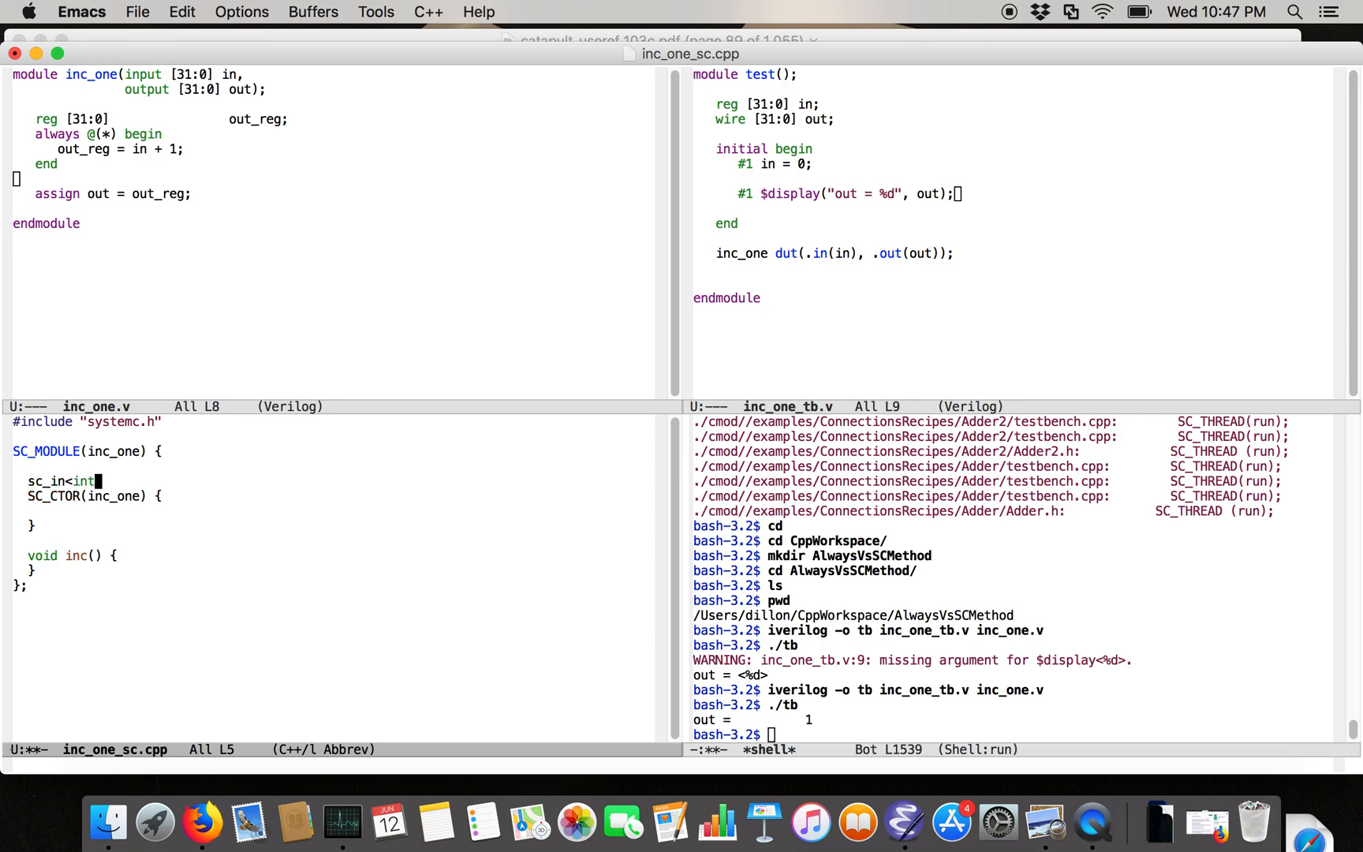
type("sc_ui")
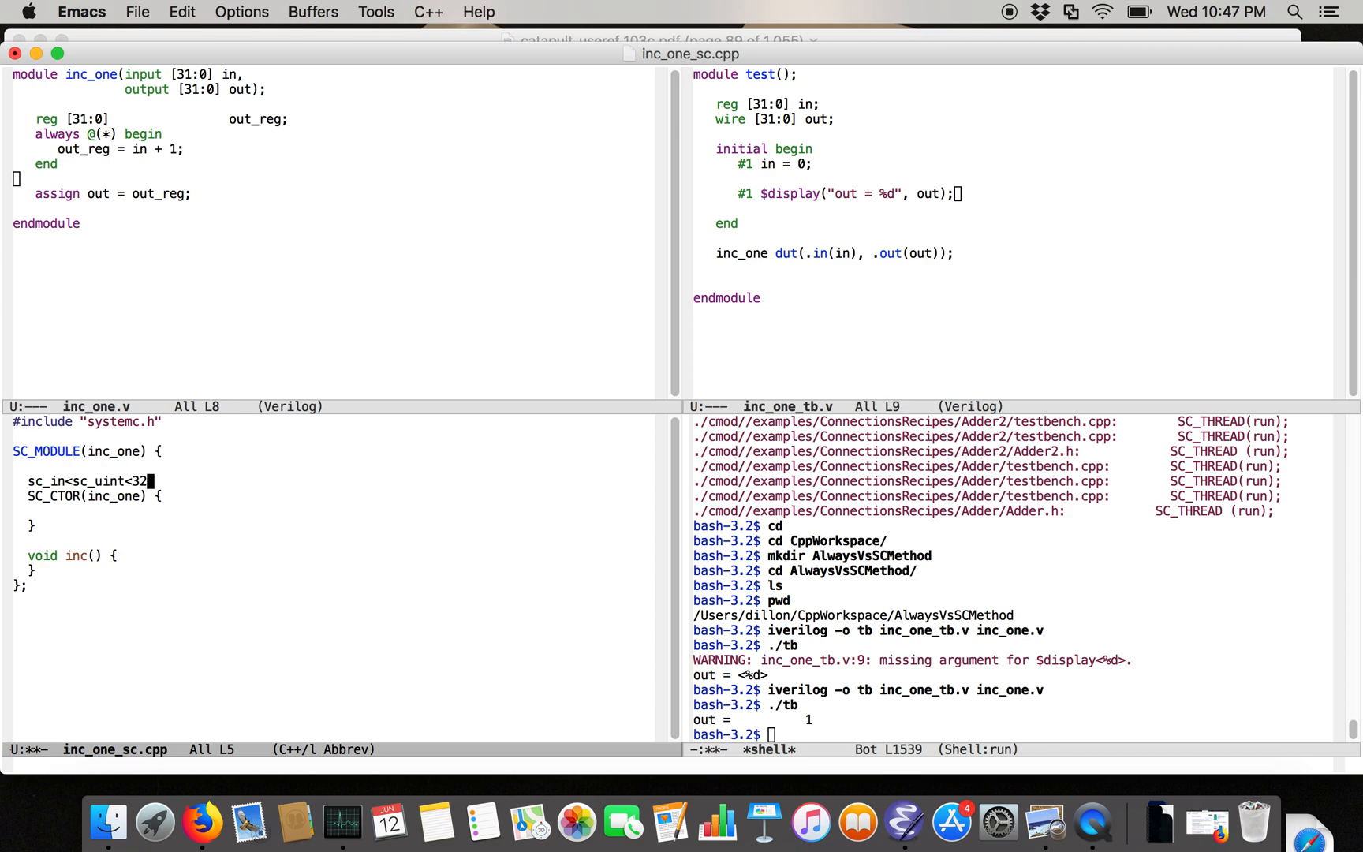
type("> in")
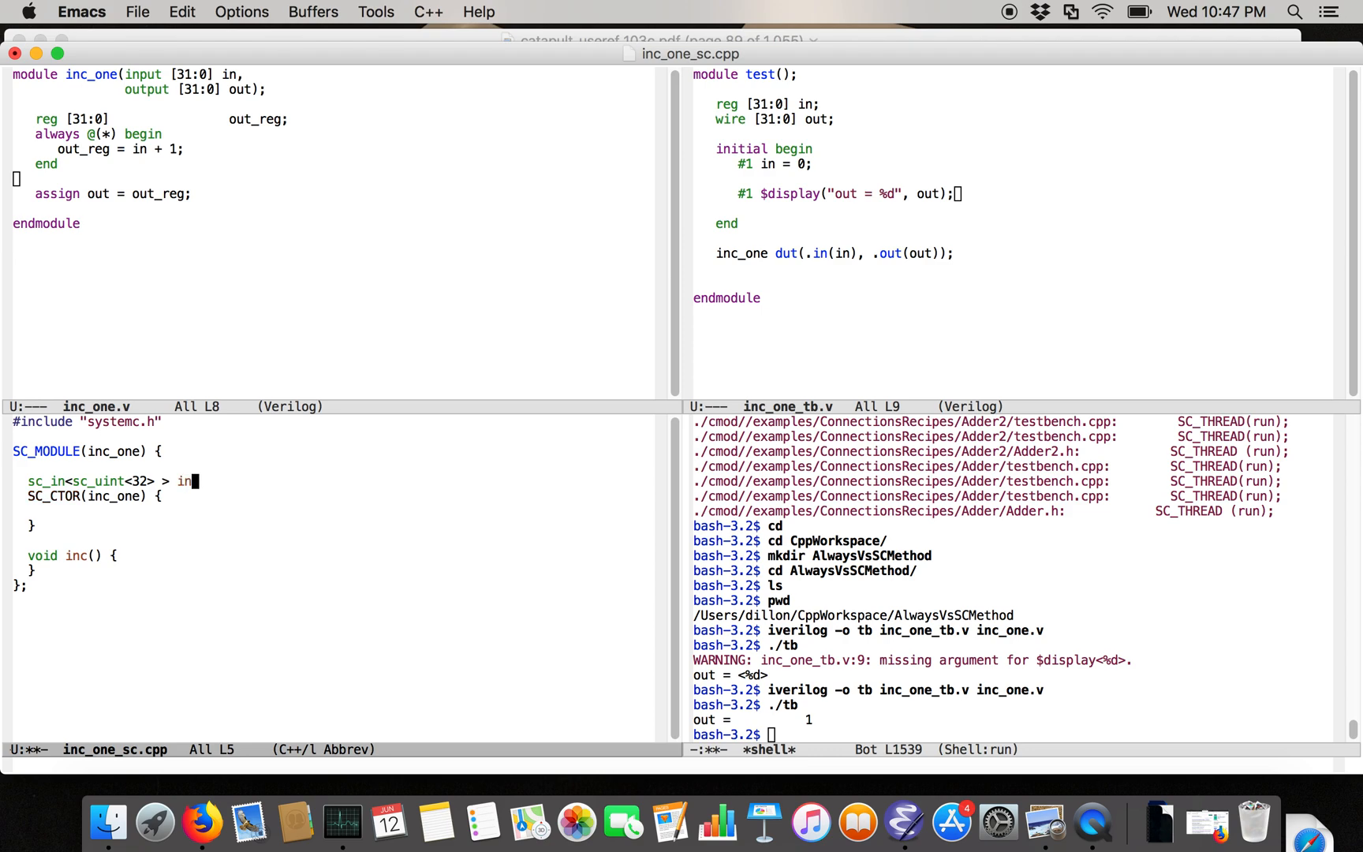
type(";")
type("sc_out<sc_uint<32> > out;")
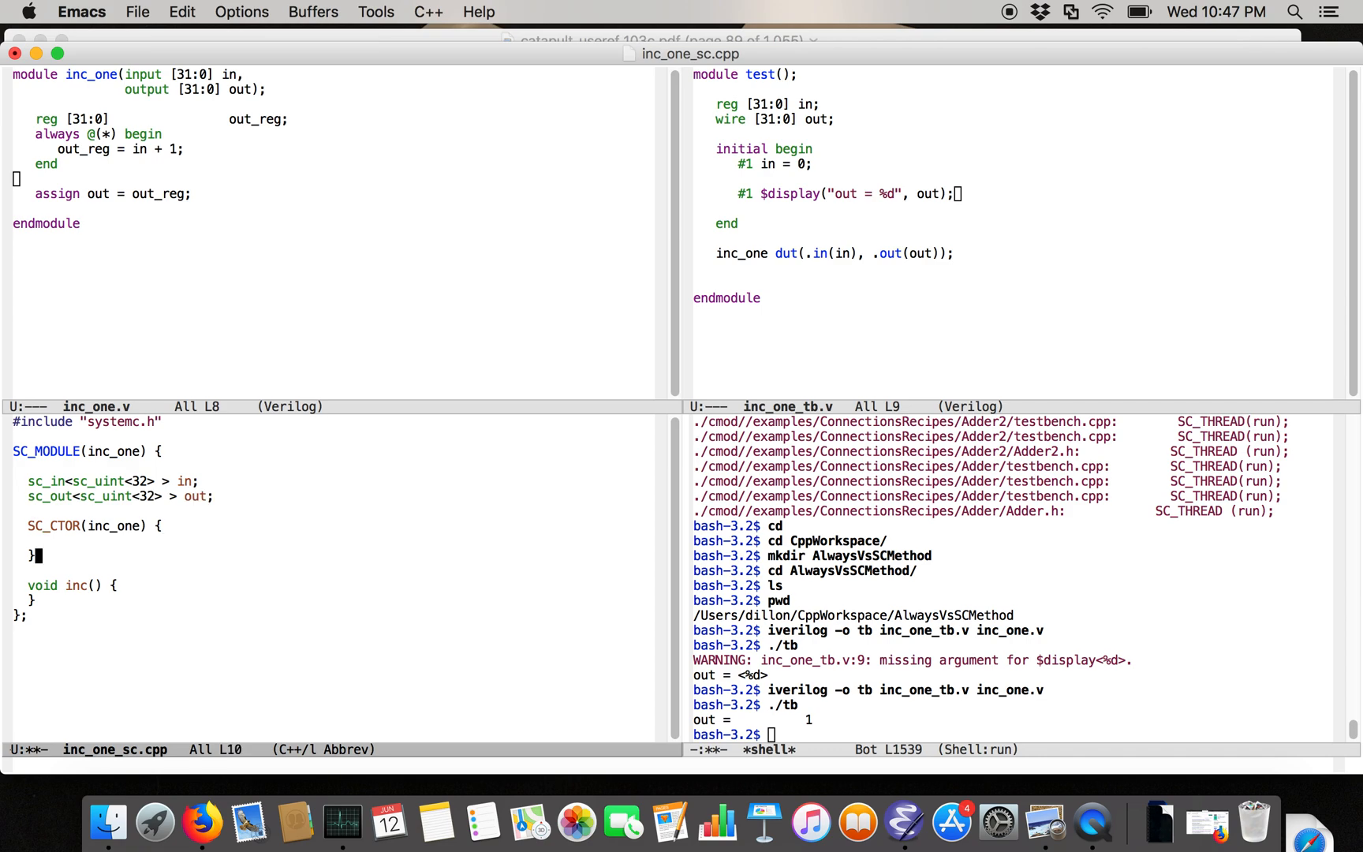
type("out.write(")
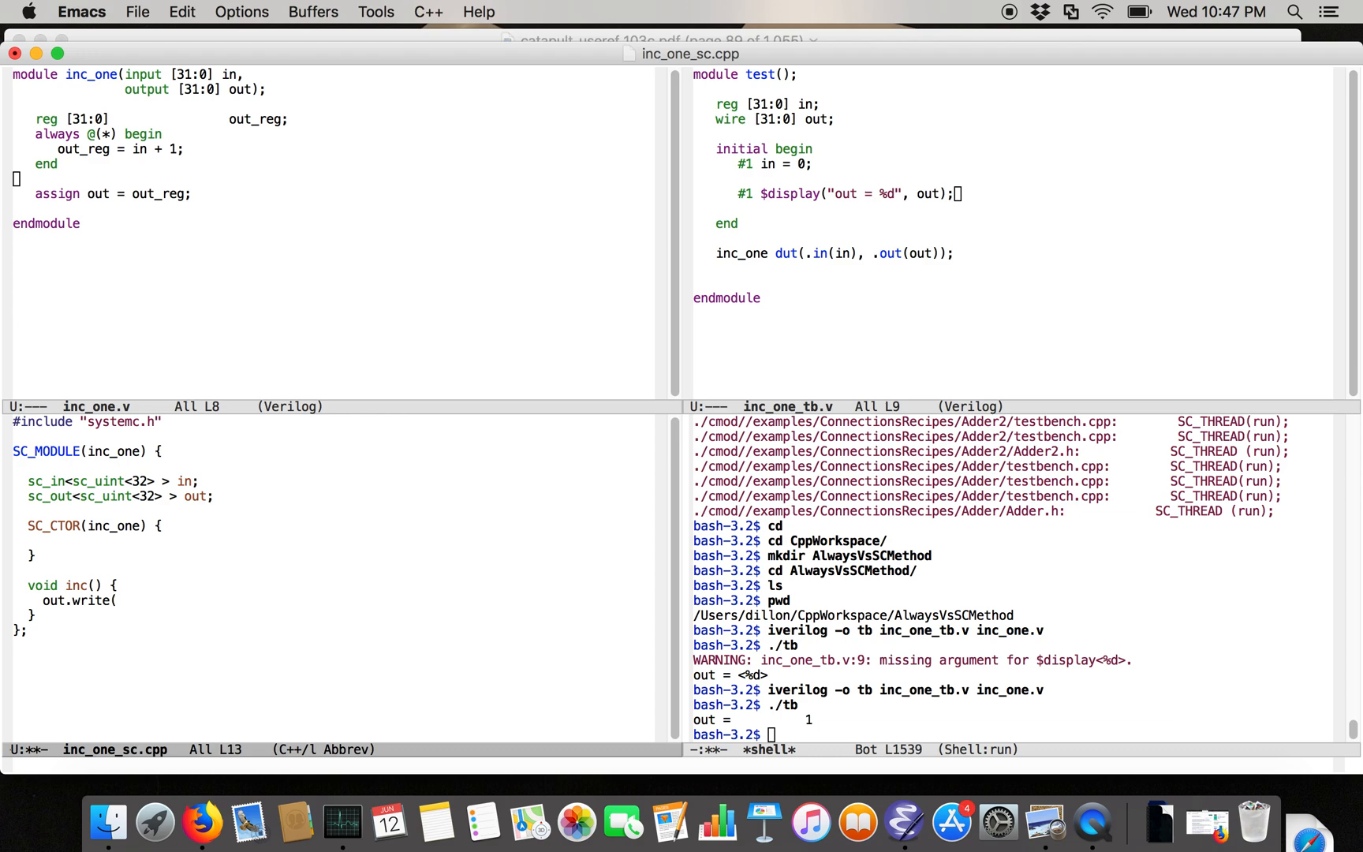
type("in.read() + 1);")
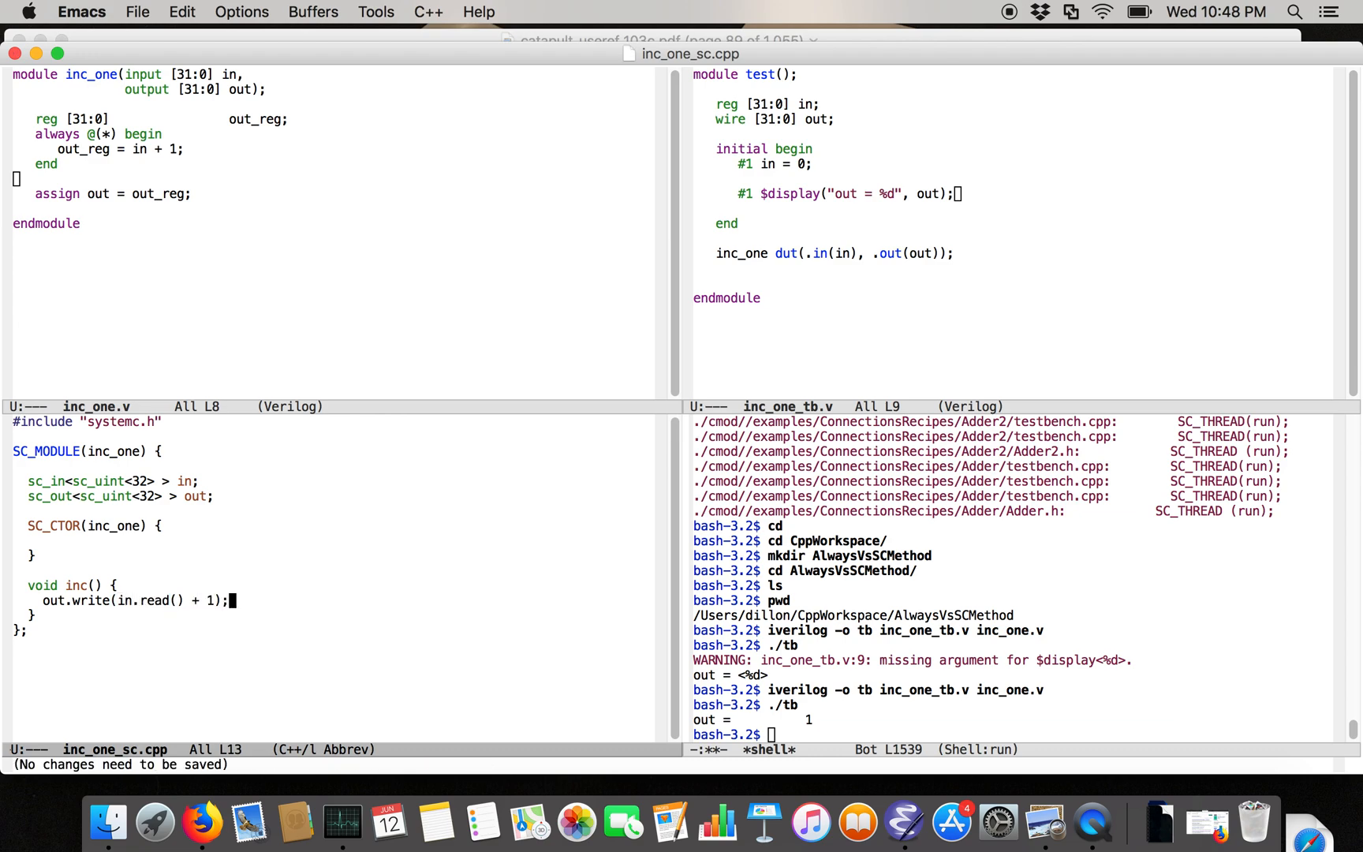
Register SC_METHOD(inc) in the constructor, sensitive to in
type("SC_")
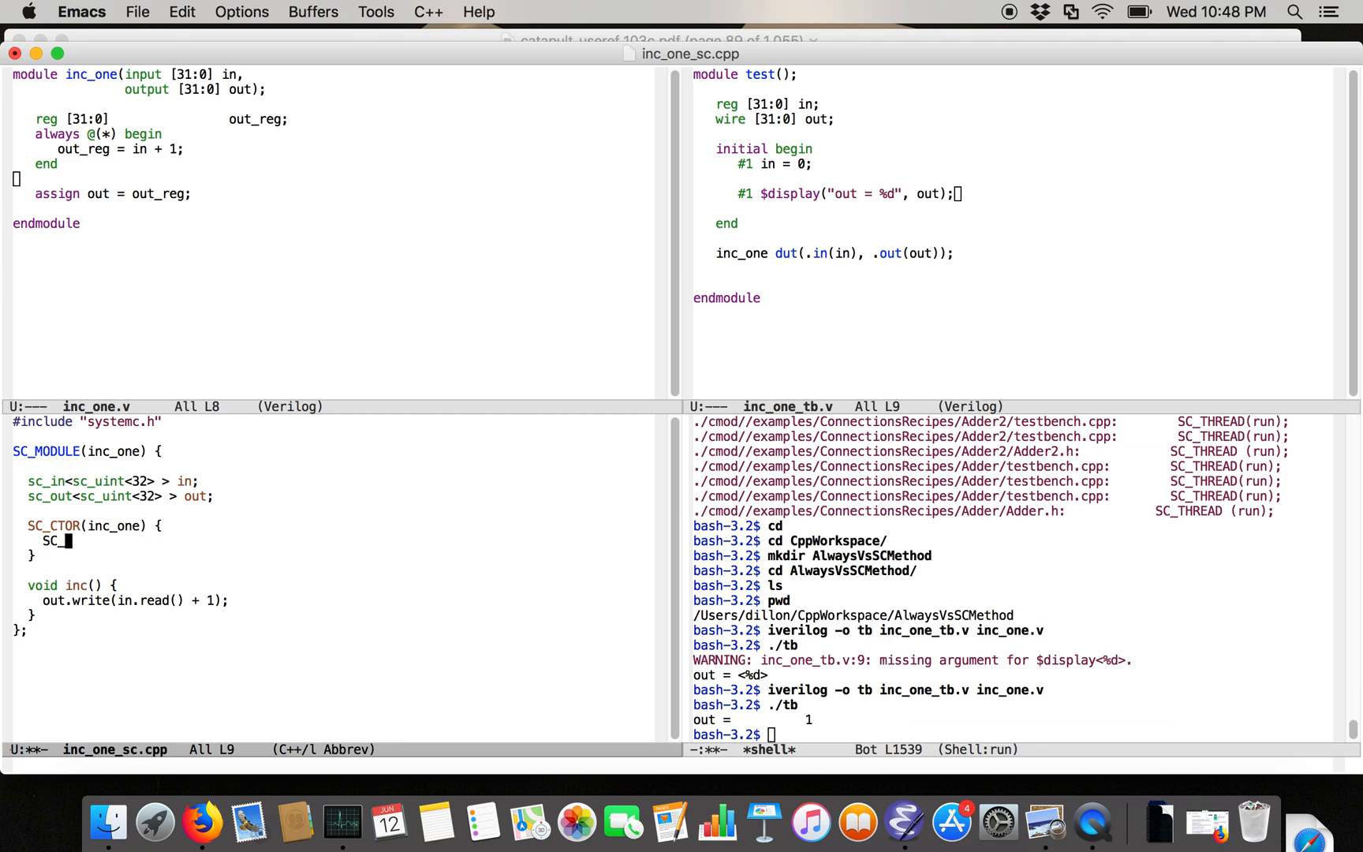
type("ME")
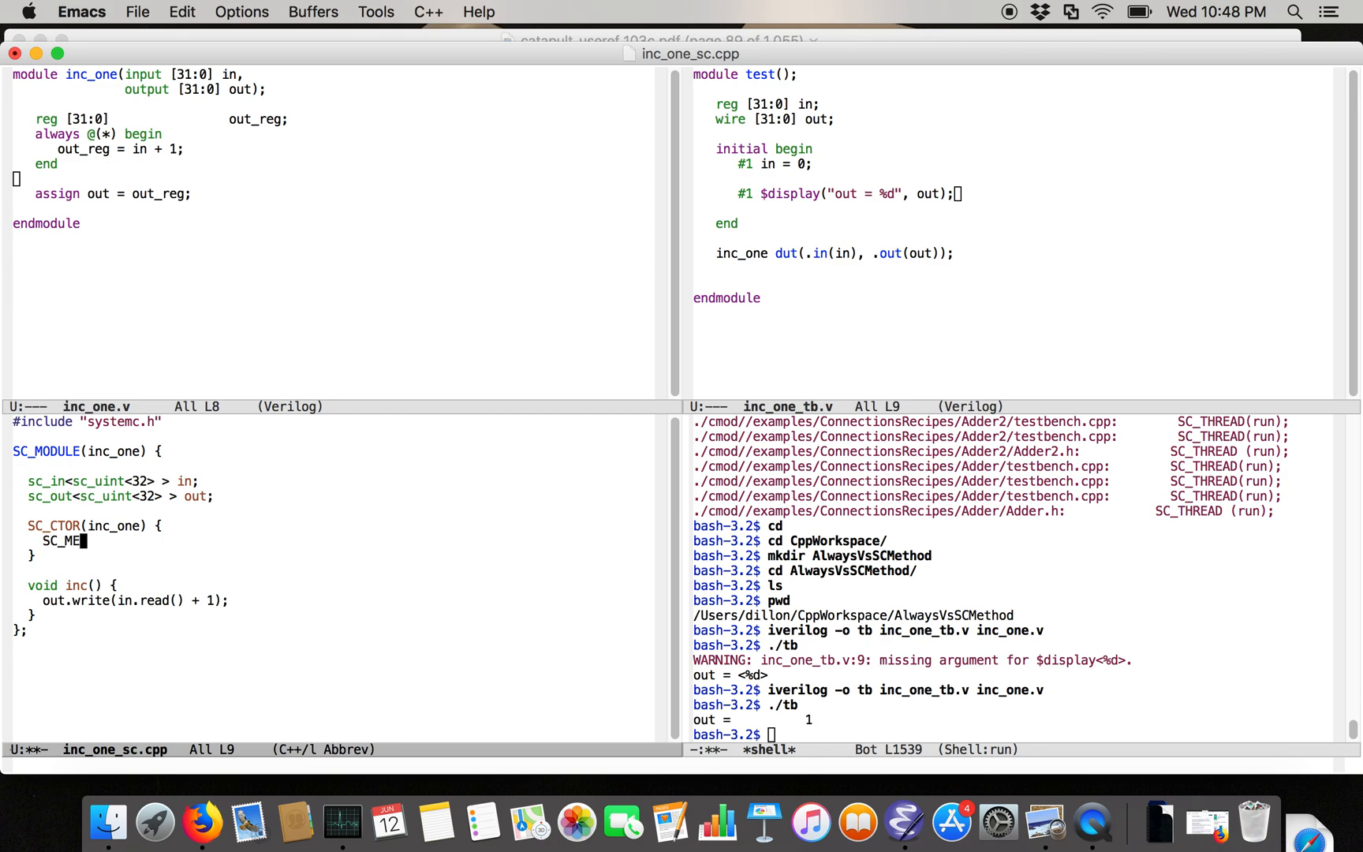
type("THOD(inc);")
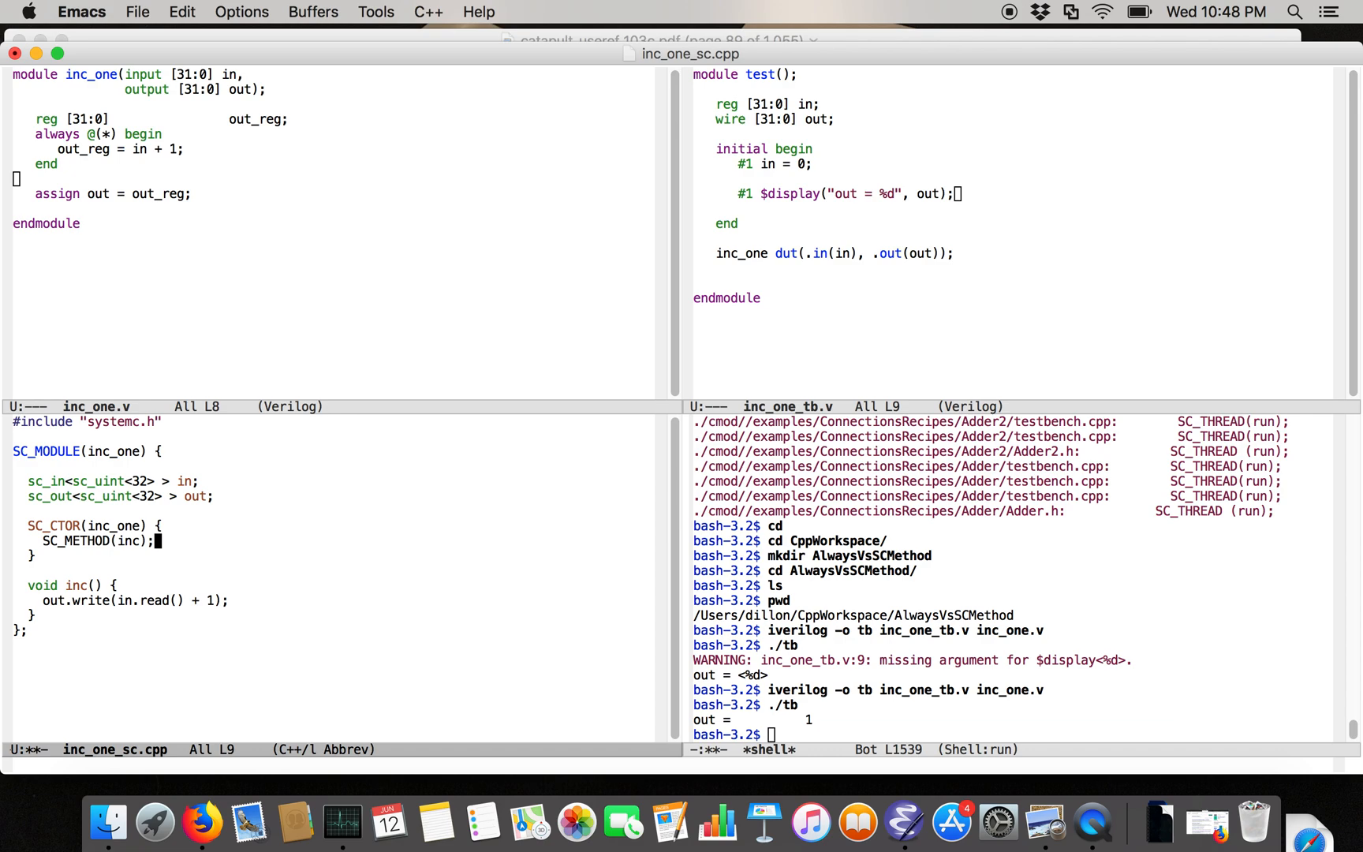
key("Return")
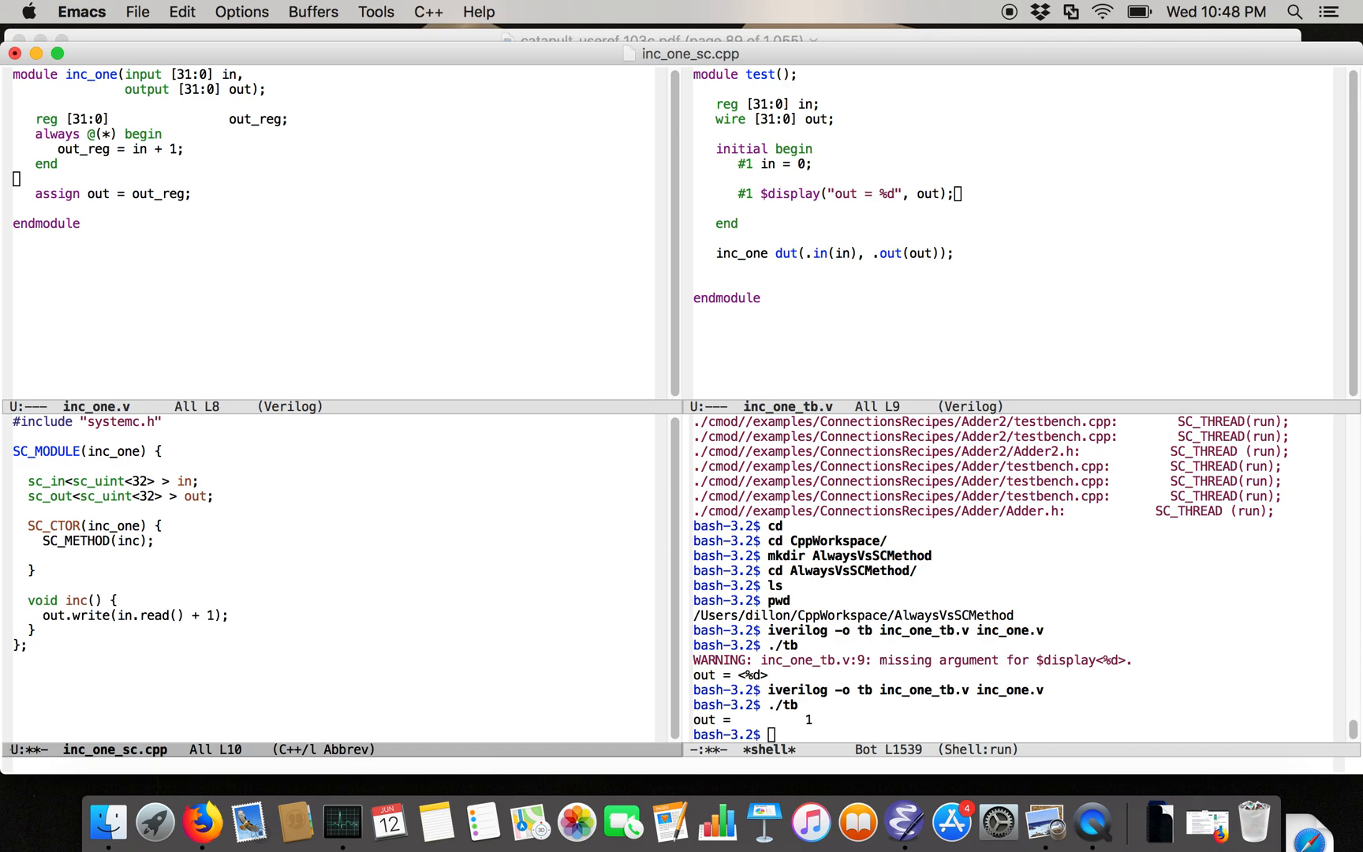
type("sensitive << in;")
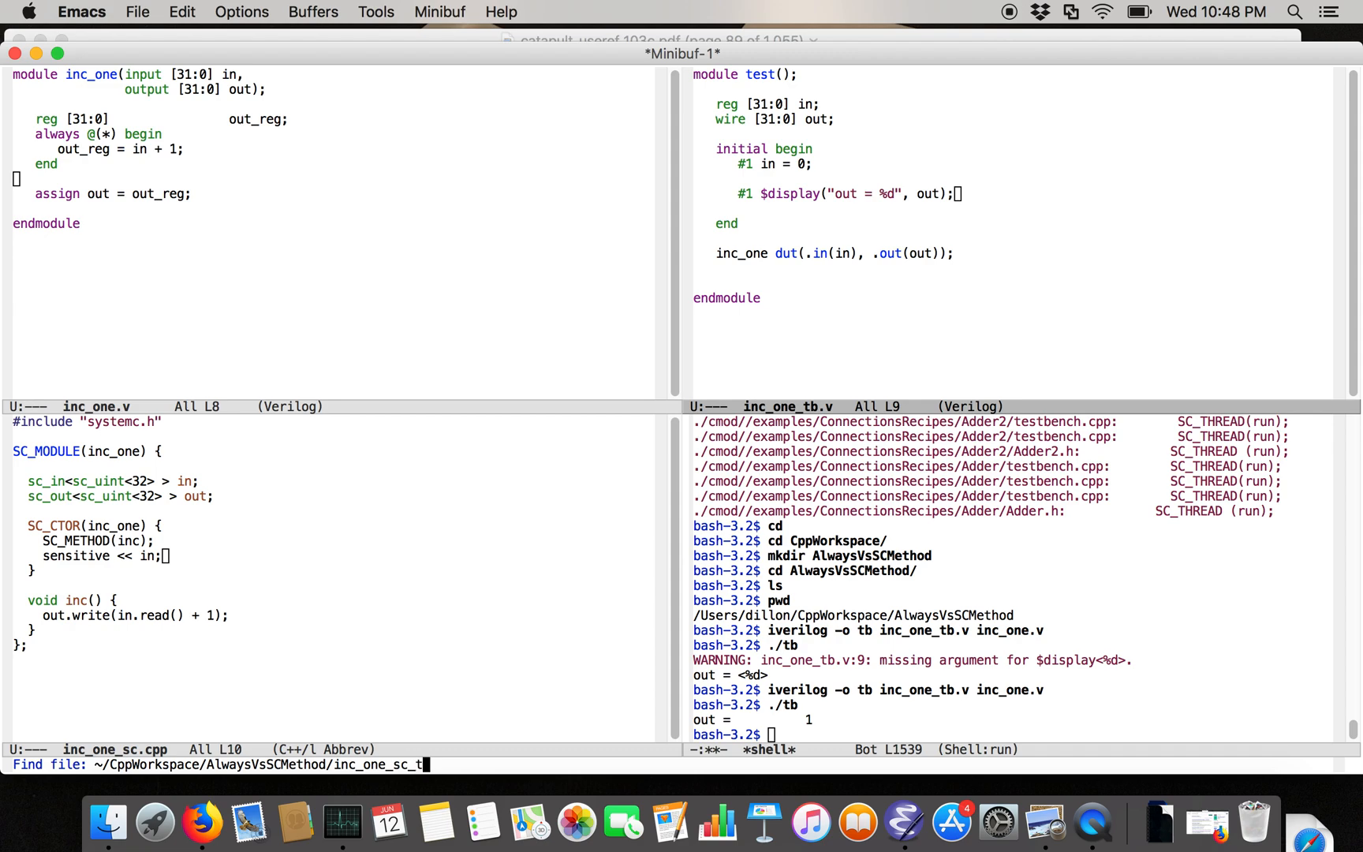
Create inc_one_sc_tb.cpp with the systemc.h include and empty int main, and save the module as inc_one_sc.h
key("Return")
type("#include \"systemc.h")
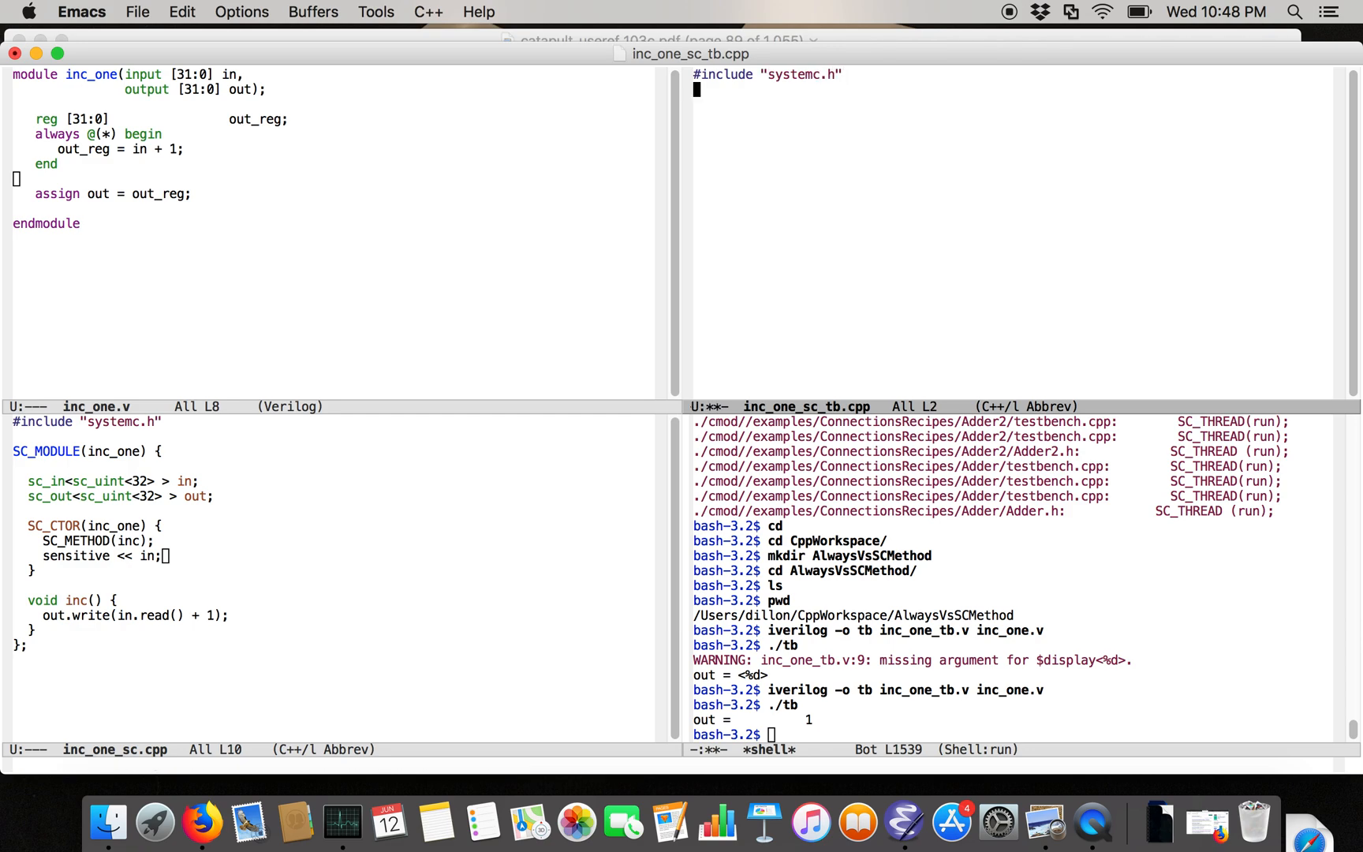
type("int main() {")
type("#include")
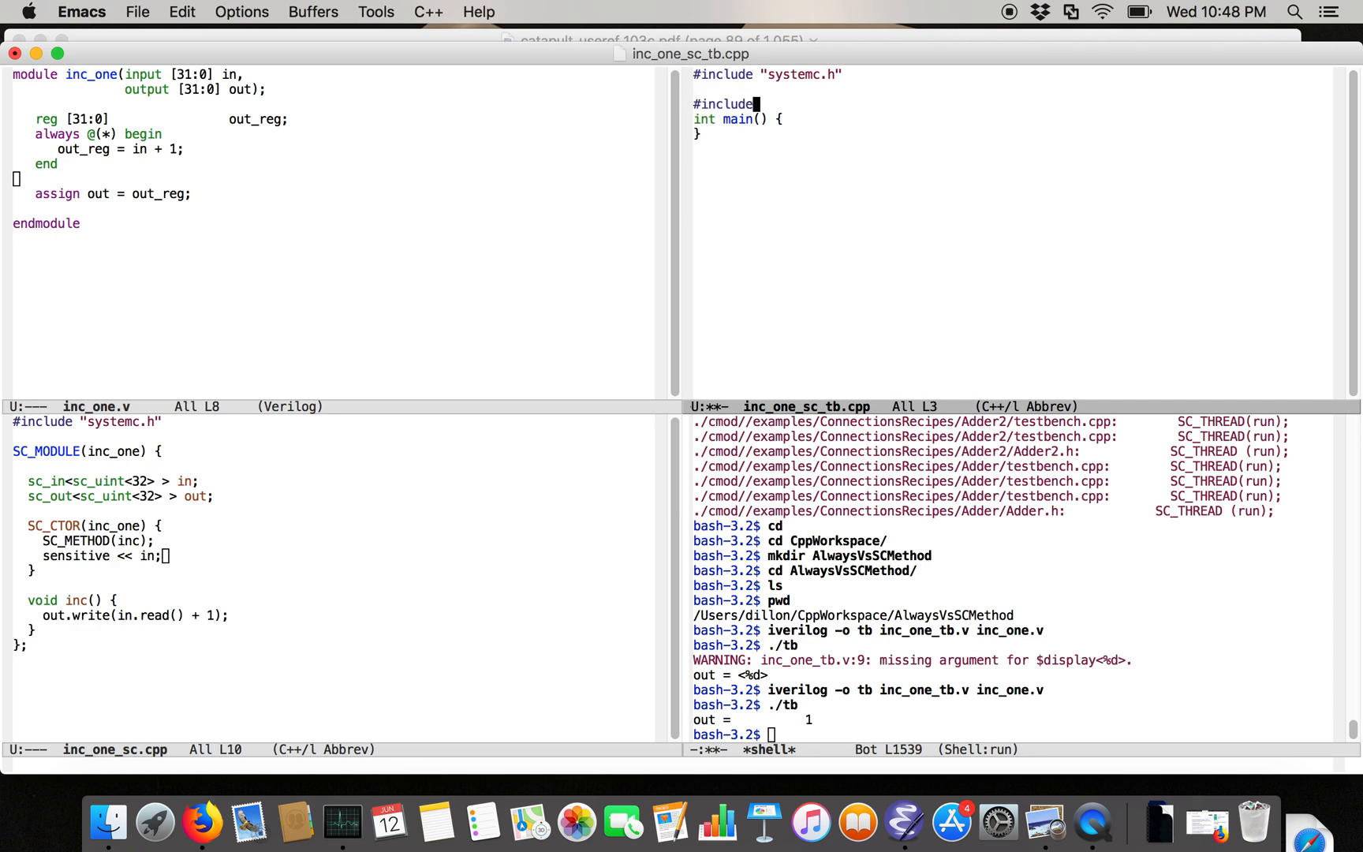
left_click(16, 178)
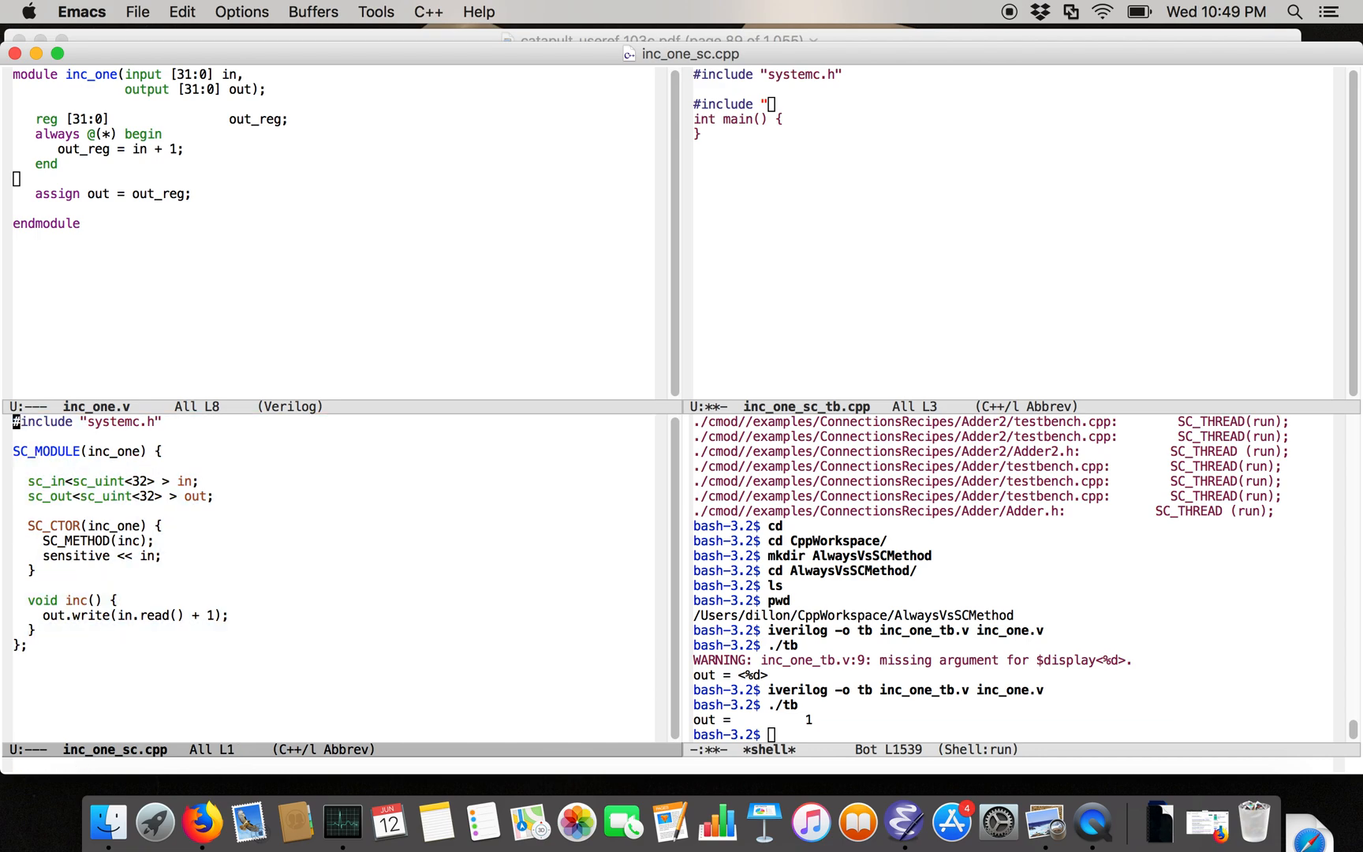
key("Tab")
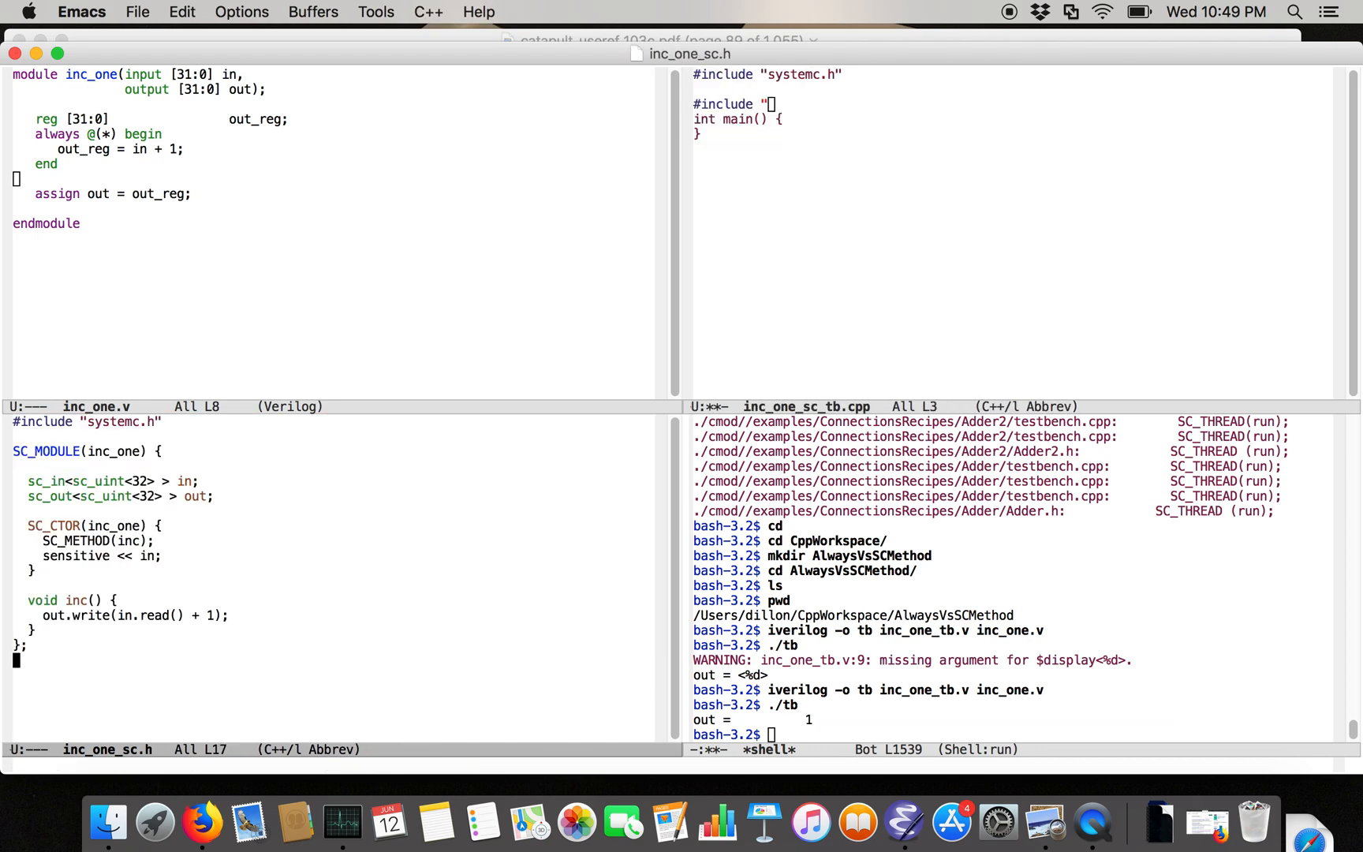
type("sc")
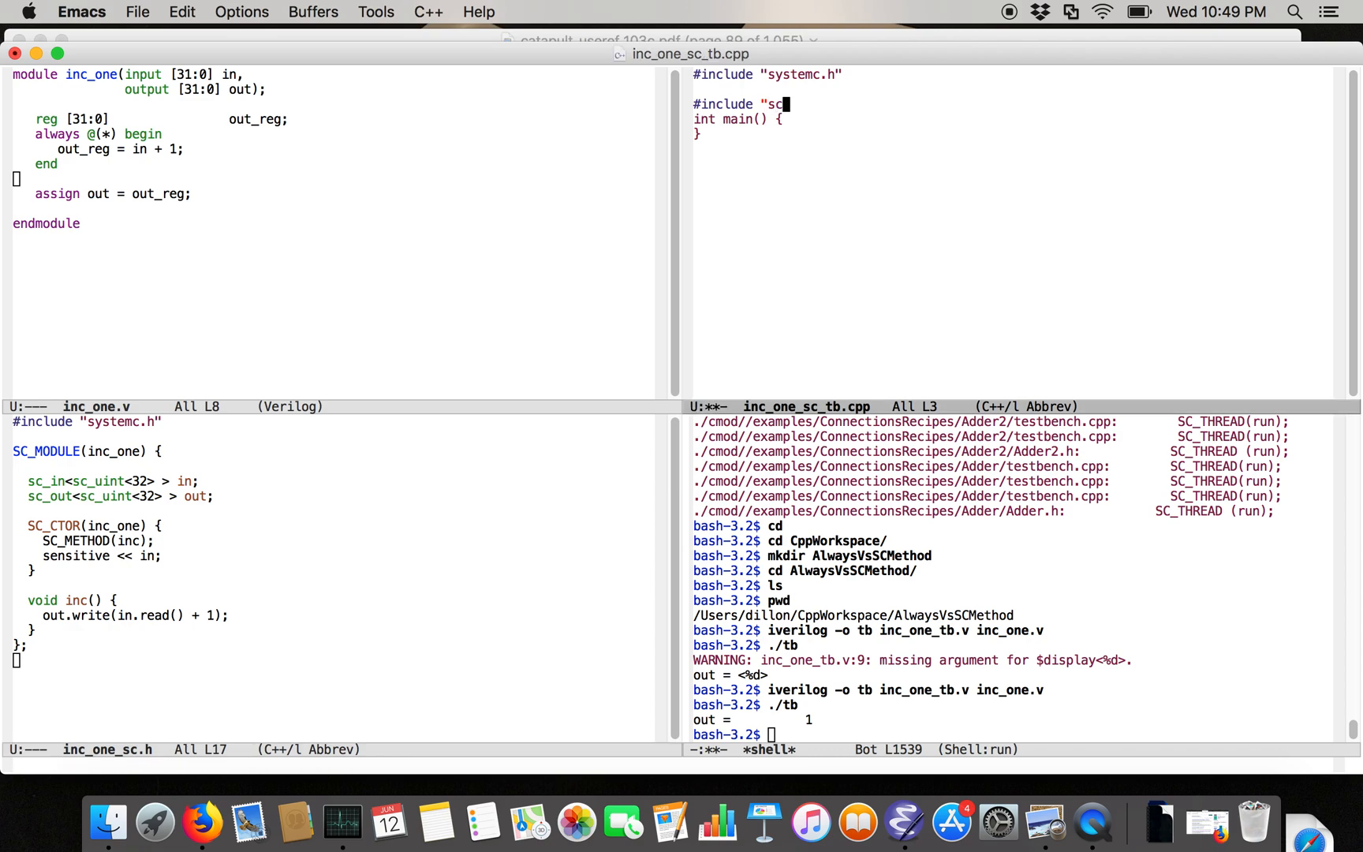
type("inc_one_sc.h\"")
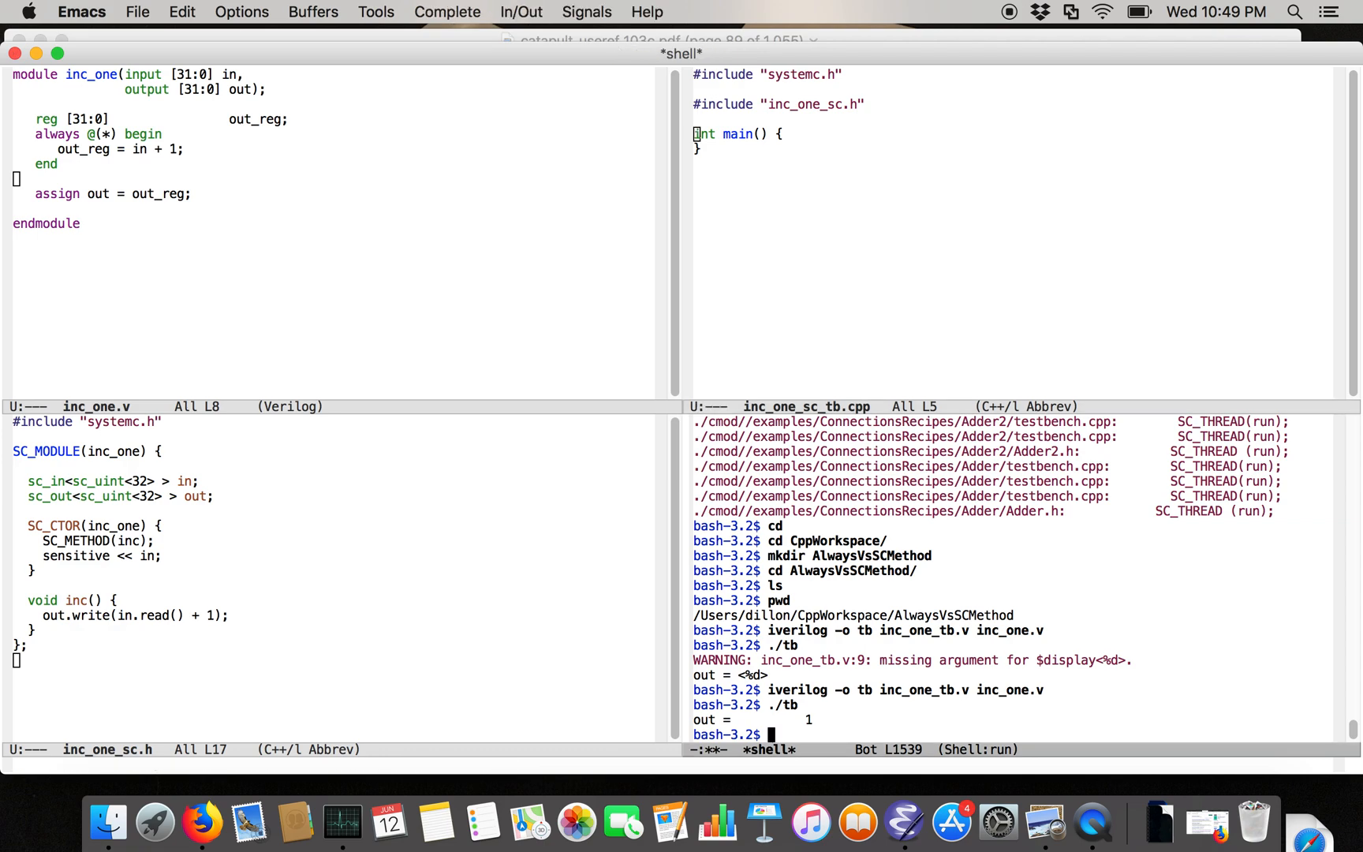
Run g++ inc_one_sc_tb.cpp with -I systemc-2.3/include, -L lib-macosx386, -l systemc -o sc_tb
type("g++ inc_one_sc_tb.cpp")
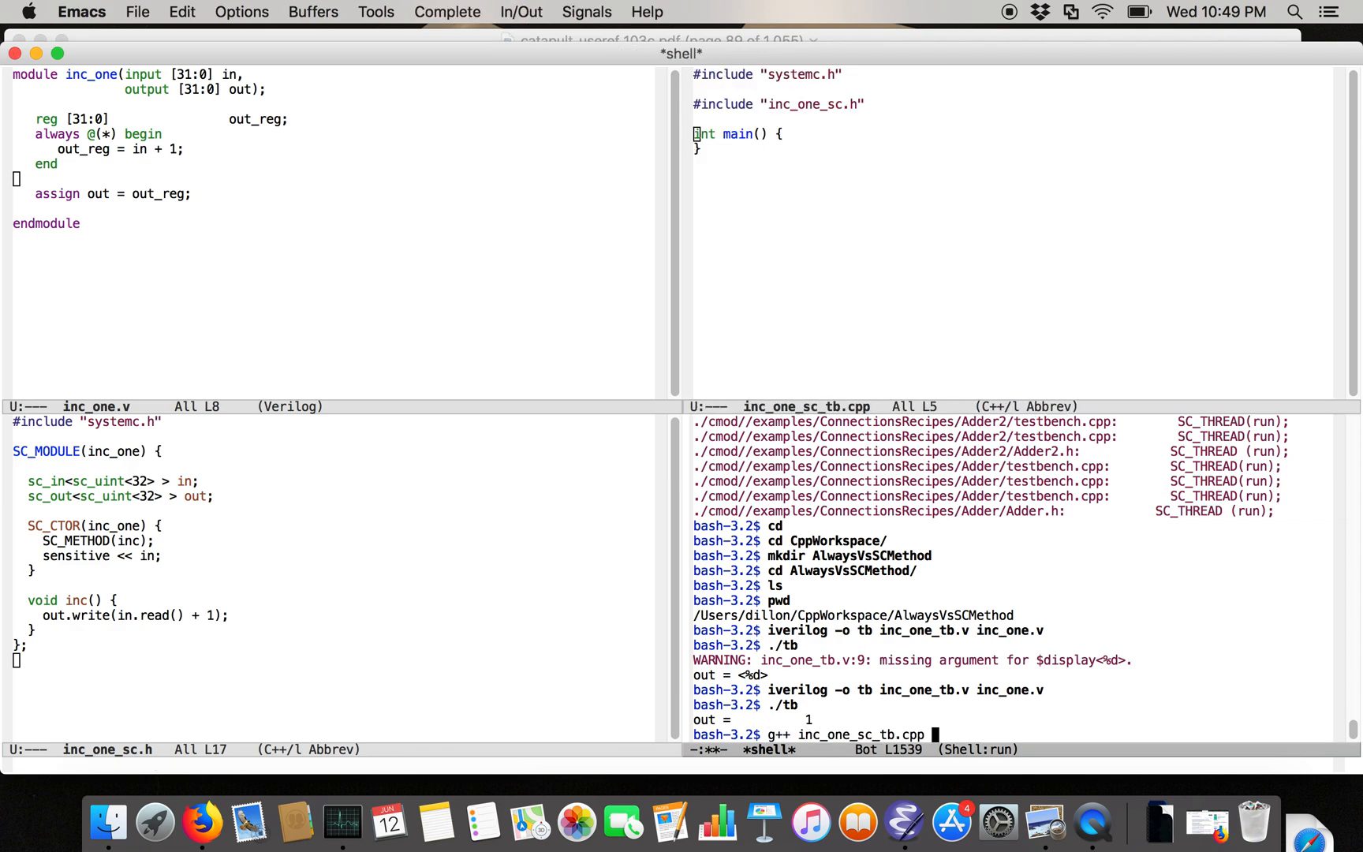
type("-")
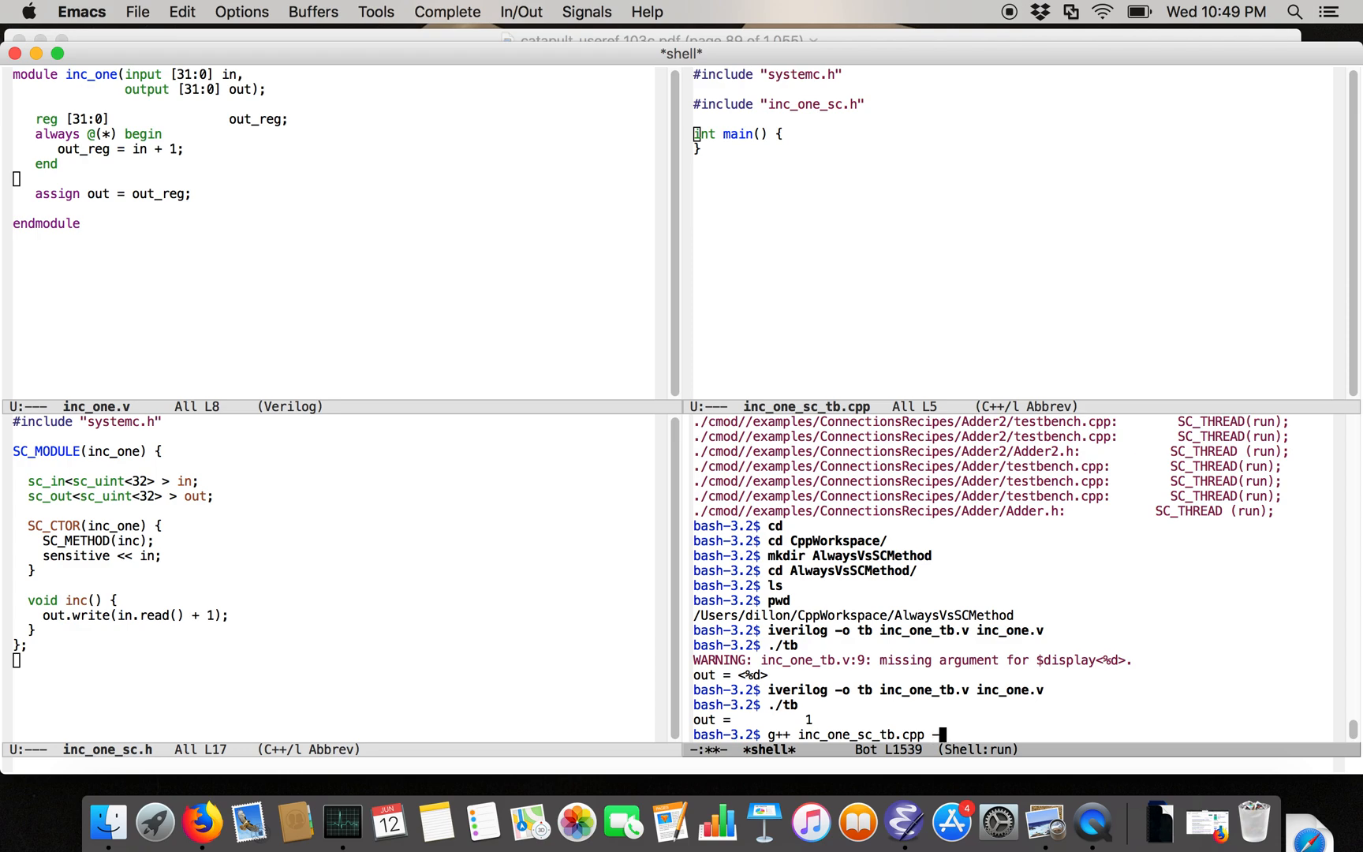
type("I ~")
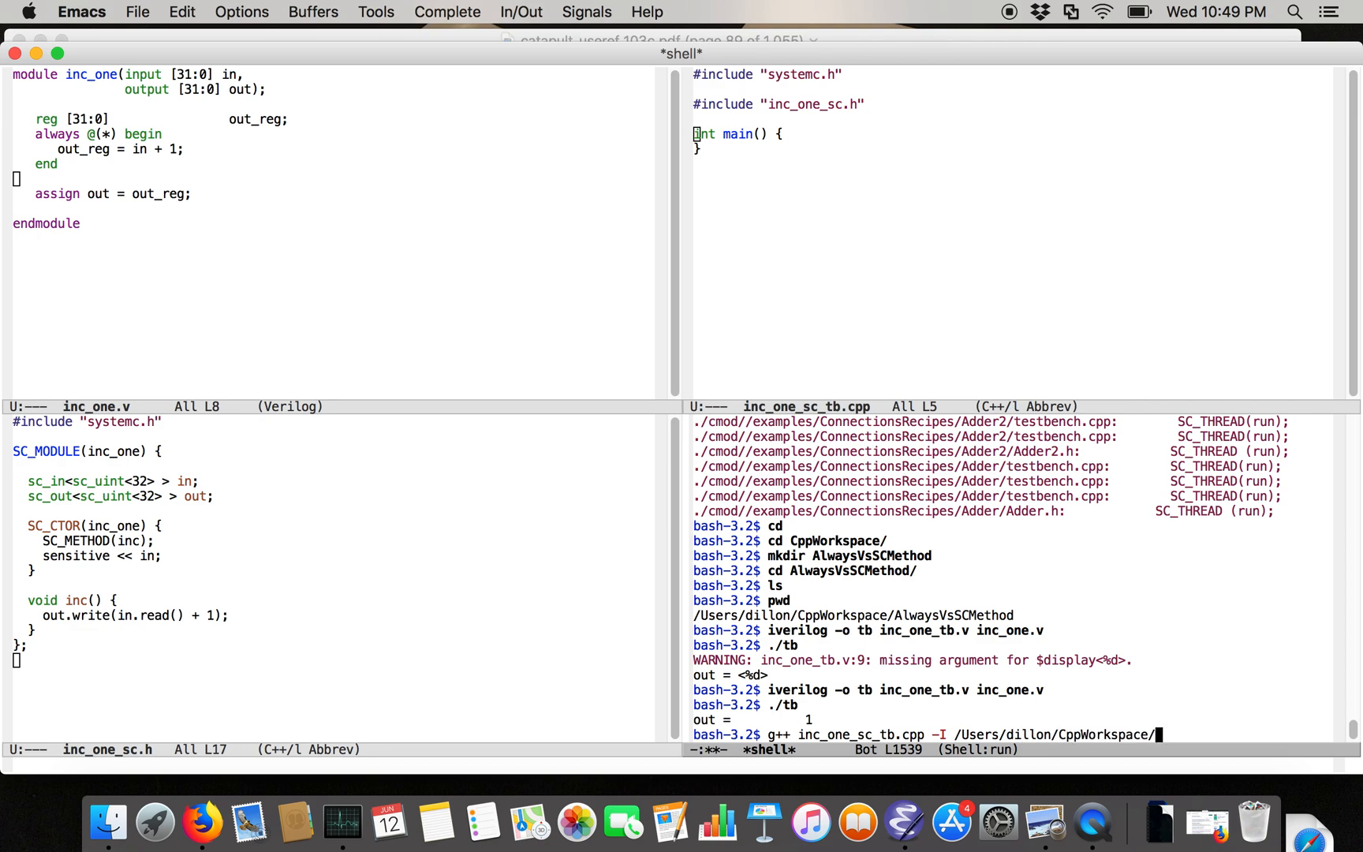
type("systemc-2.3/include/ -L")
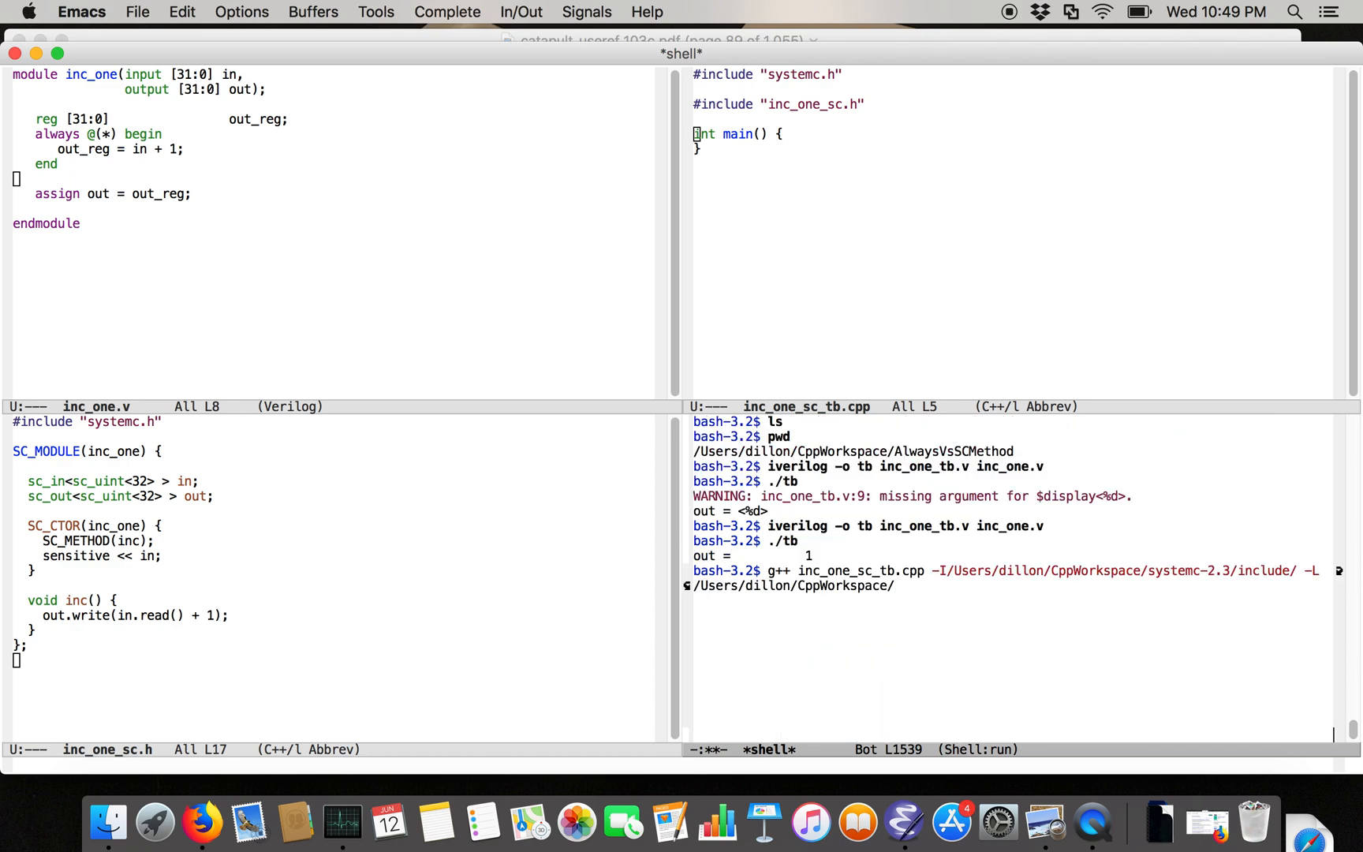
type("systemc-2.3/lib-macosx386/")
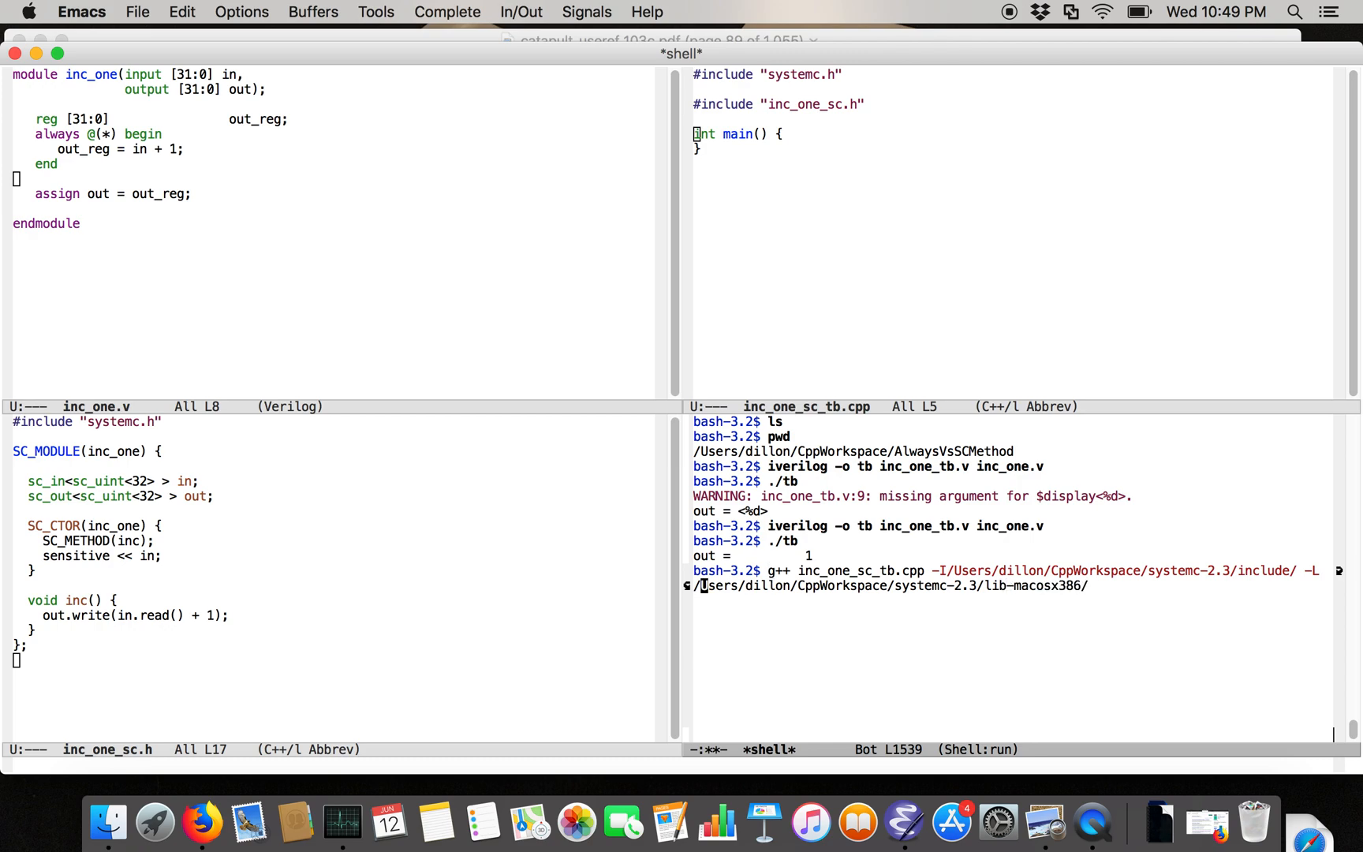
type("-l sys")
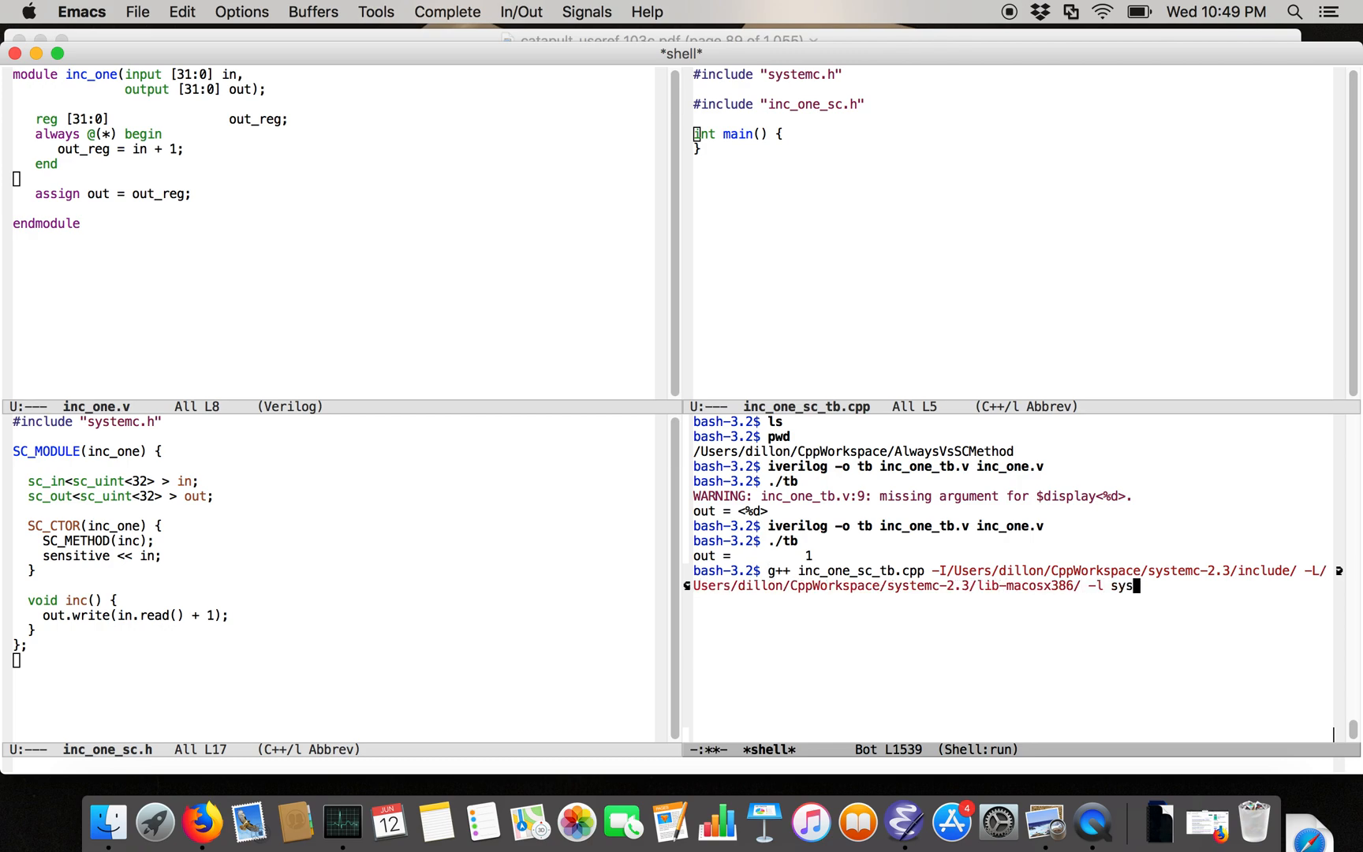
type("temc -o")
type("./sc_tb")
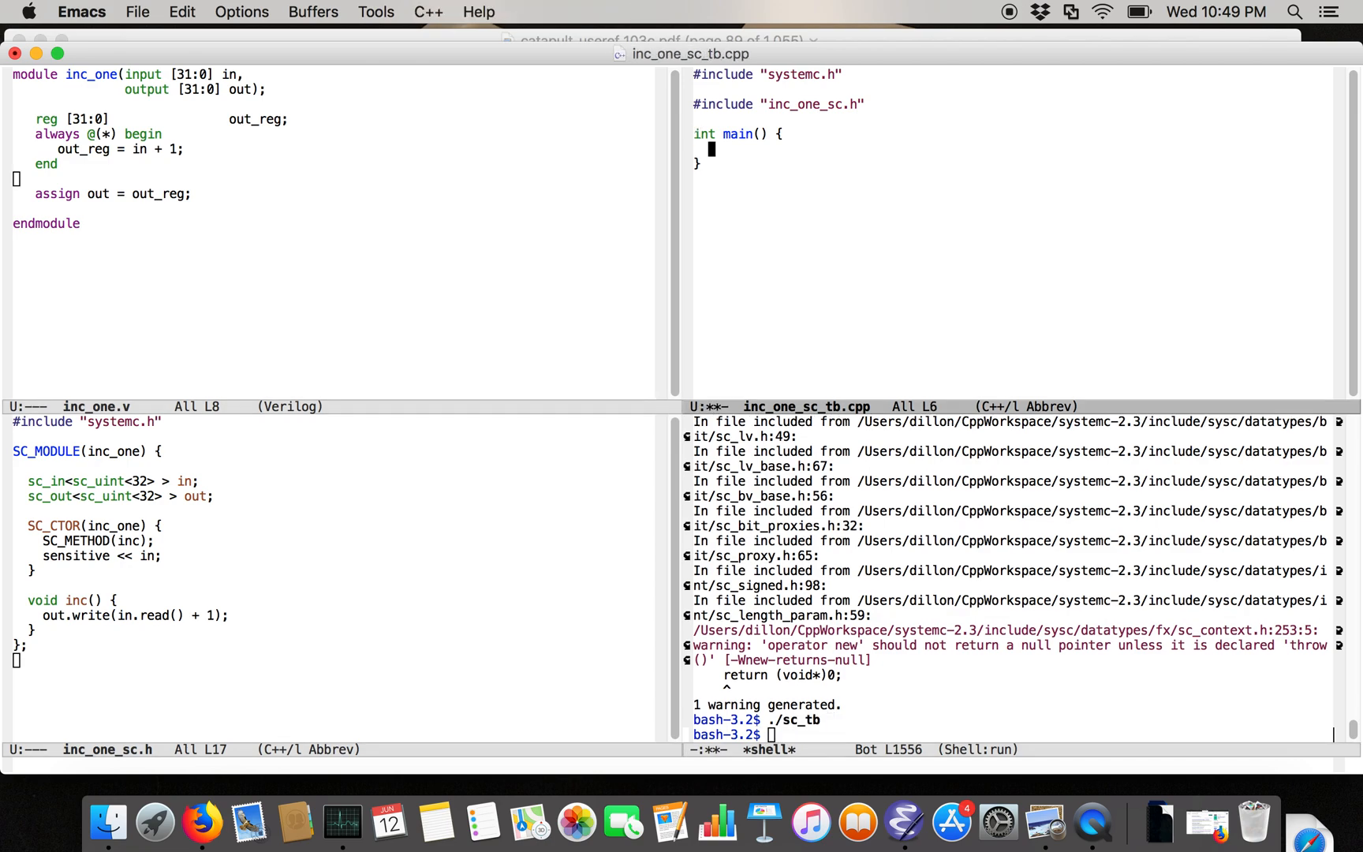
Instantiate inc_one dut("dut"), declare sc_signal<sc_uint<32>> in and out, and bind dut.in(in)
type("inc_one")
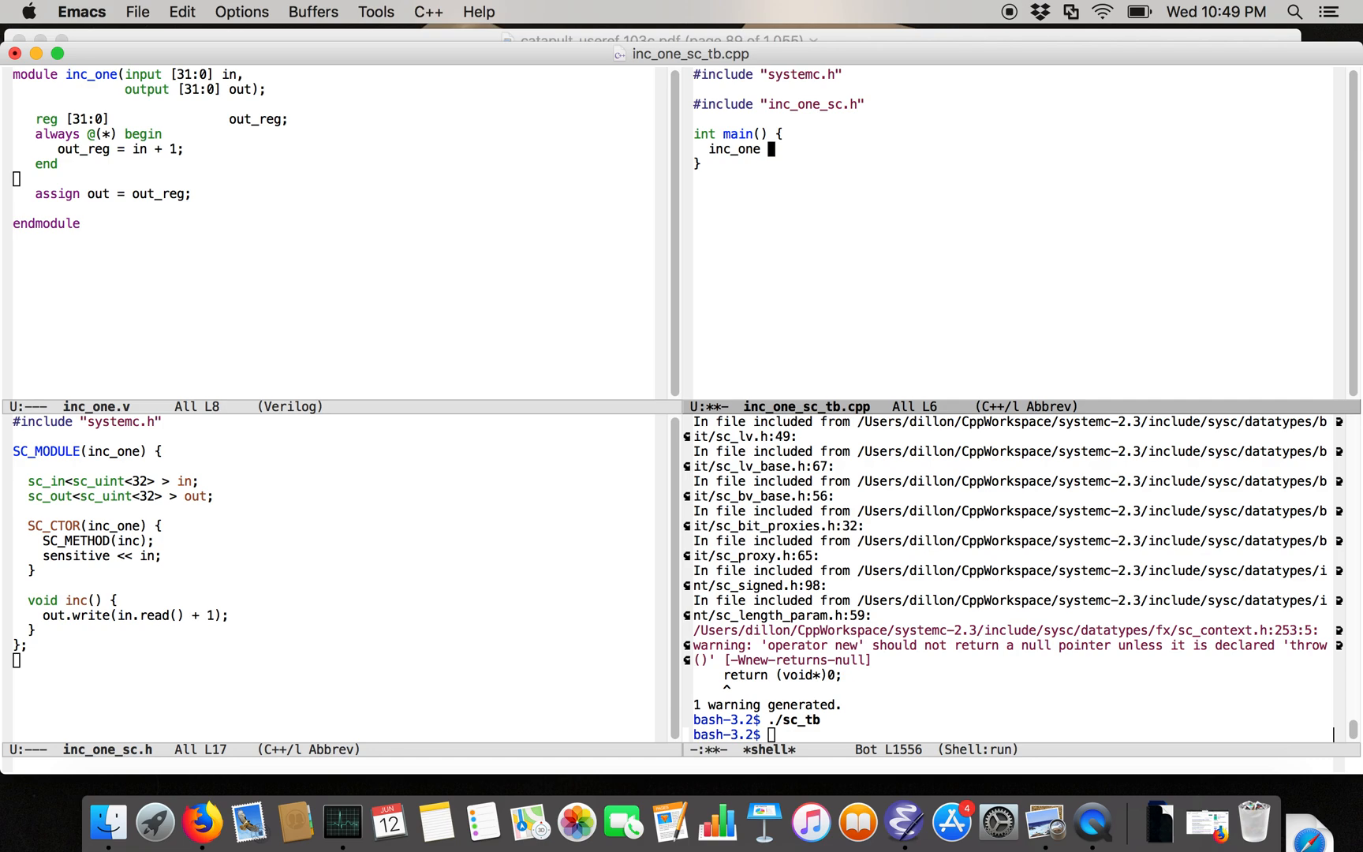
type("dut")
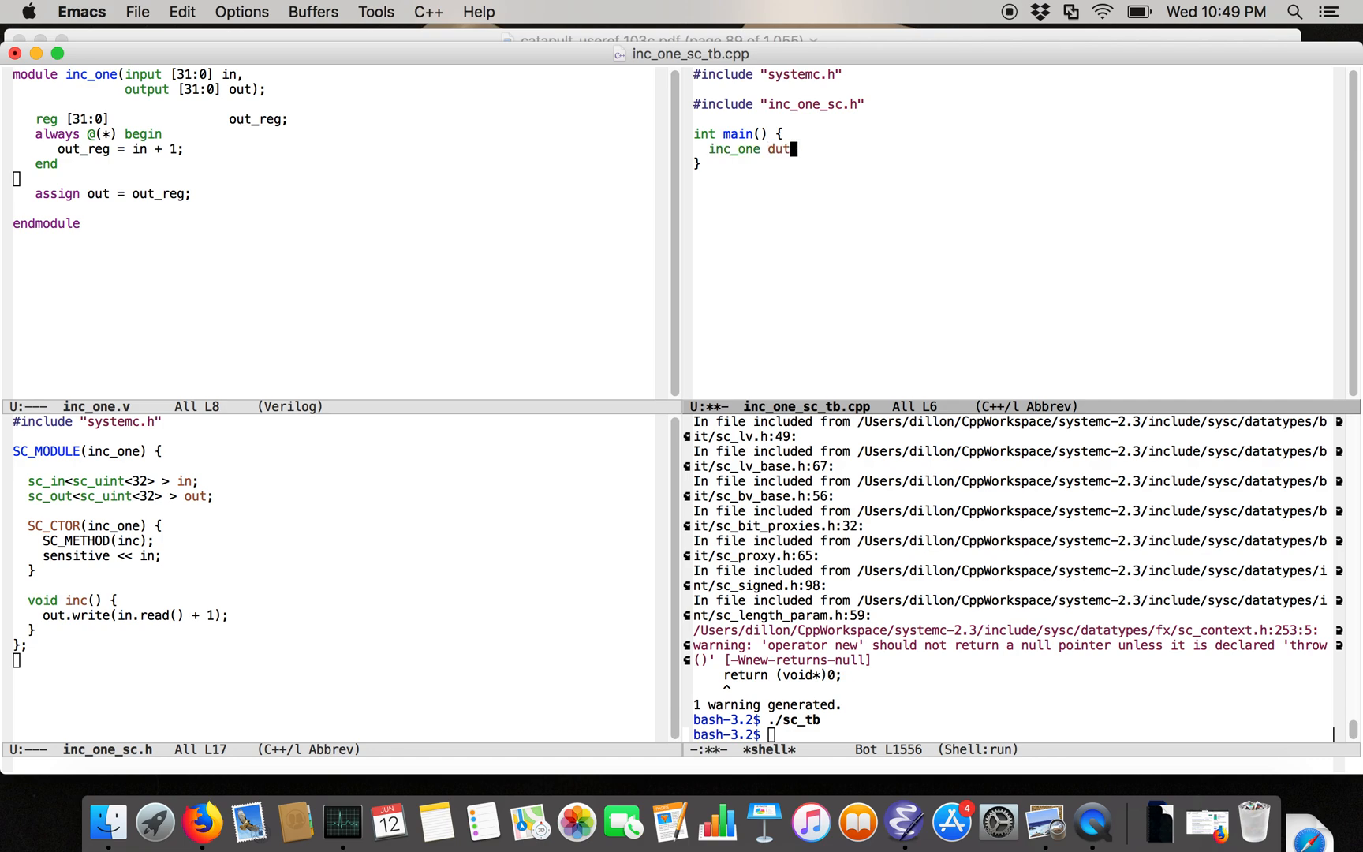
type("(\"dut\");")
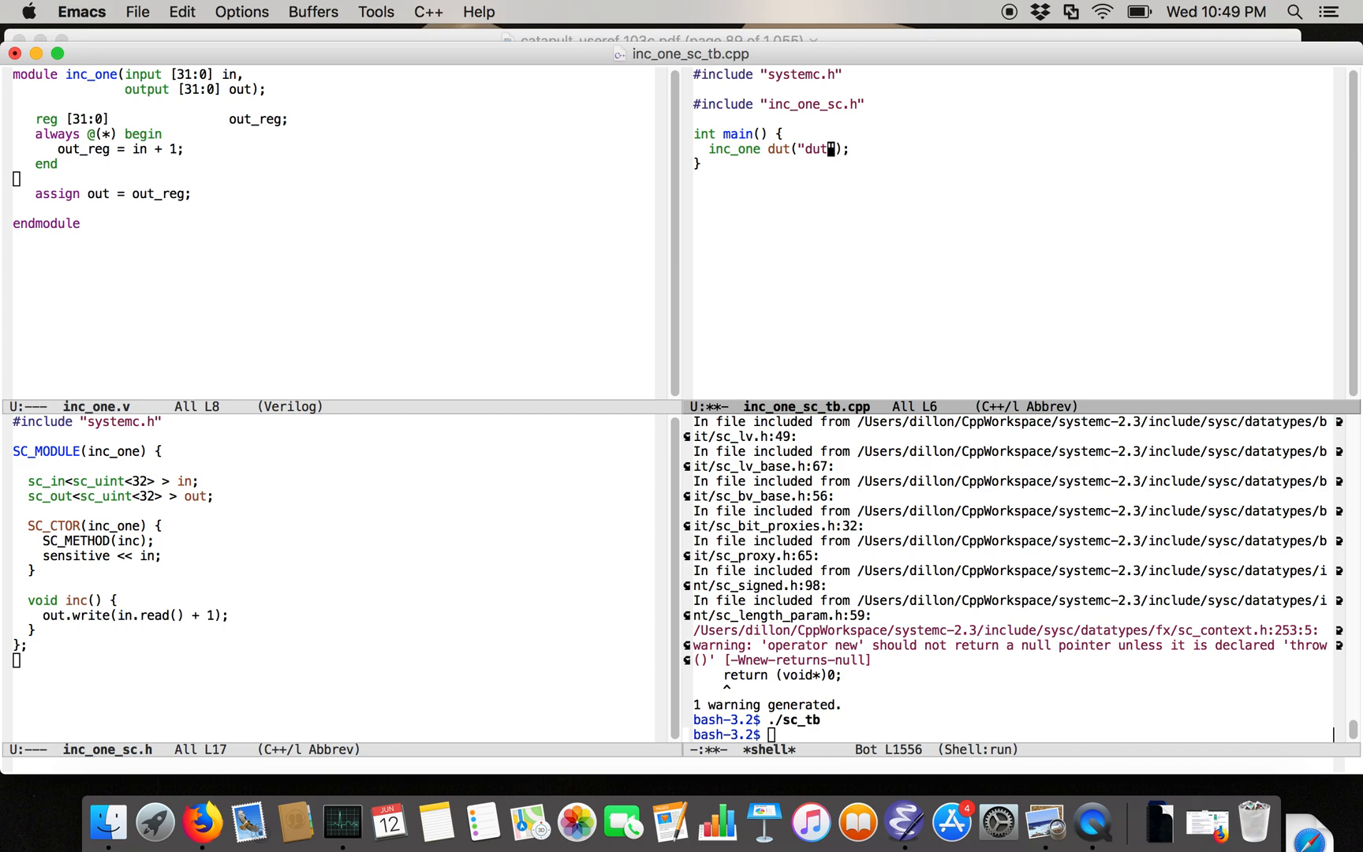
key("Return")
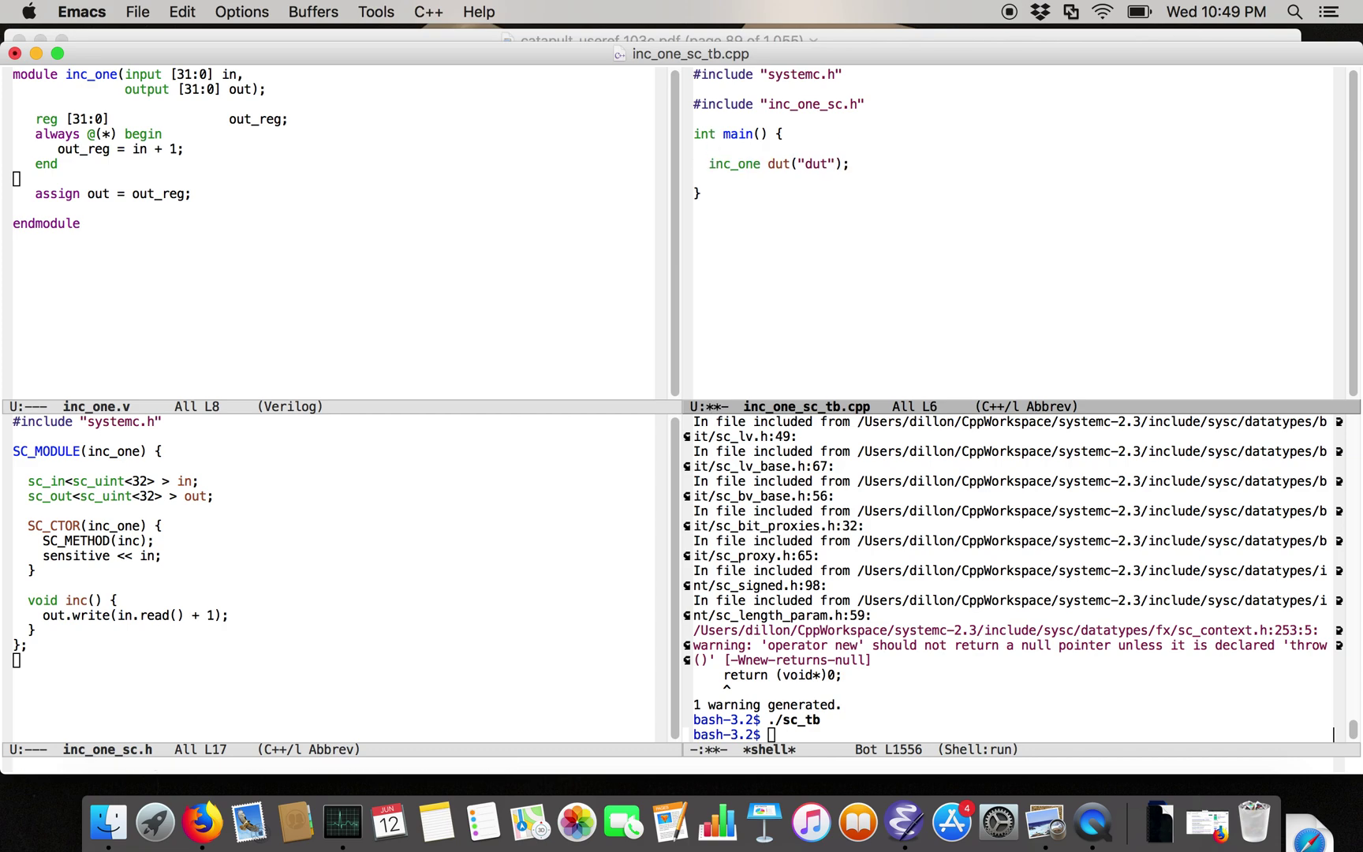
type("sc_signal<")
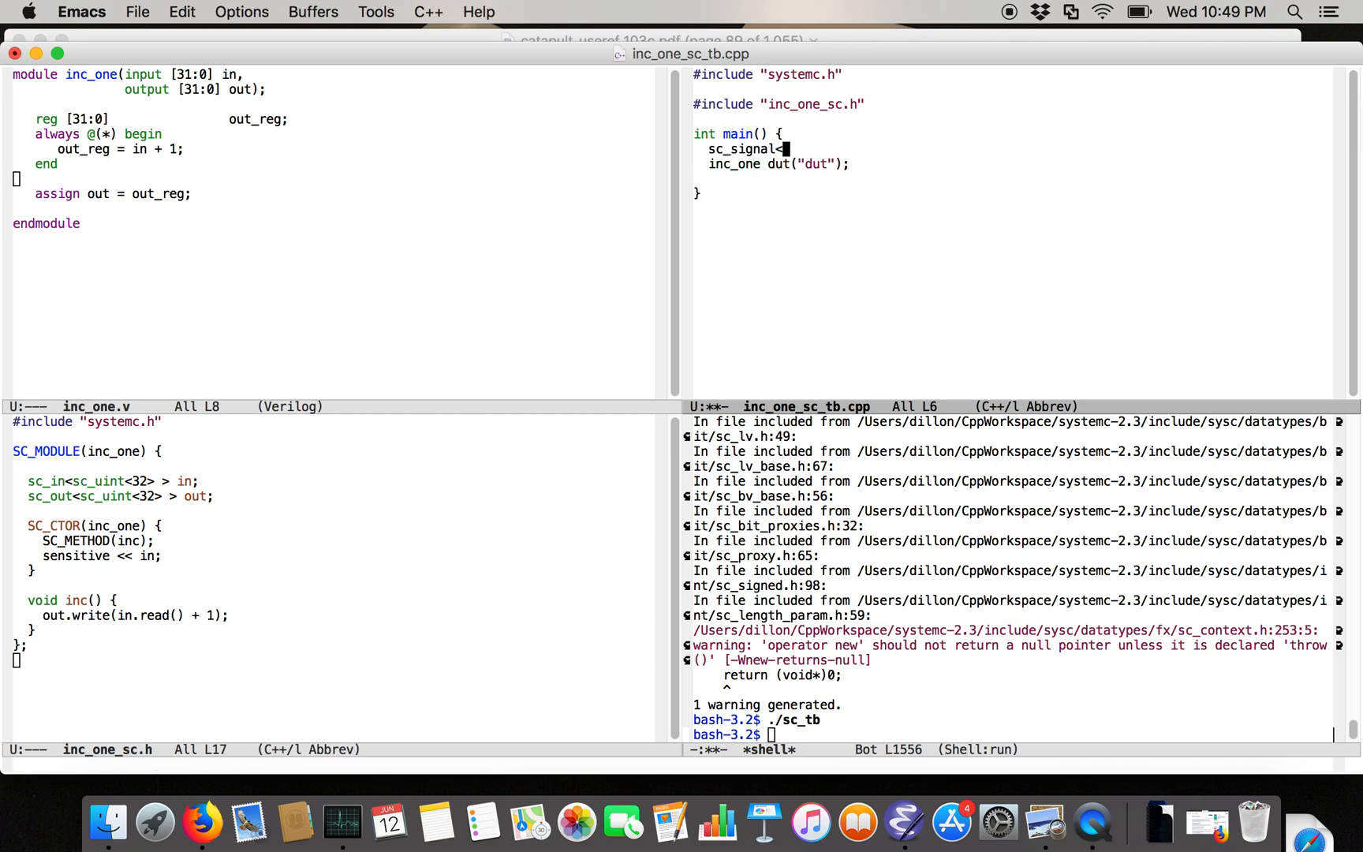
type("sc_uint<")
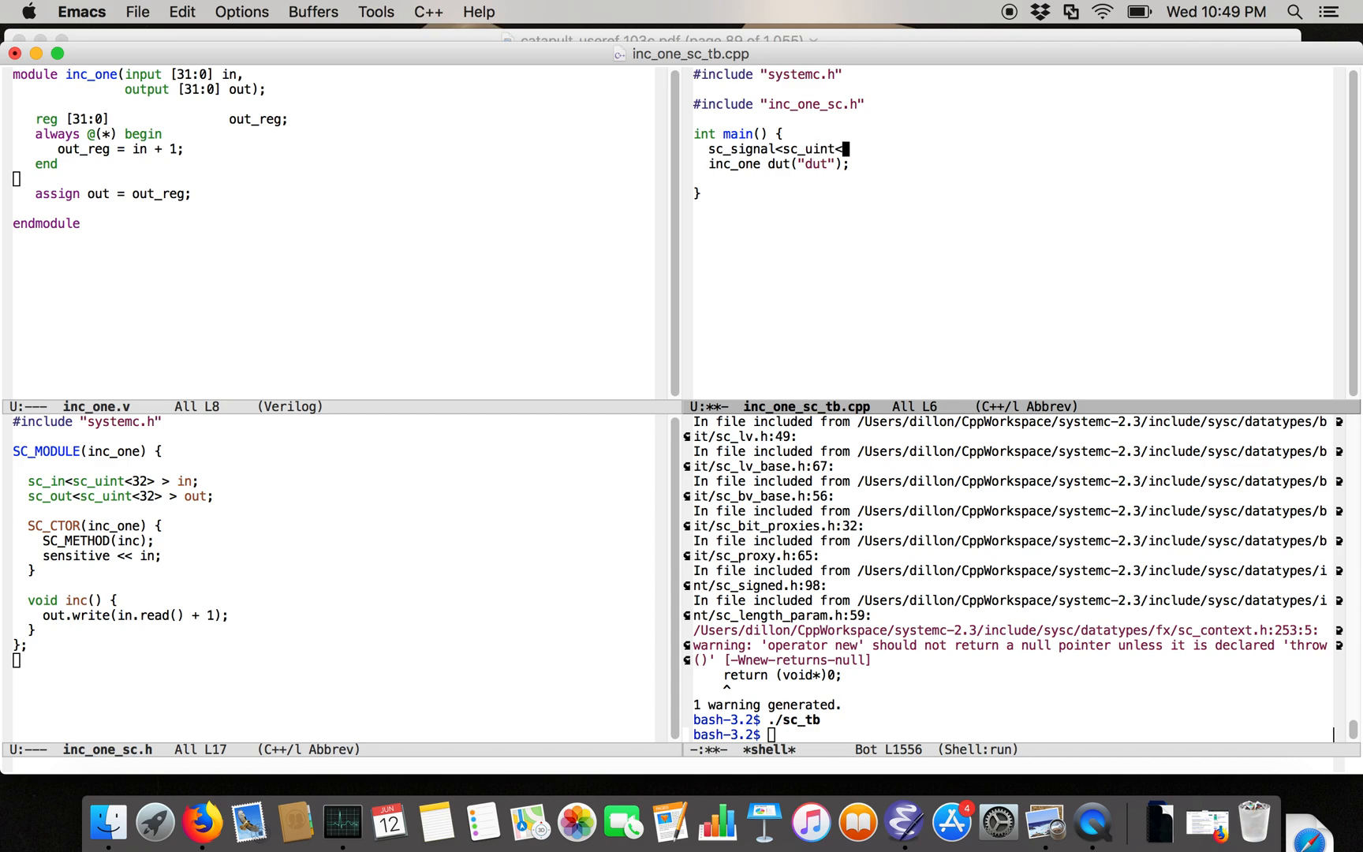
type("32> > in;")
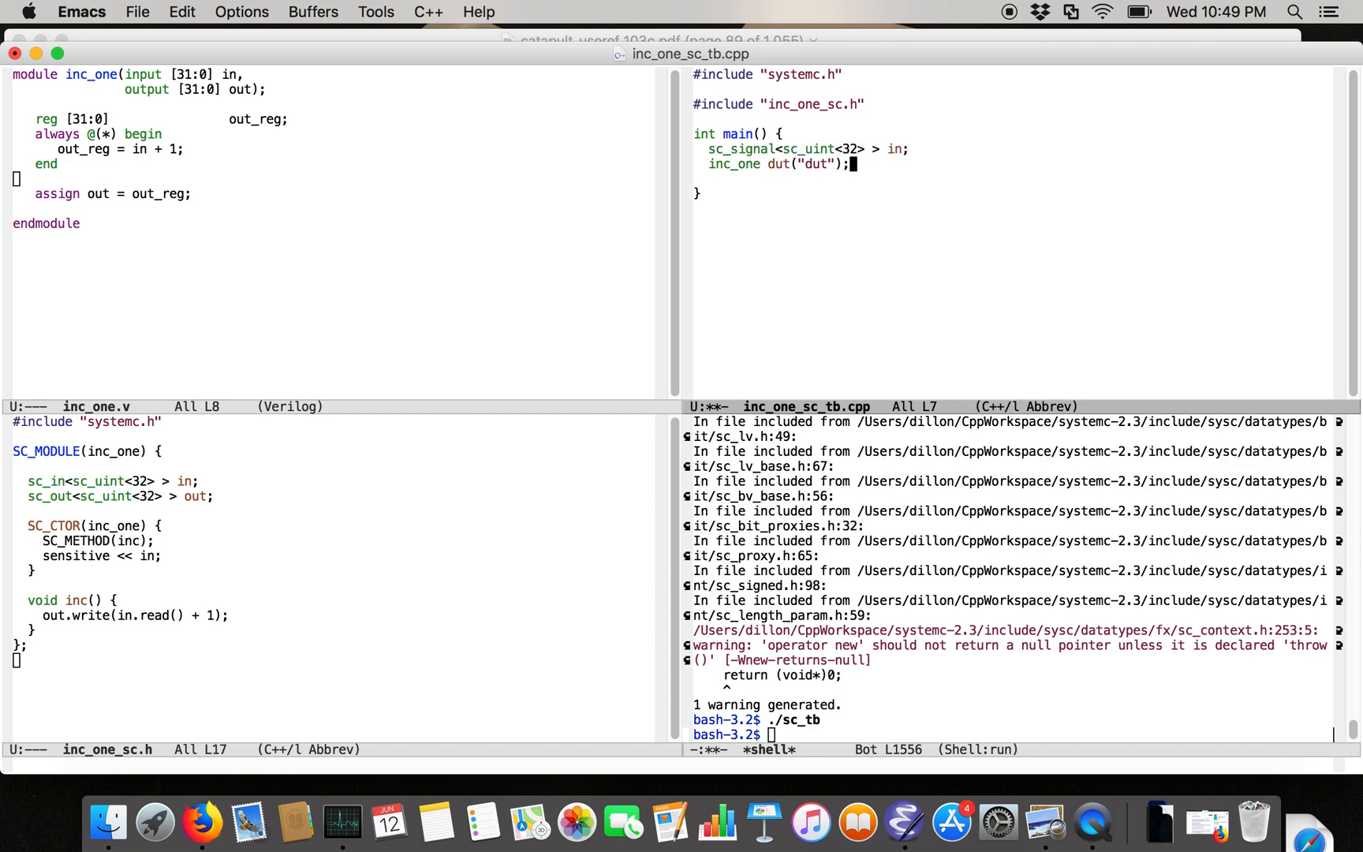
type("dut.in(in);")
type("dut.out")
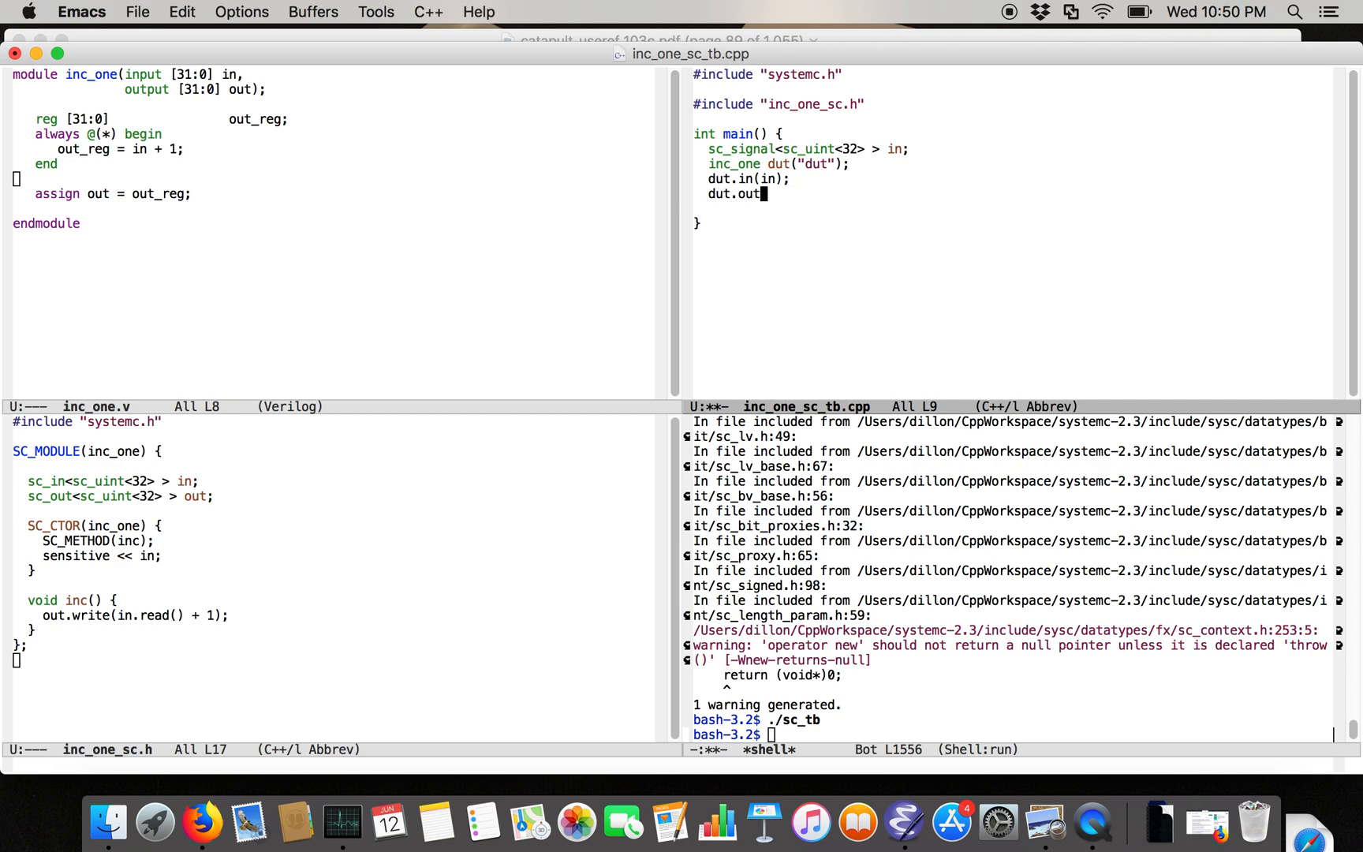
type("sc_signal<sc_uint<32> > out;")
type("(out);")
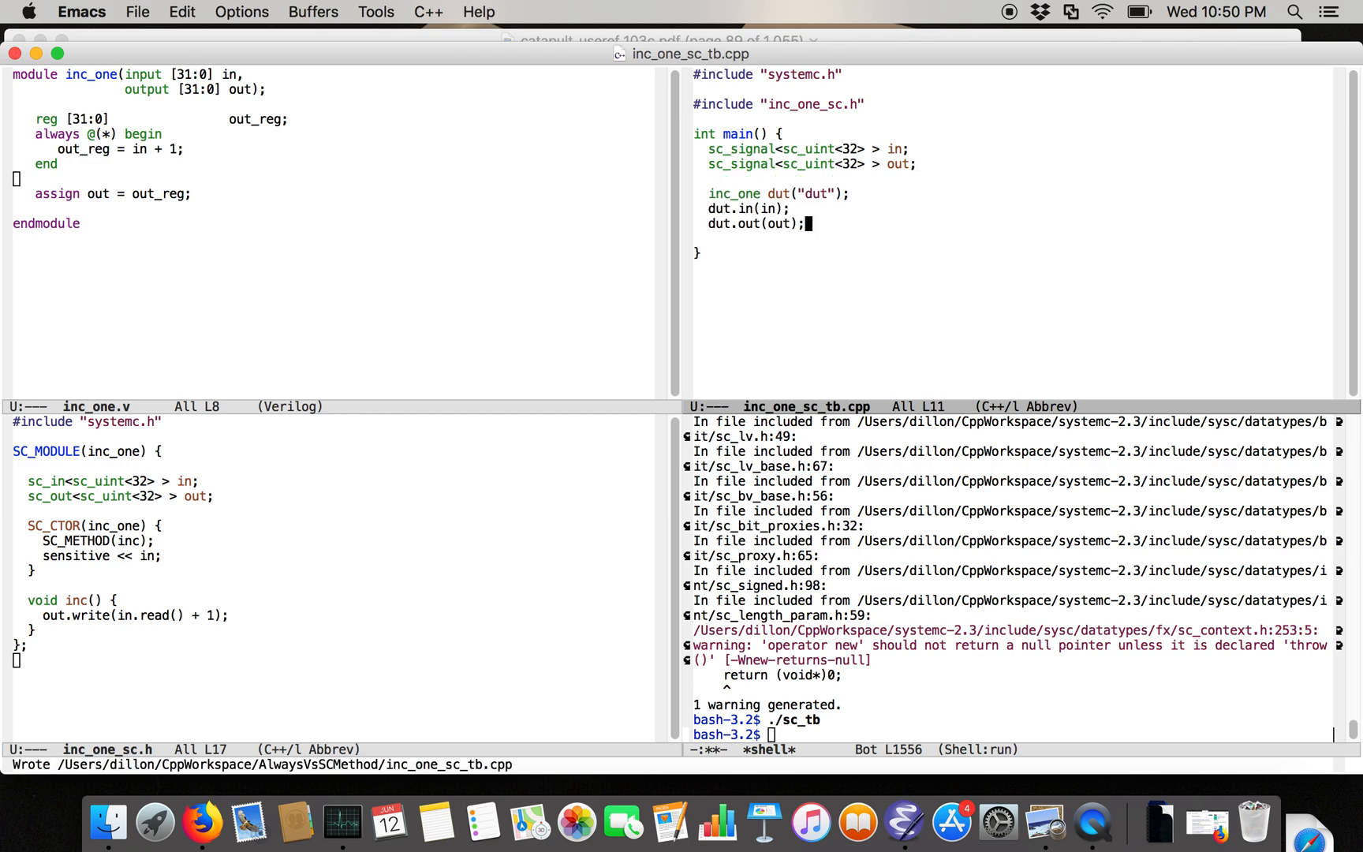
type("sc_sc")
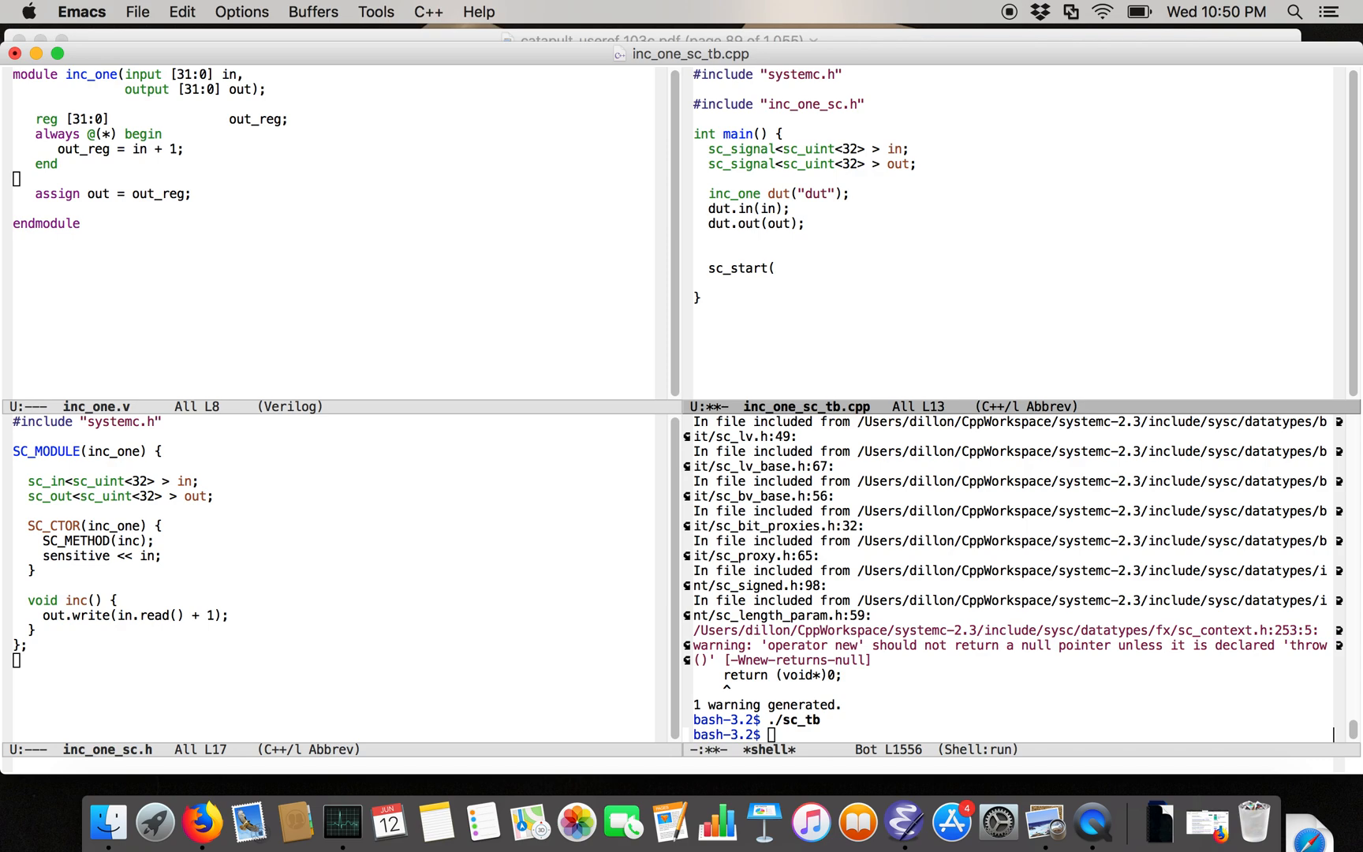
Write 0 to in, sc_start(1, SC_NS), and cout "result = " << out.read() << endl
type("in.write(")
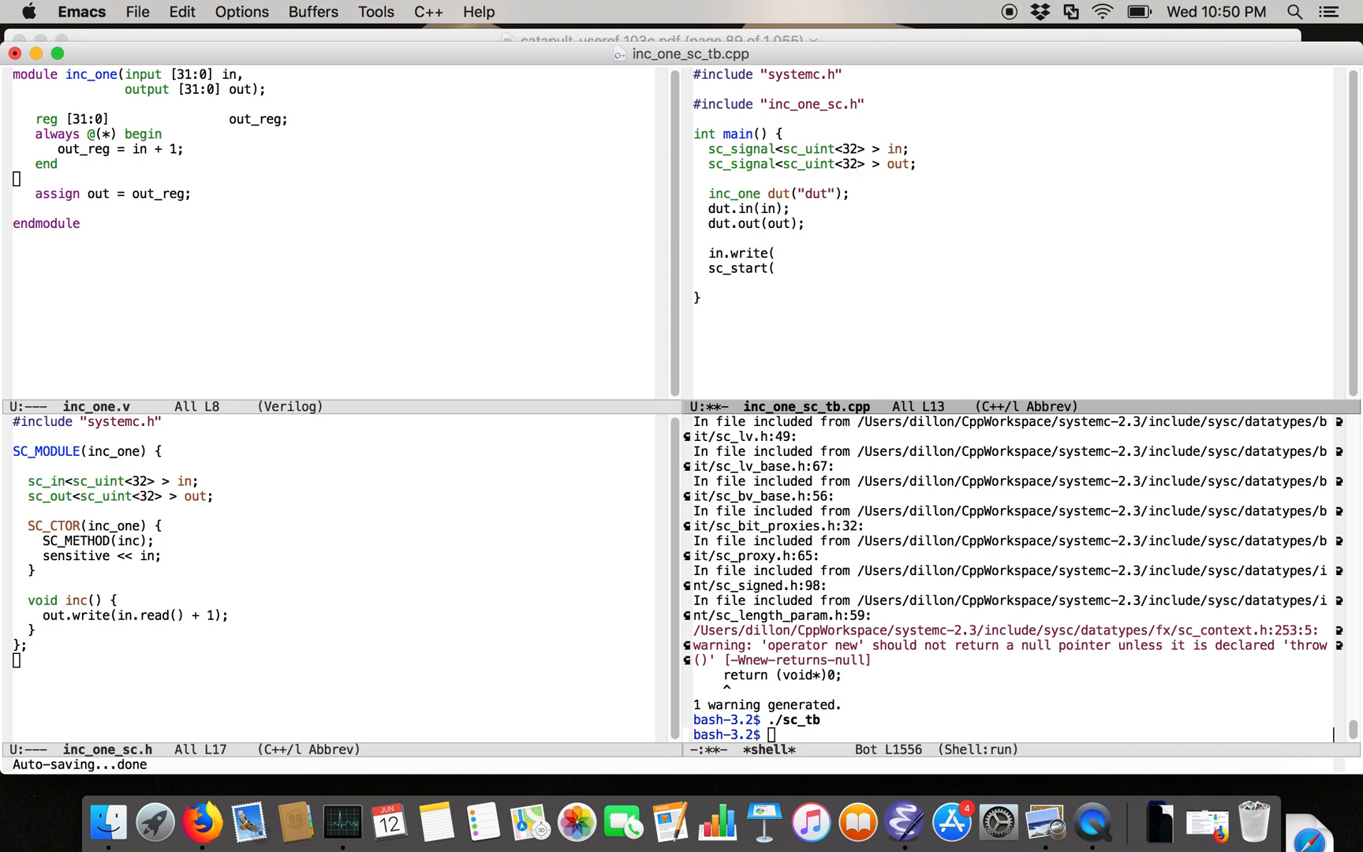
type("0);")
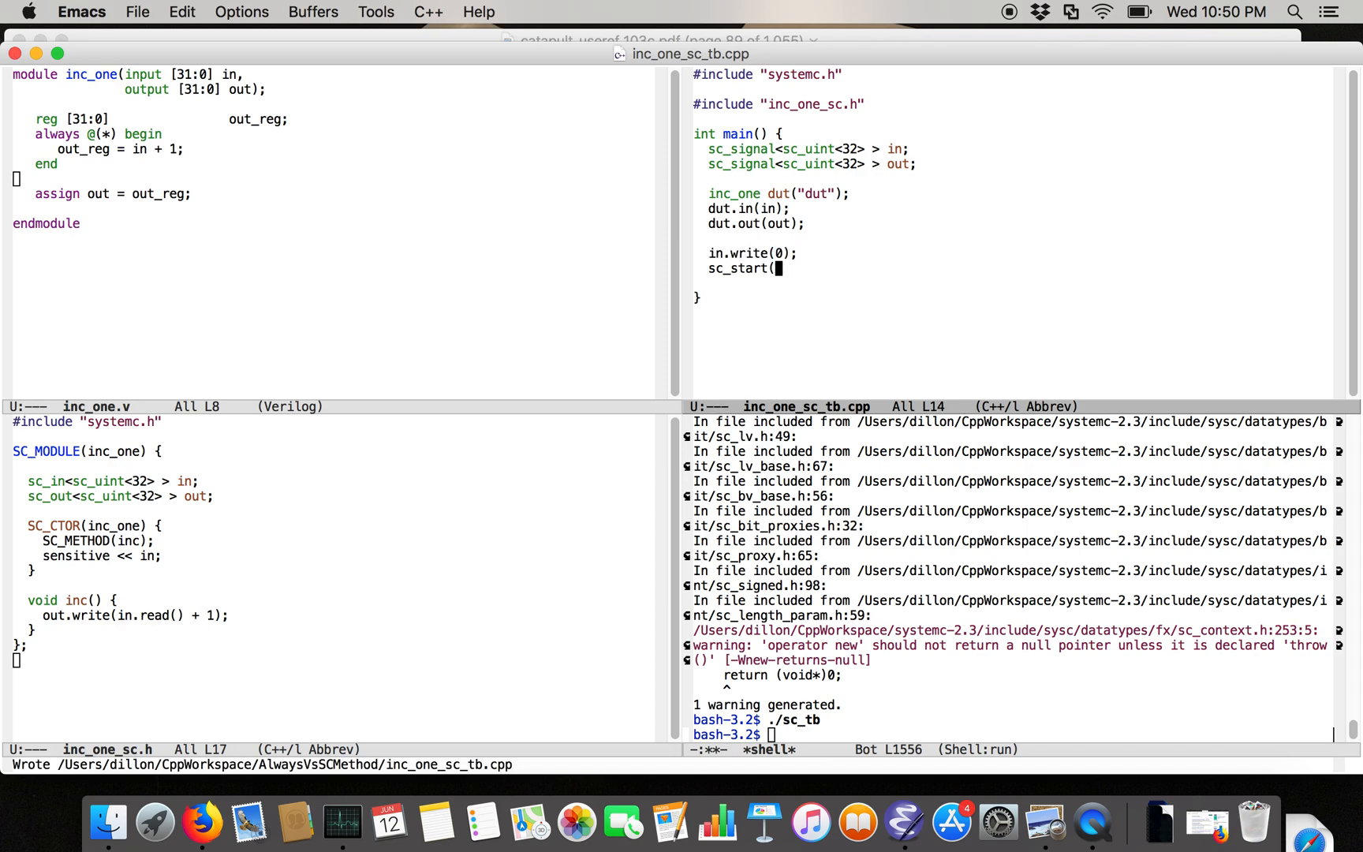
type("1, SC_NS")
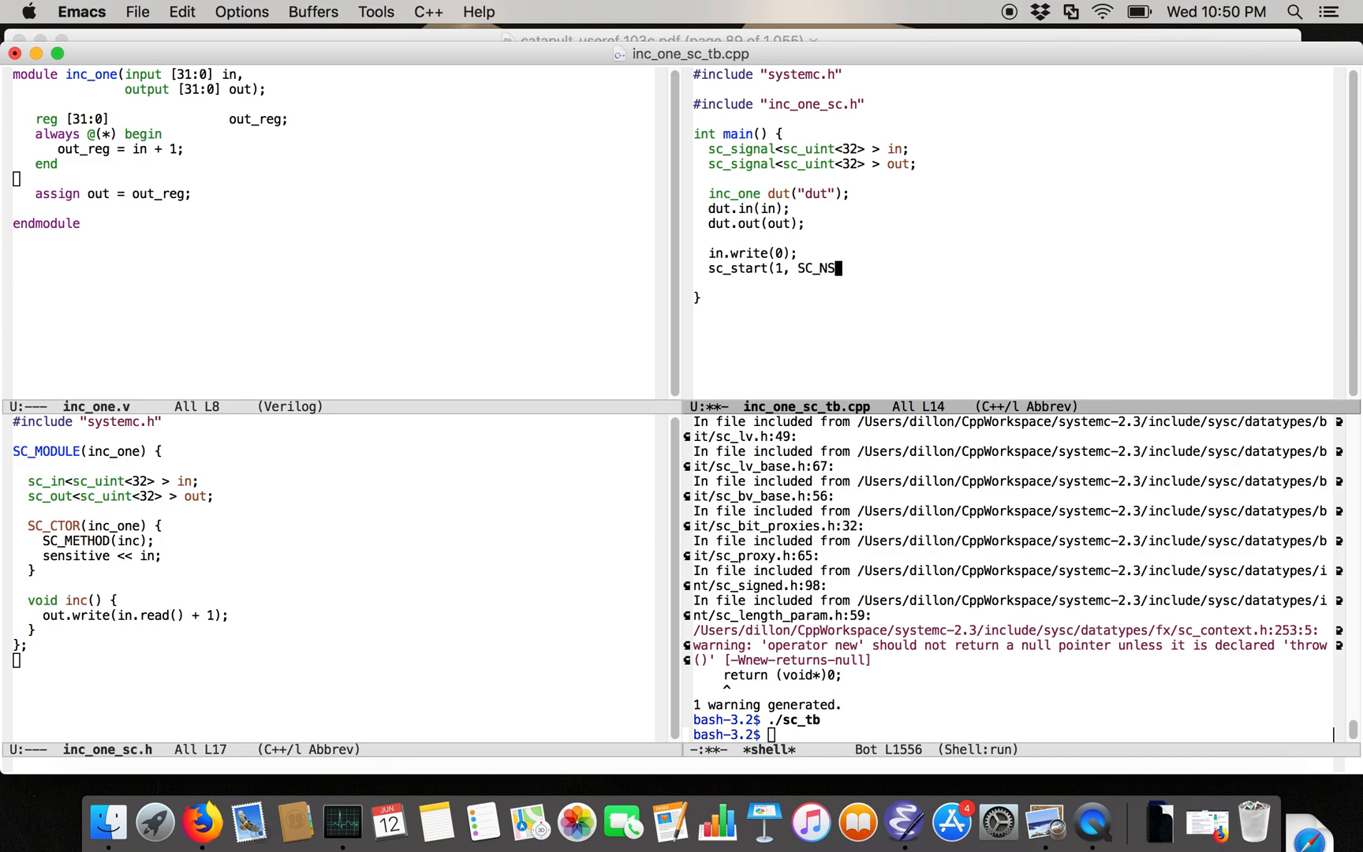
type(");")
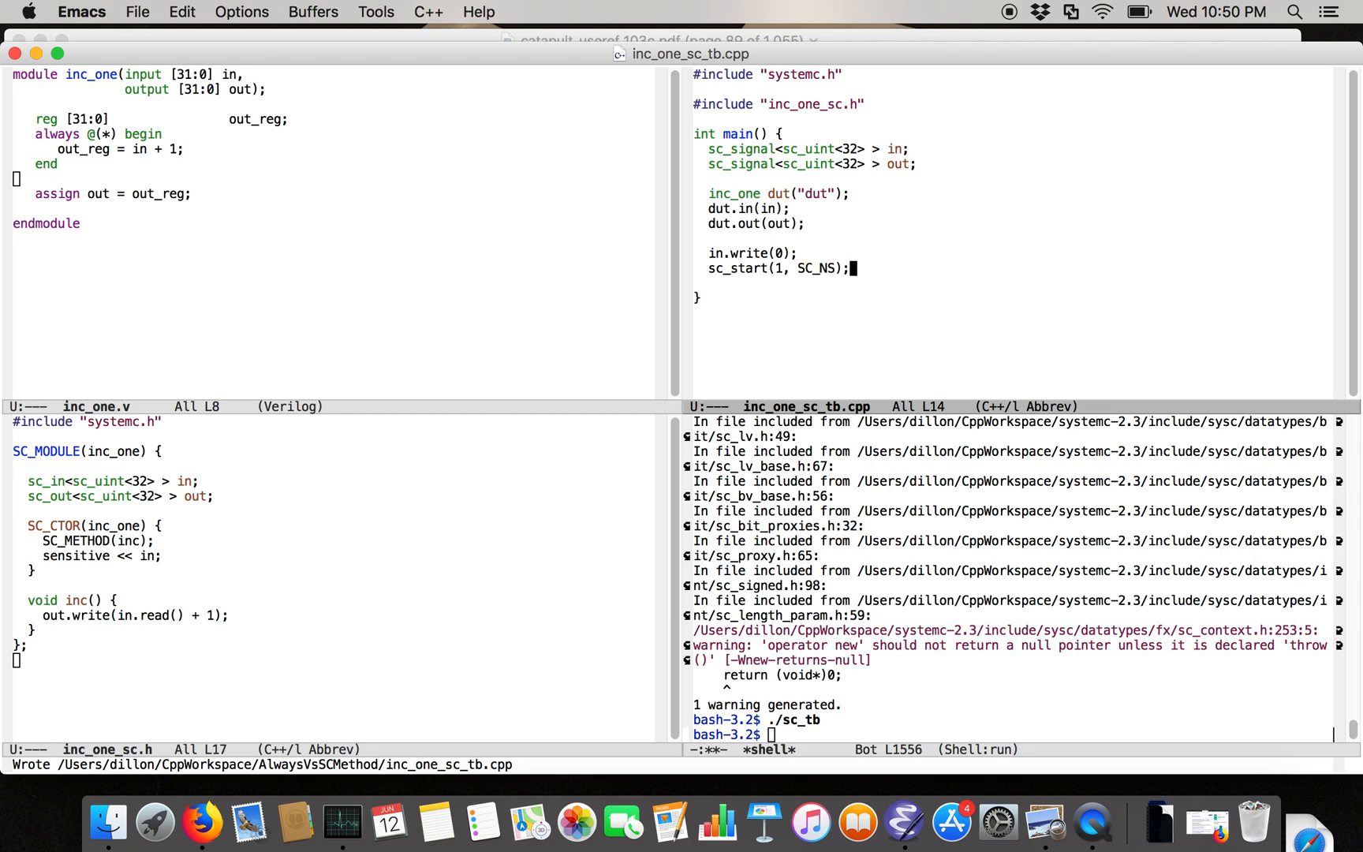
key("Return")
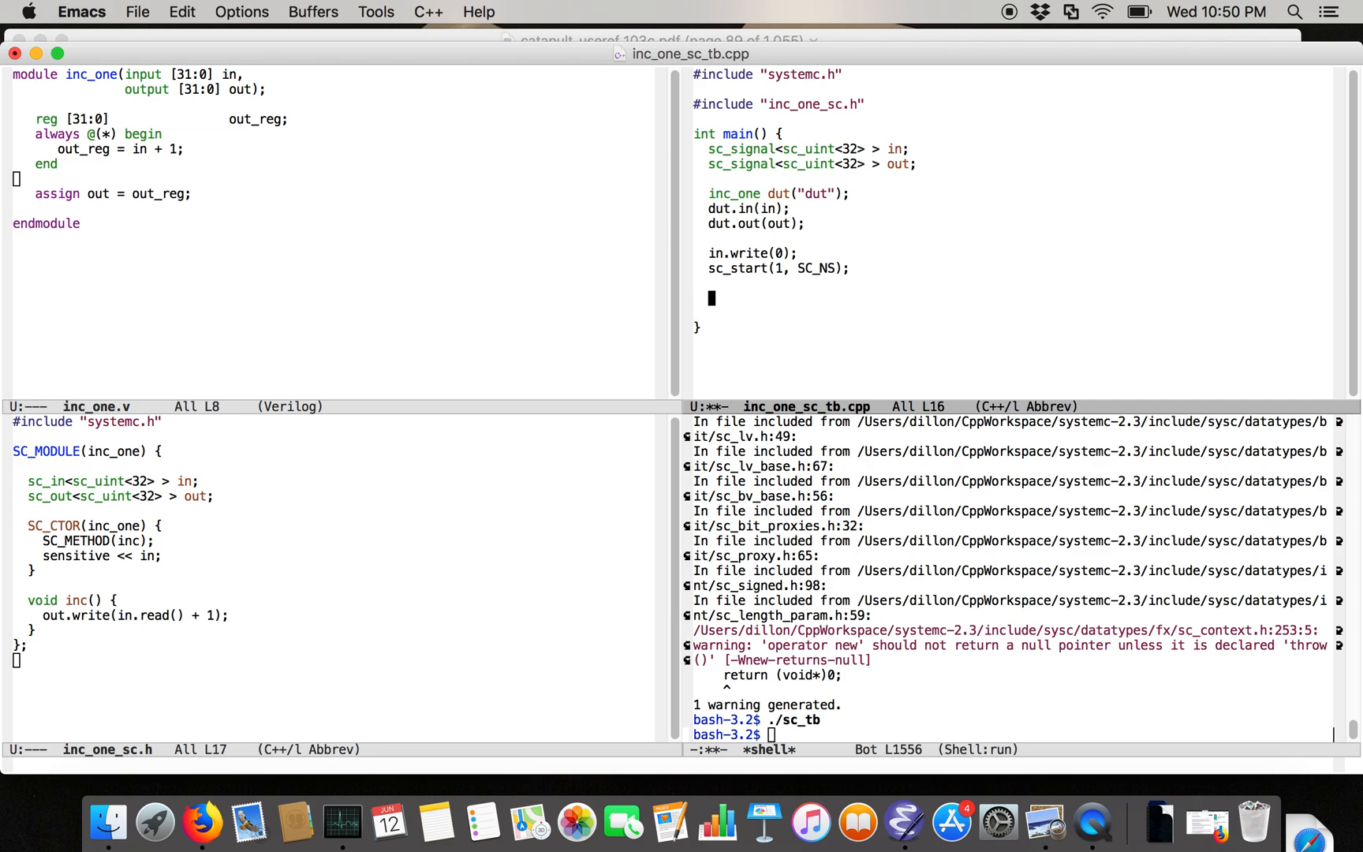
type("cout << \"re")
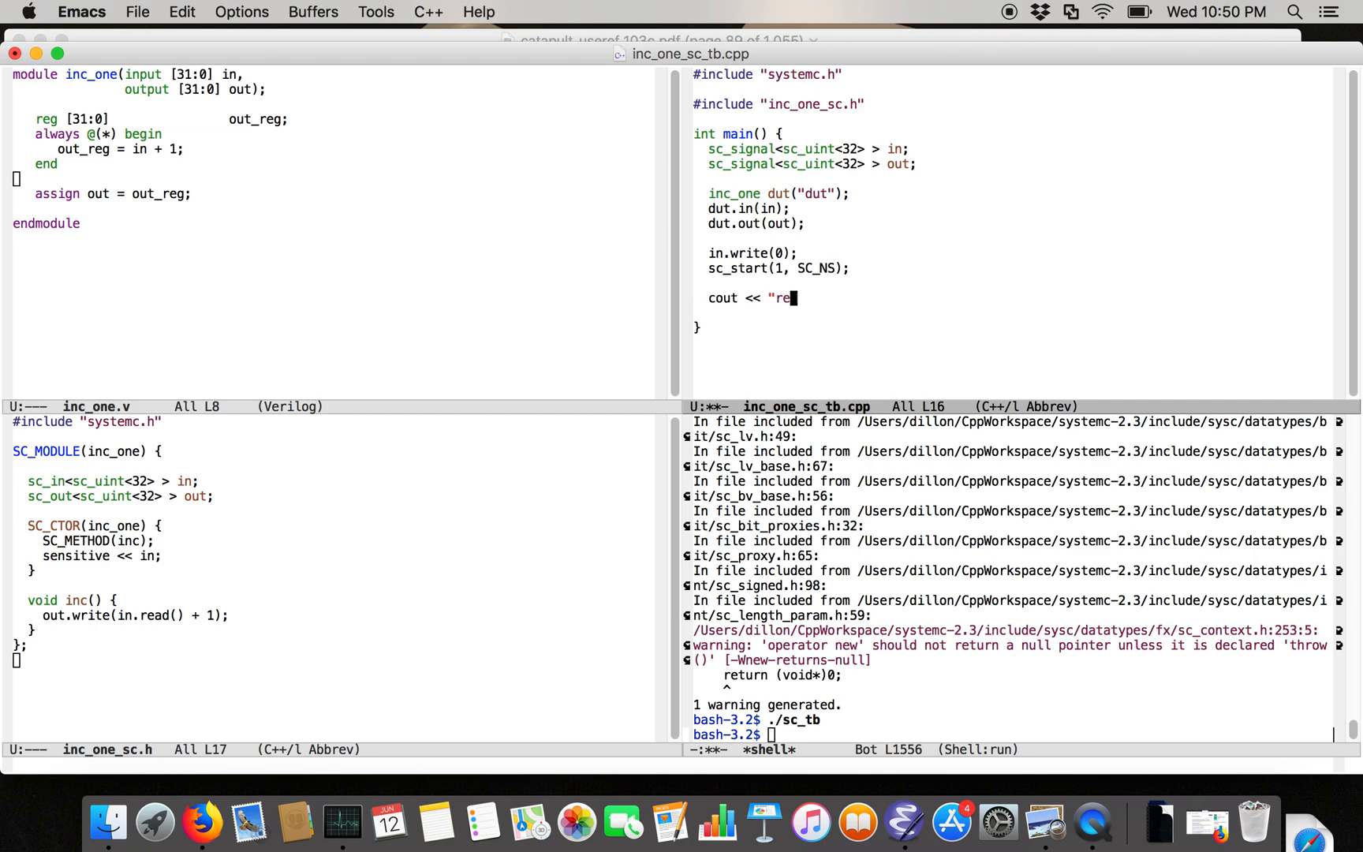
type("sult = \" << out.")
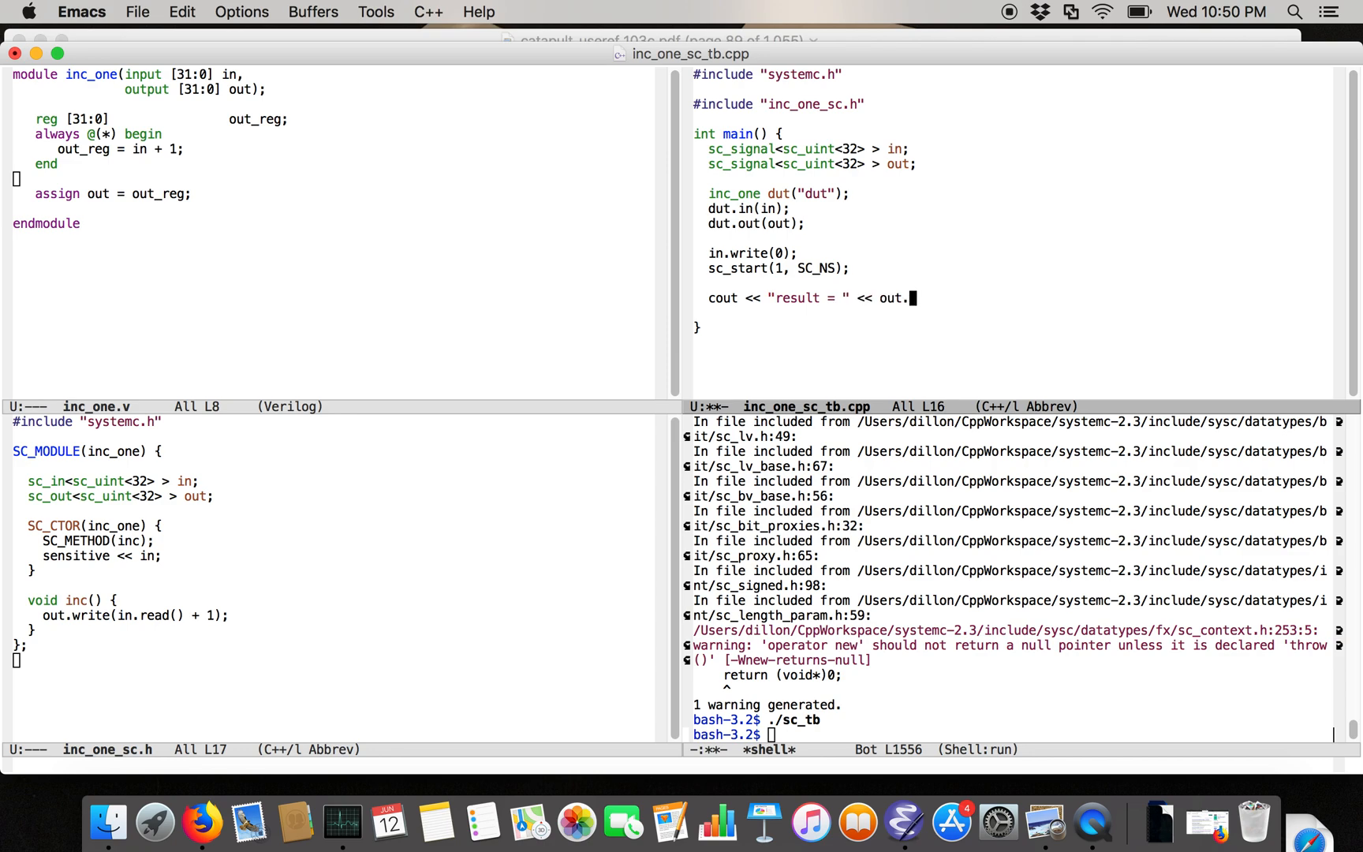
type("read() << endl;")
left_click(1011, 134)
type("#i")
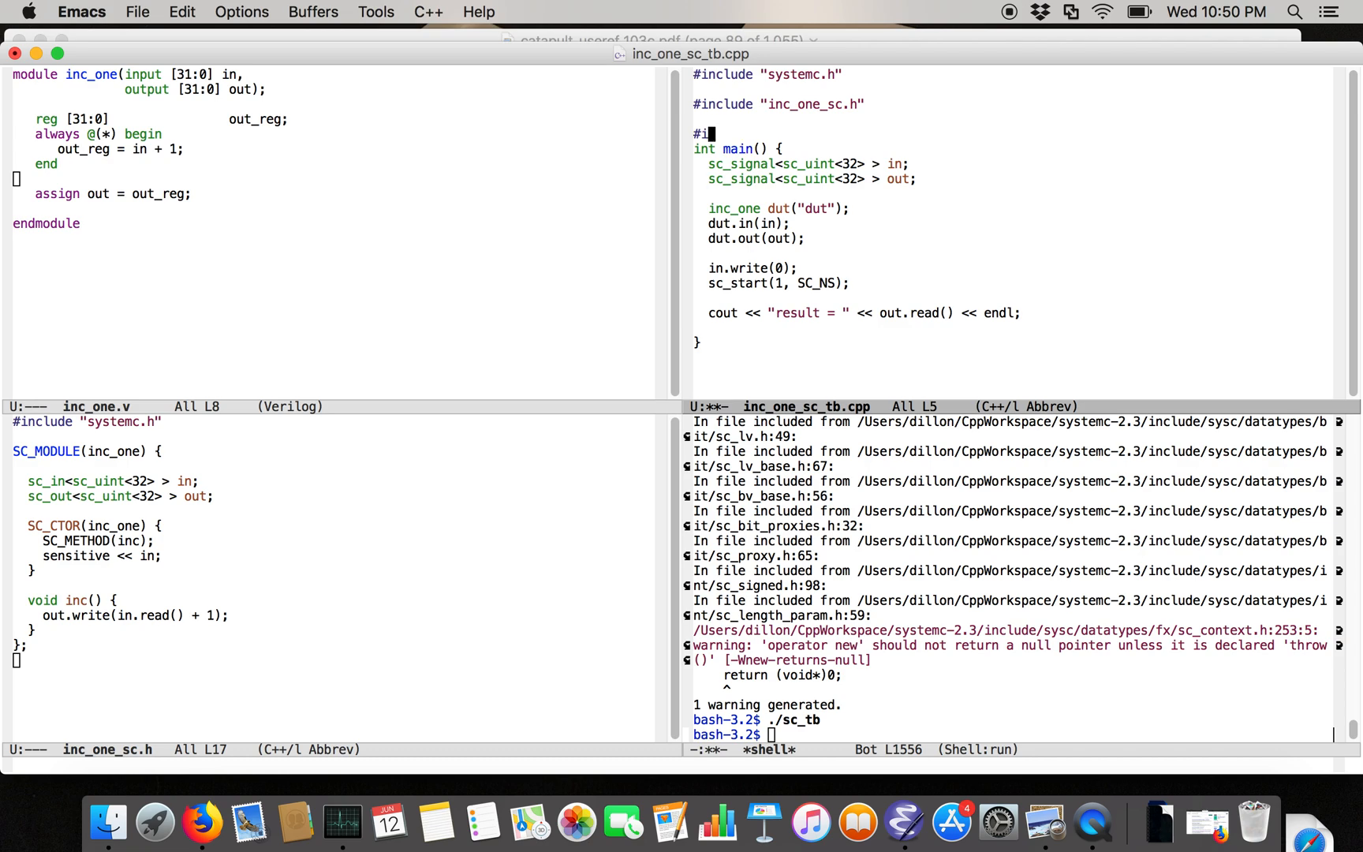
Add #include <iostream> and using namespace std, then recompile with the recalled g++ command
type("nclude <iostream>")
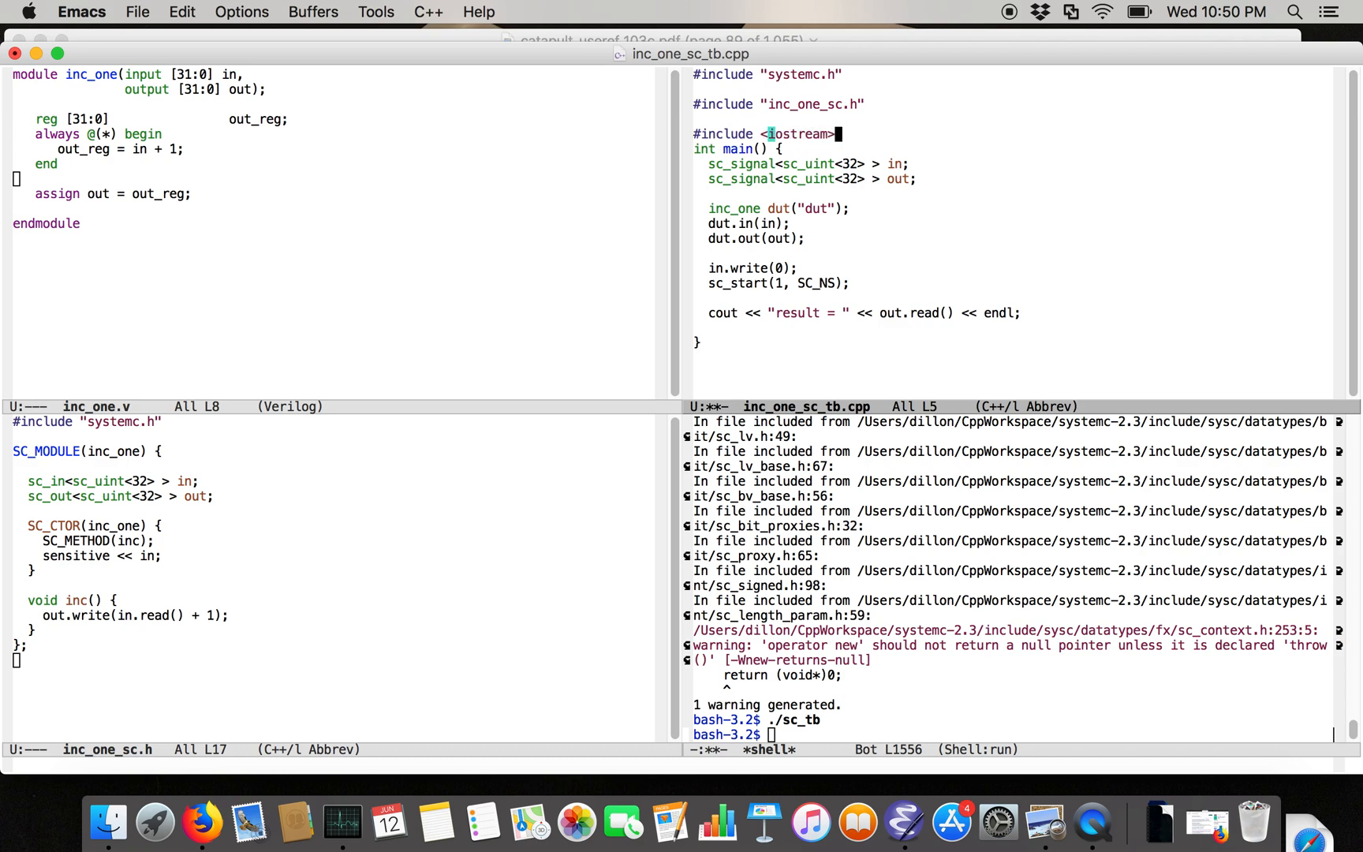
type("using namespe")
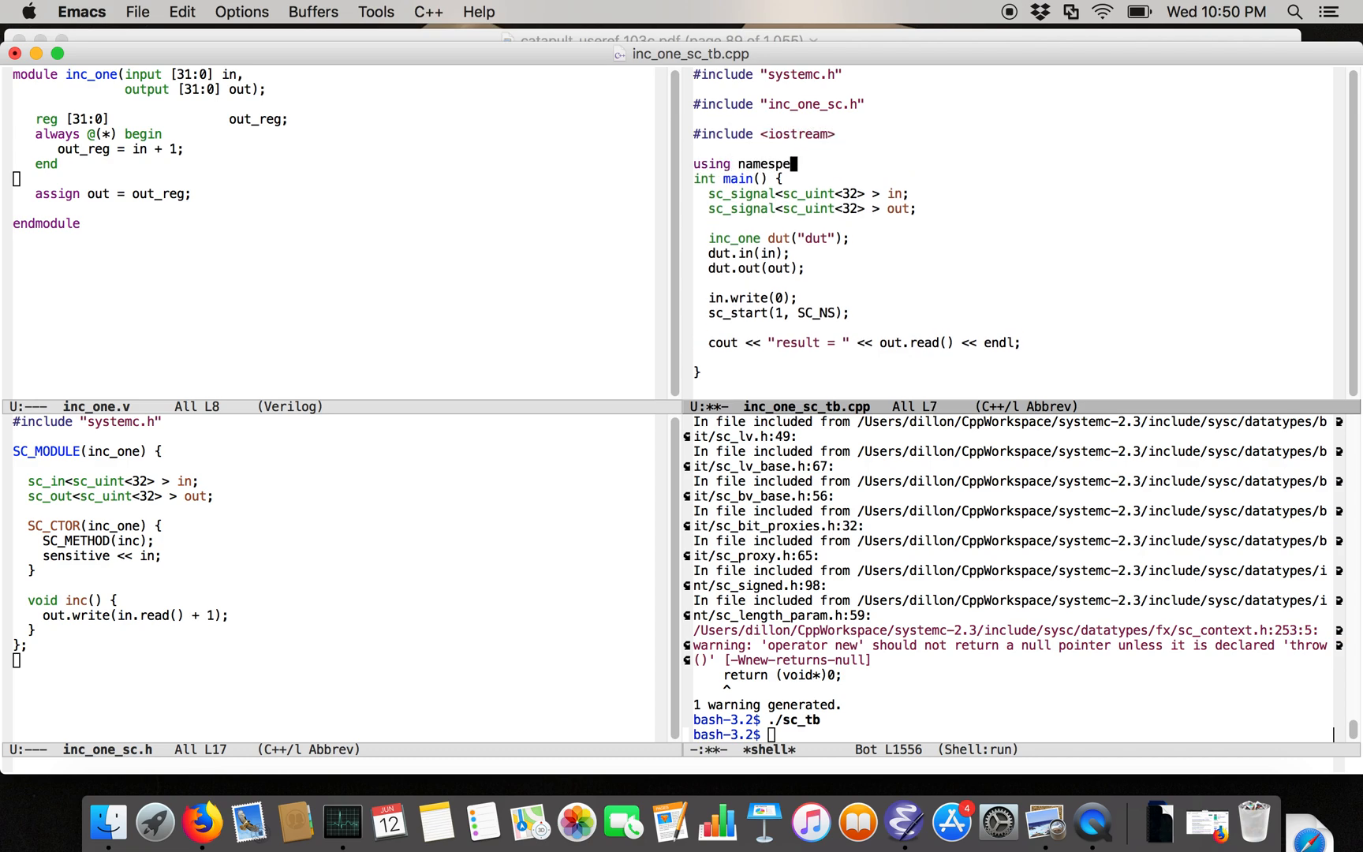
type("std;")
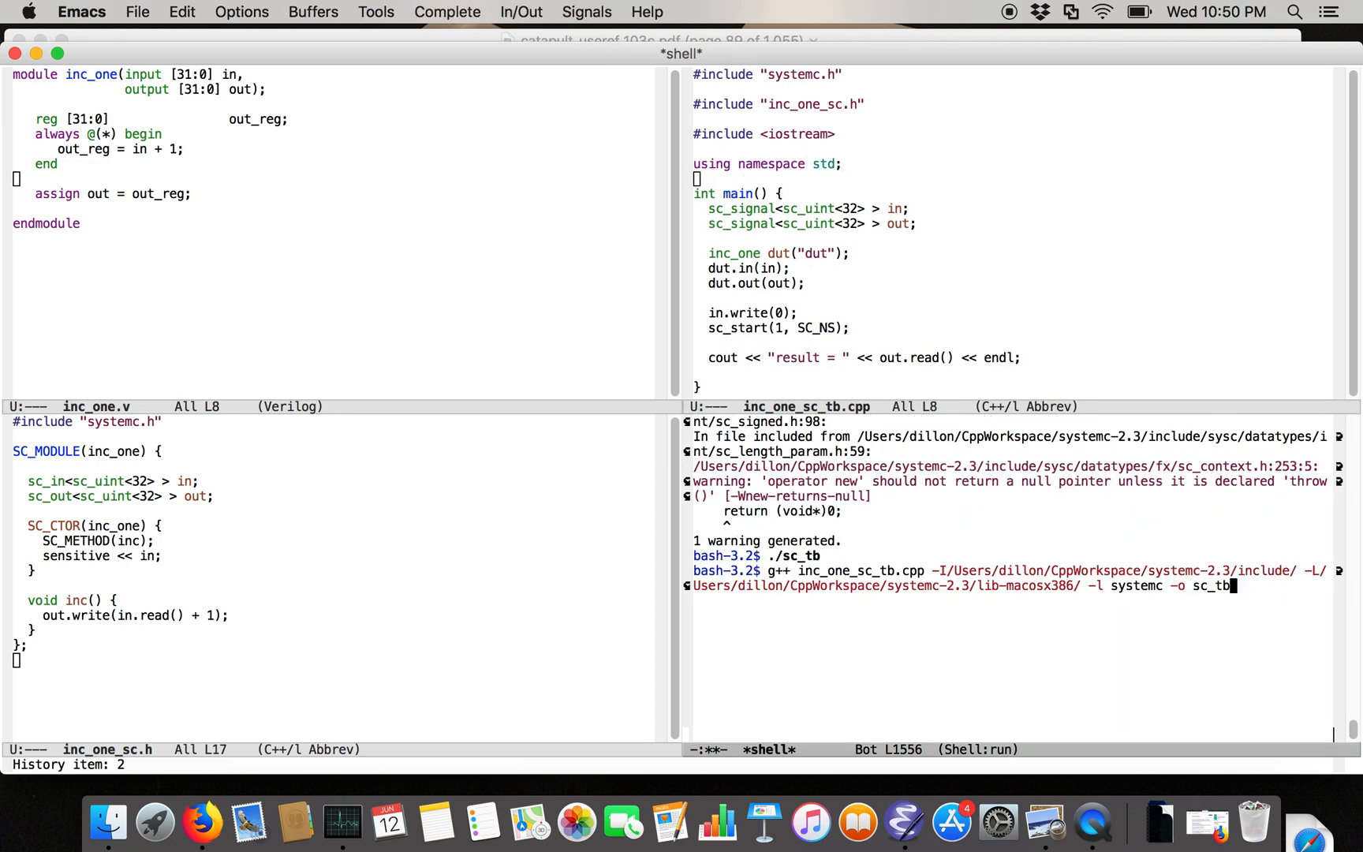
key("Return")
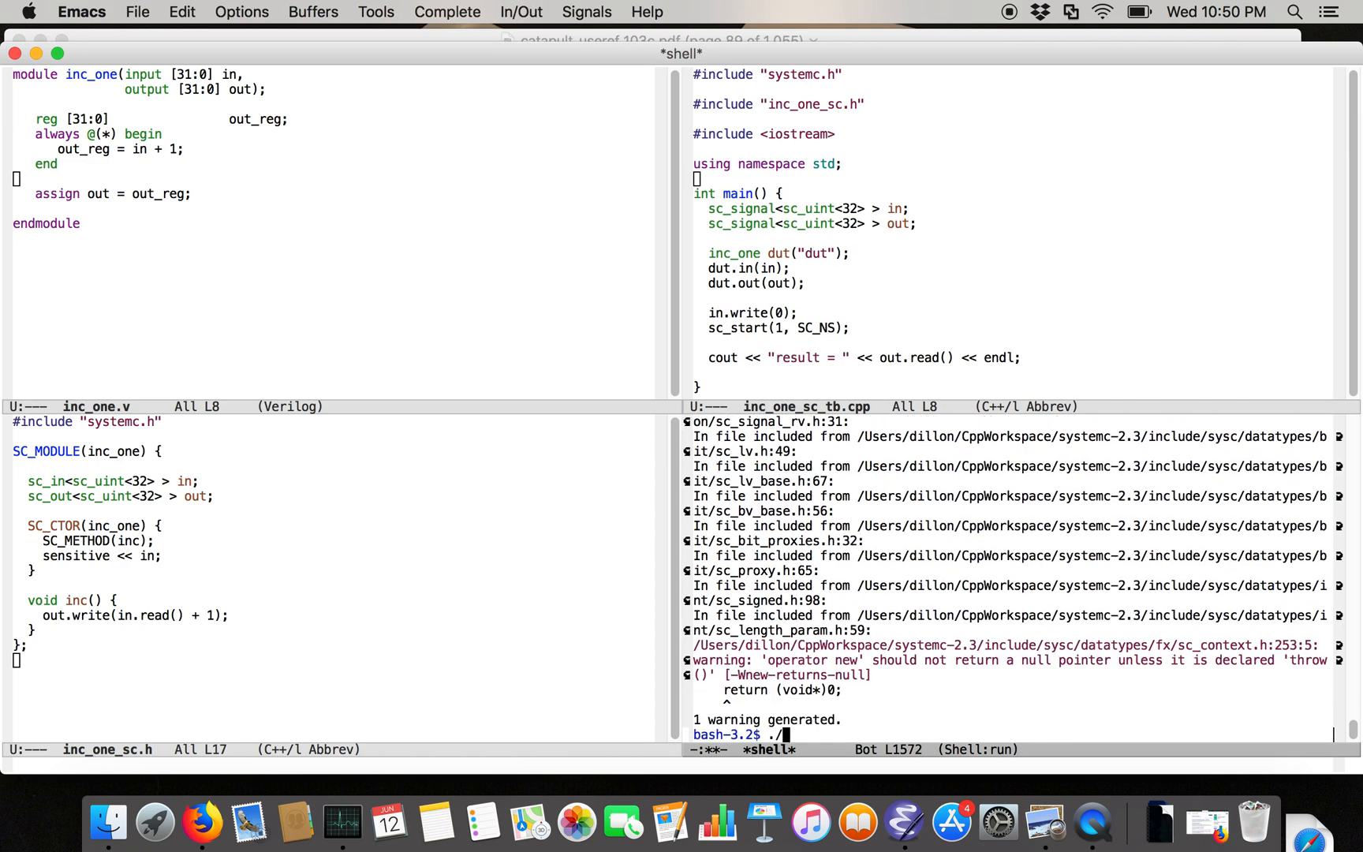